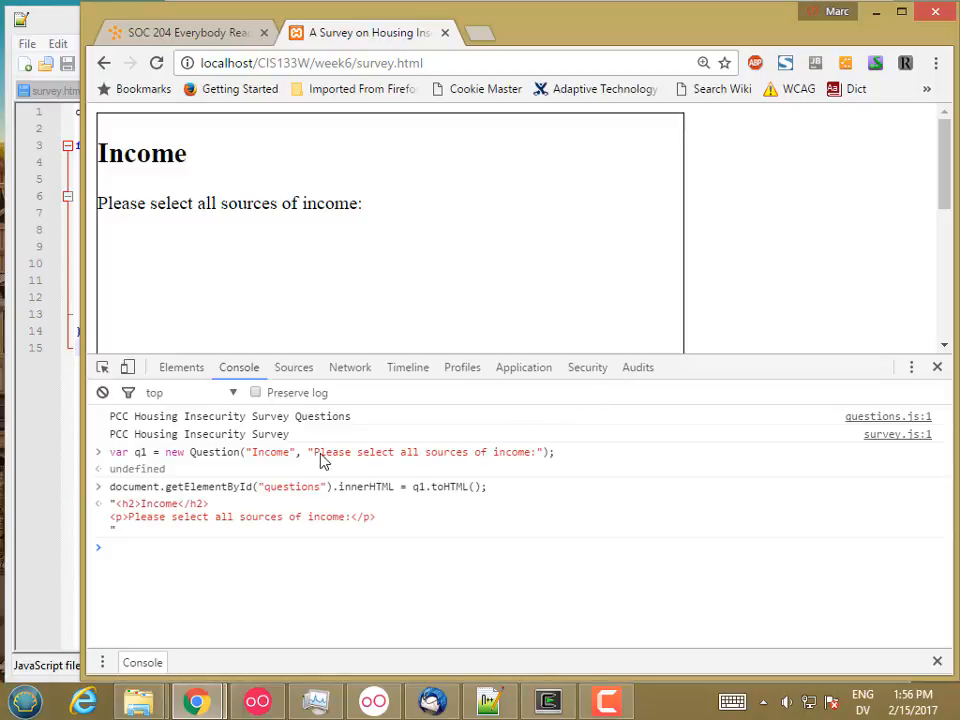
{"action": "mouse_move", "coordinate": [258, 504]}
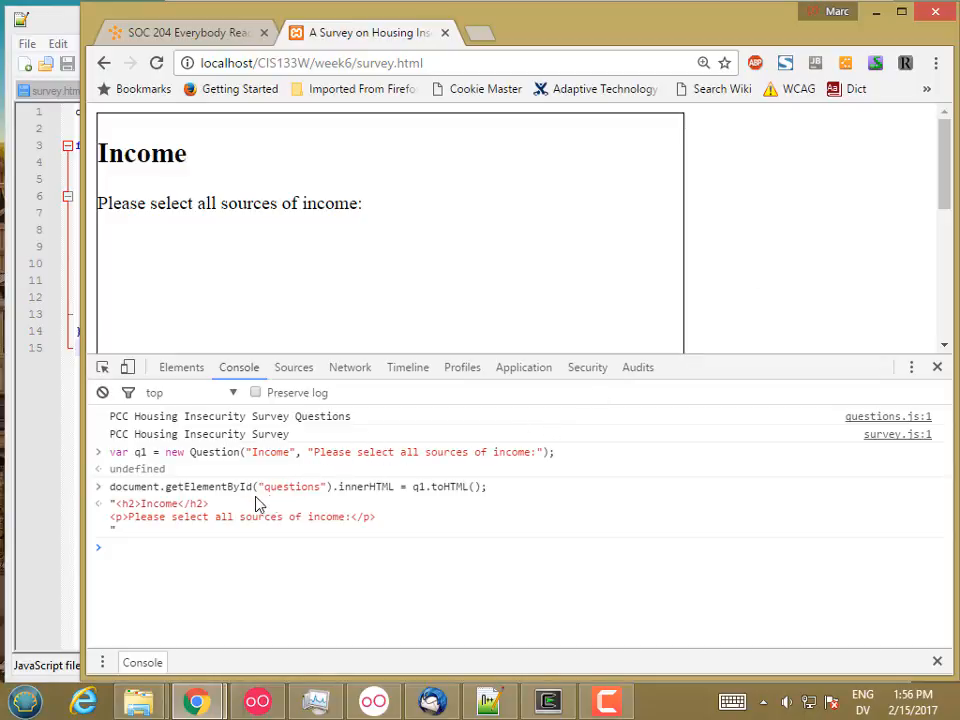
{"action": "mouse_move", "coordinate": [296, 538]}
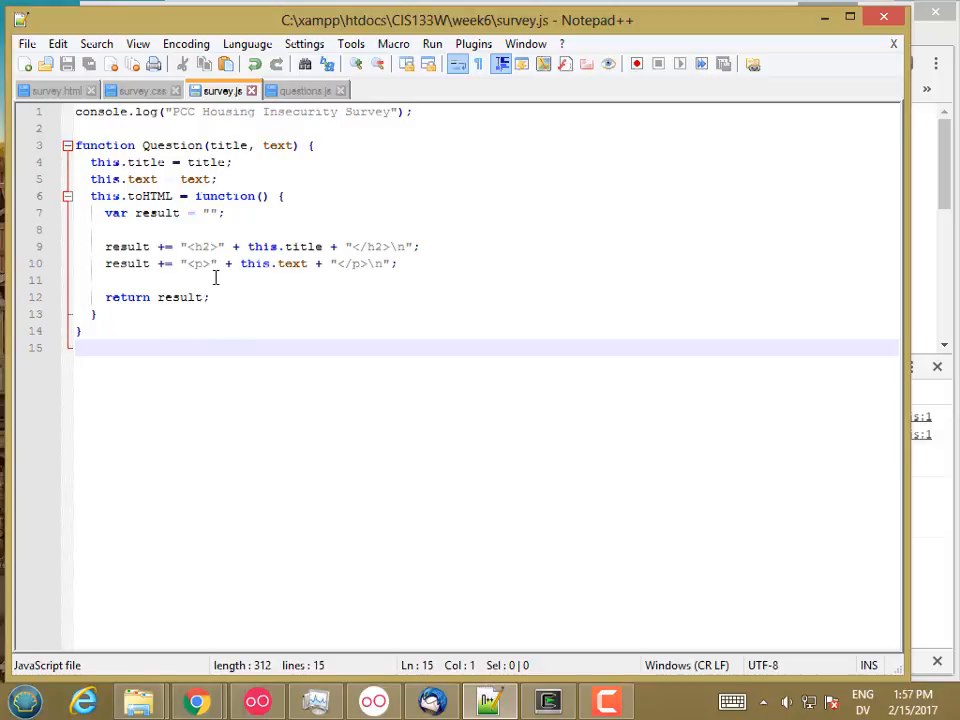
{"action": "key", "text": "enter"}
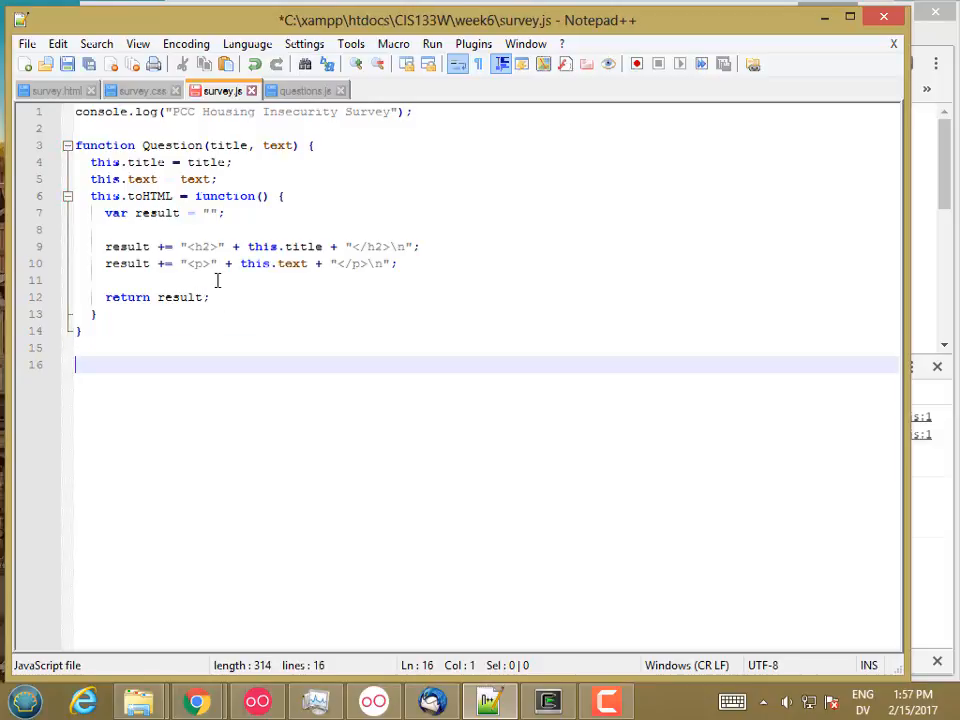
{"action": "left_click", "coordinate": [196, 700]}
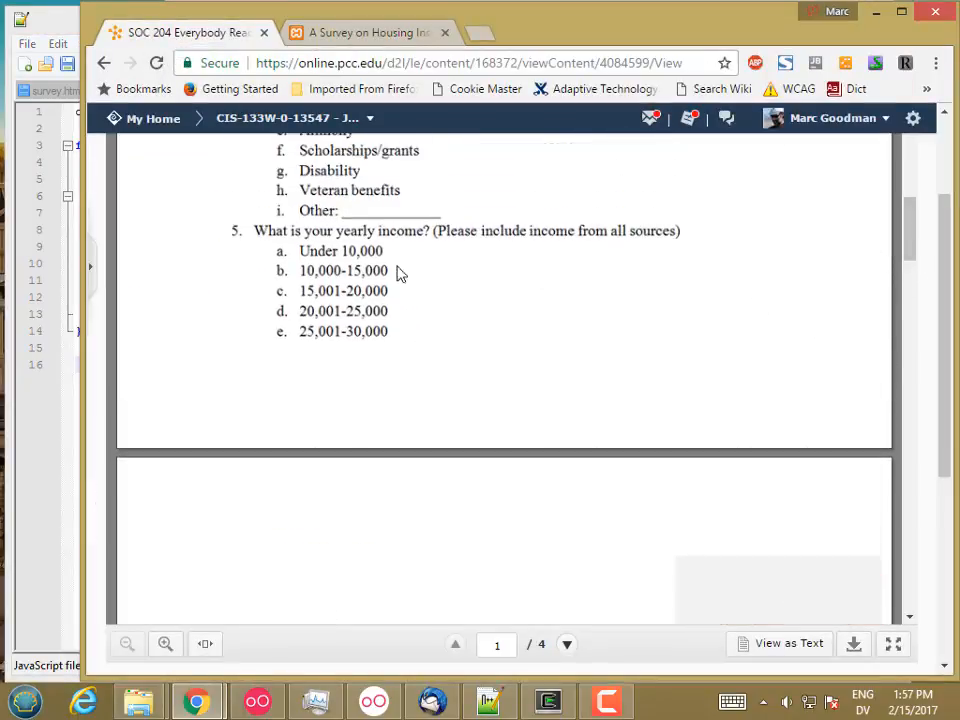
{"action": "mouse_move", "coordinate": [512, 246]}
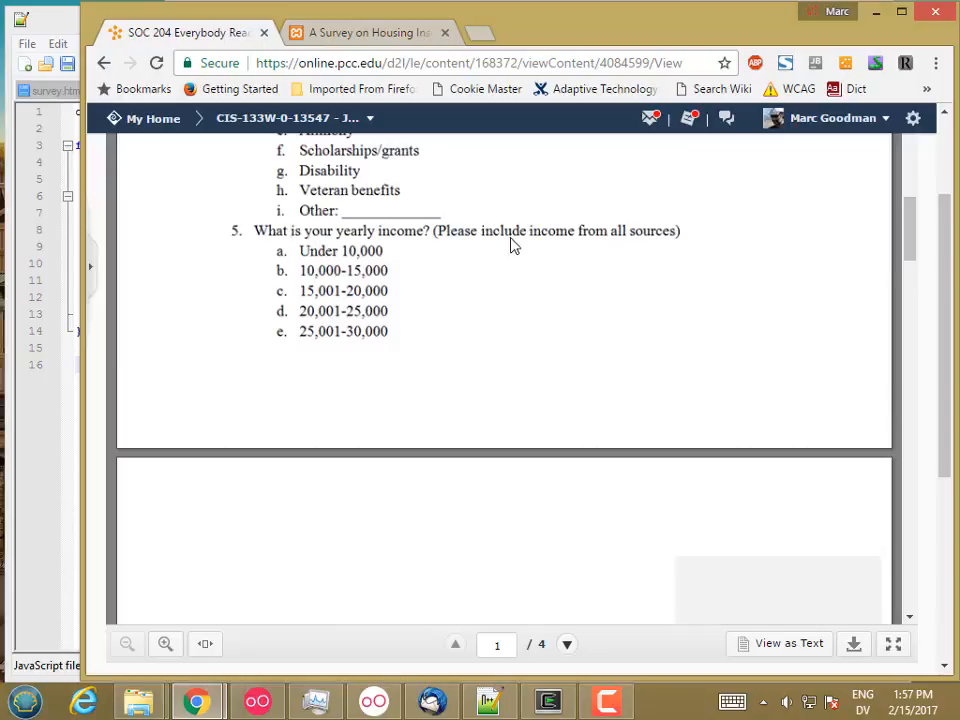
{"action": "mouse_move", "coordinate": [352, 404]}
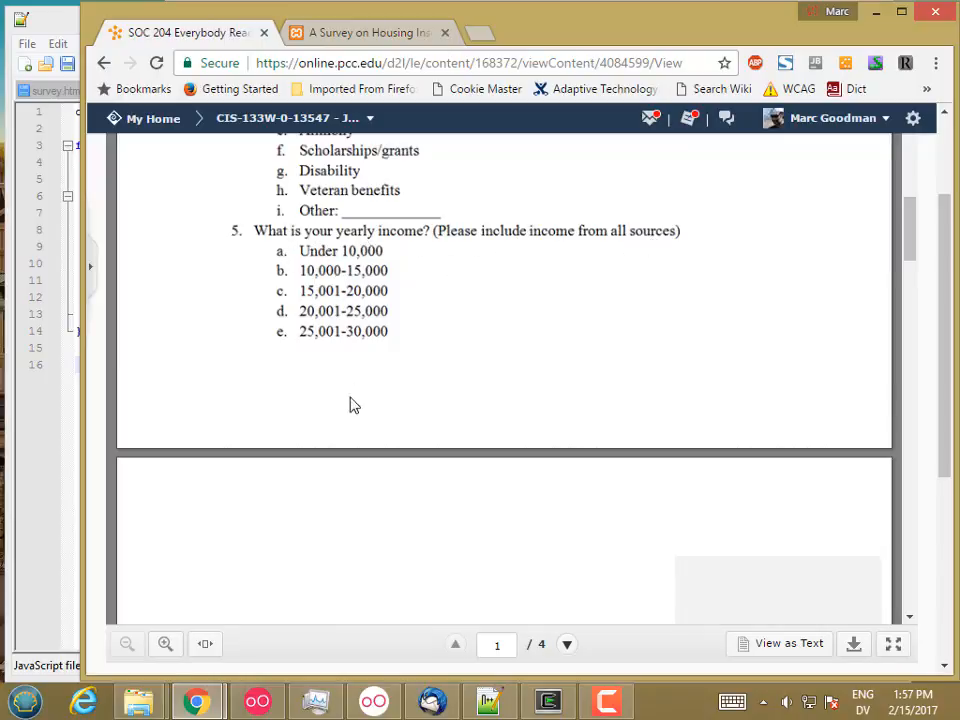
{"action": "scroll", "scroll_direction": "down", "scroll_amount": 3}
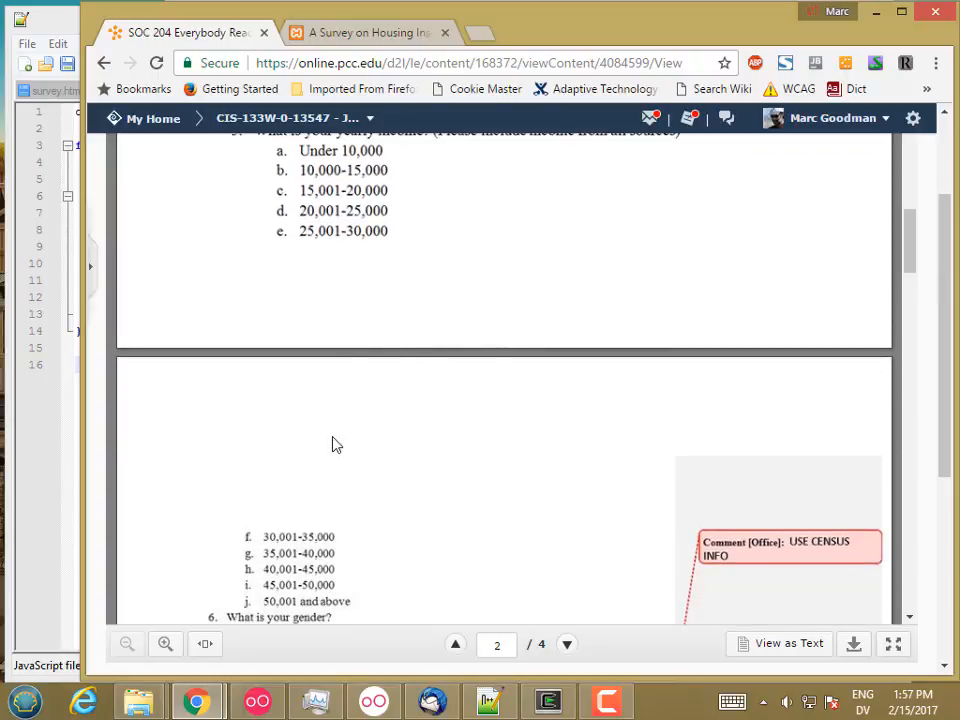
{"action": "mouse_move", "coordinate": [364, 402]}
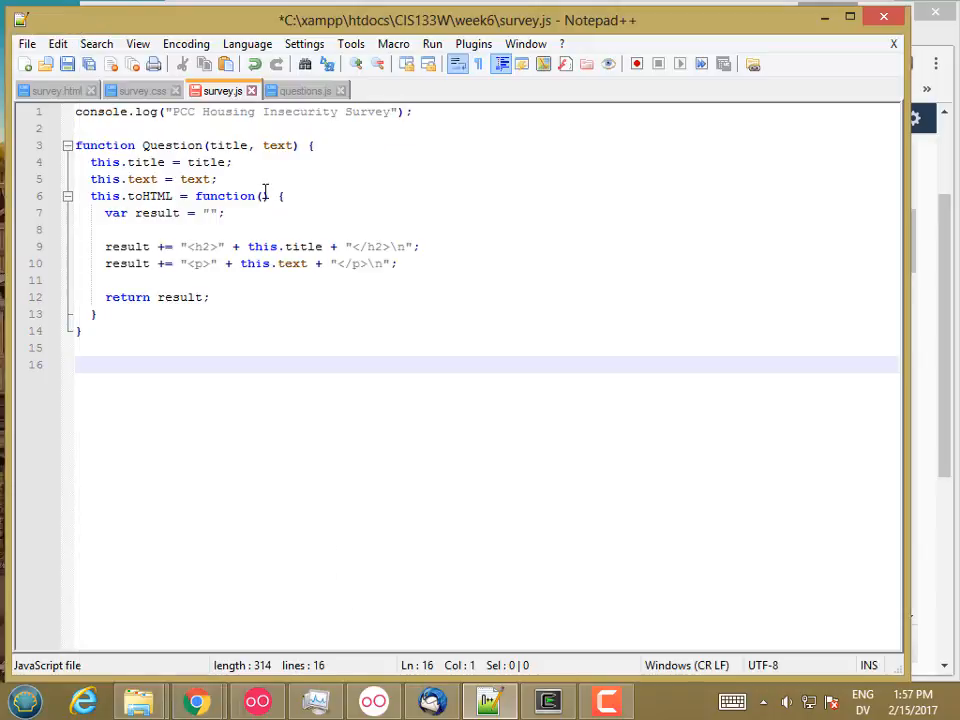
Write the empty constructor function MultipleChoiceQuestion(title, text, options) { } below the Question class.
{"action": "type", "text": "functio"}
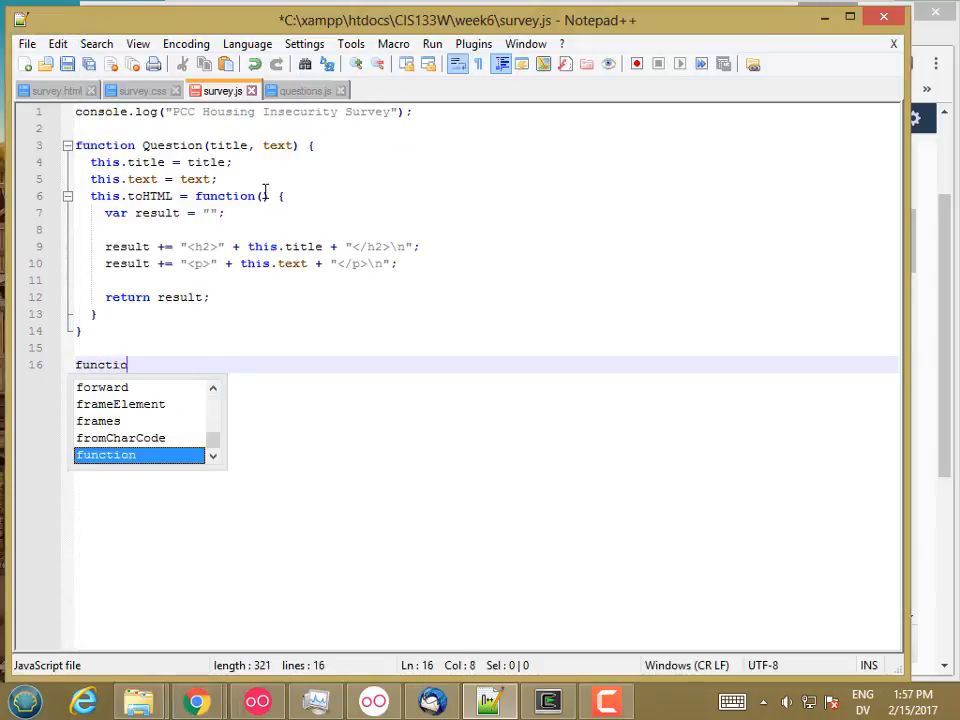
{"action": "type", "text": "Mut"}
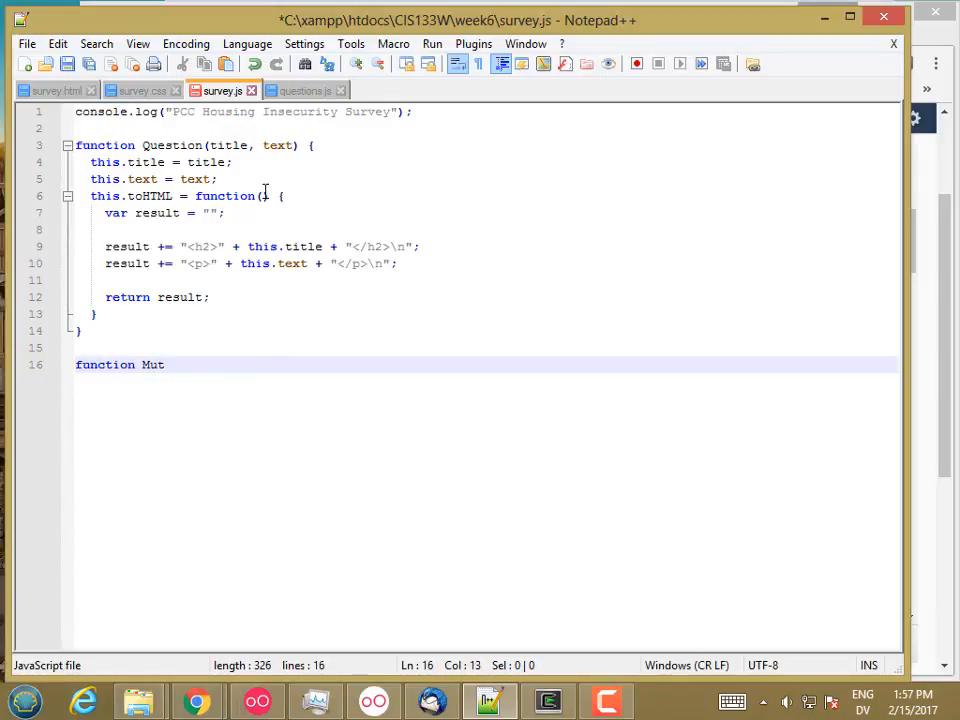
{"action": "type", "text": "ltiple"}
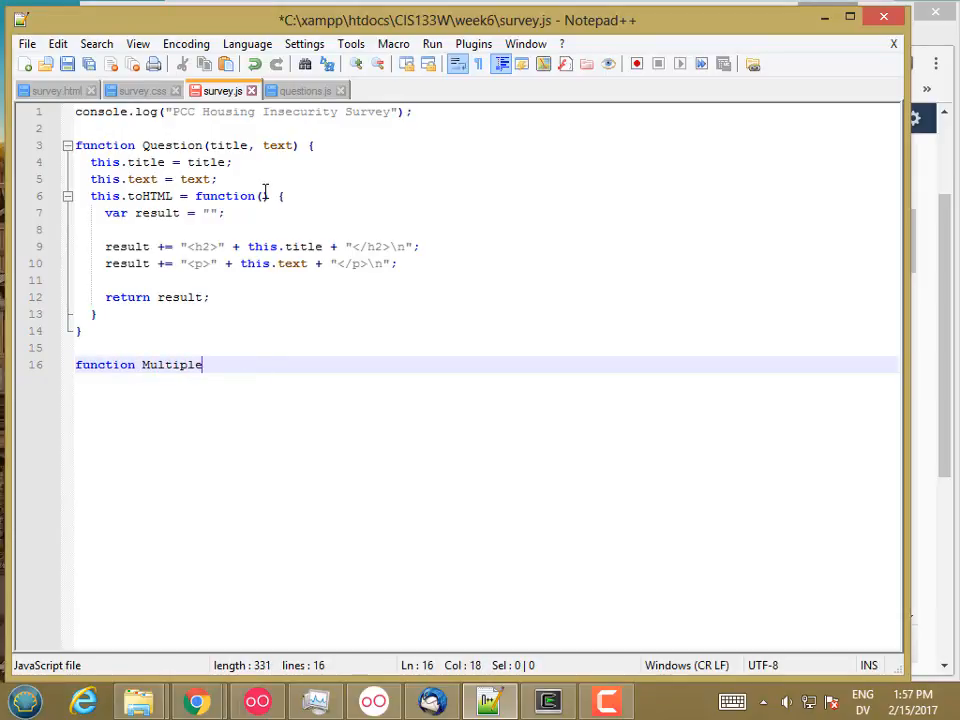
{"action": "type", "text": "ChoiceQuestion(t"}
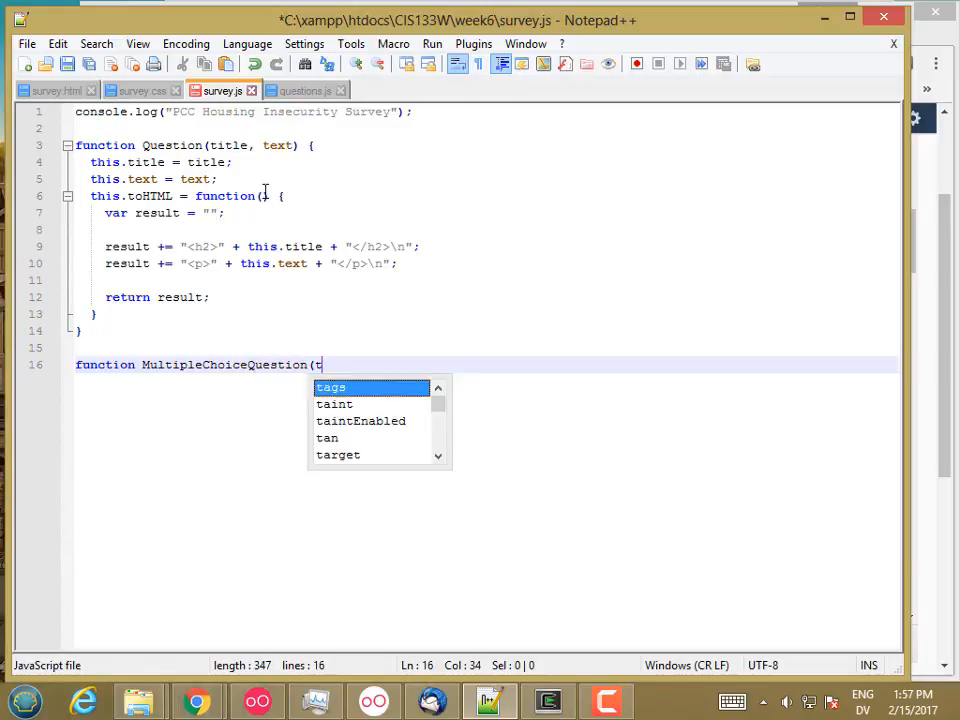
{"action": "type", "text": "itle, text,"}
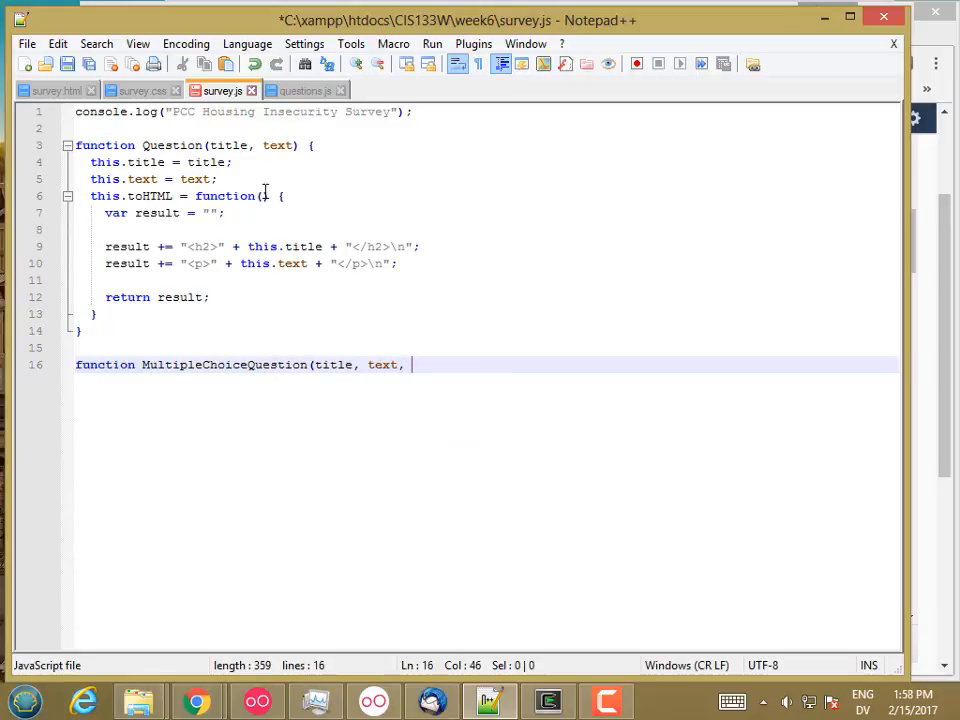
{"action": "type", "text": "options)"}
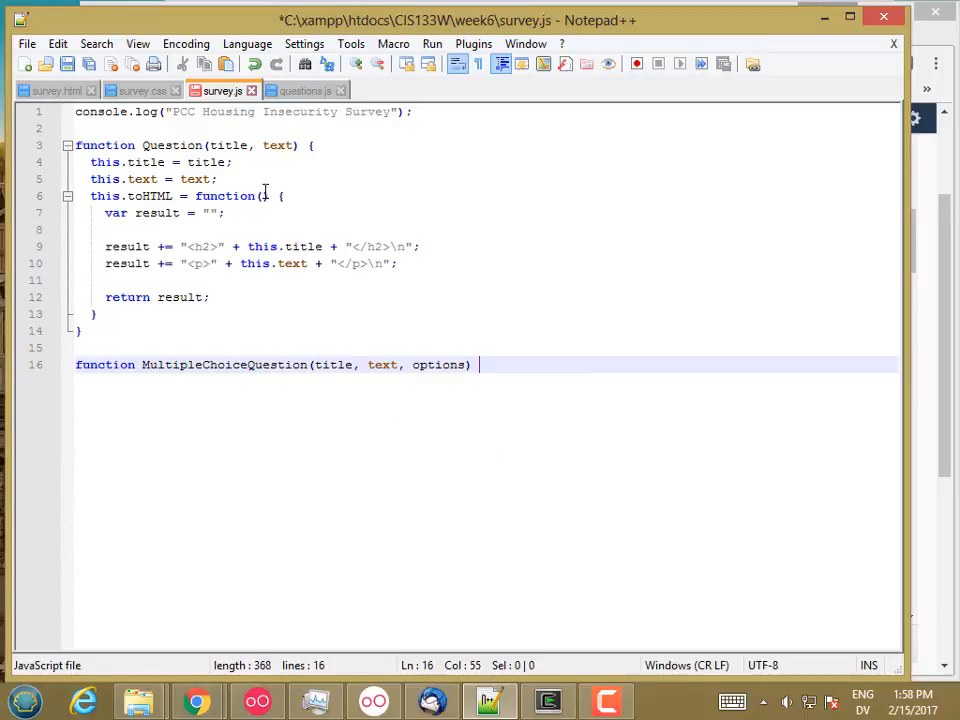
{"action": "type", "text": "{"}
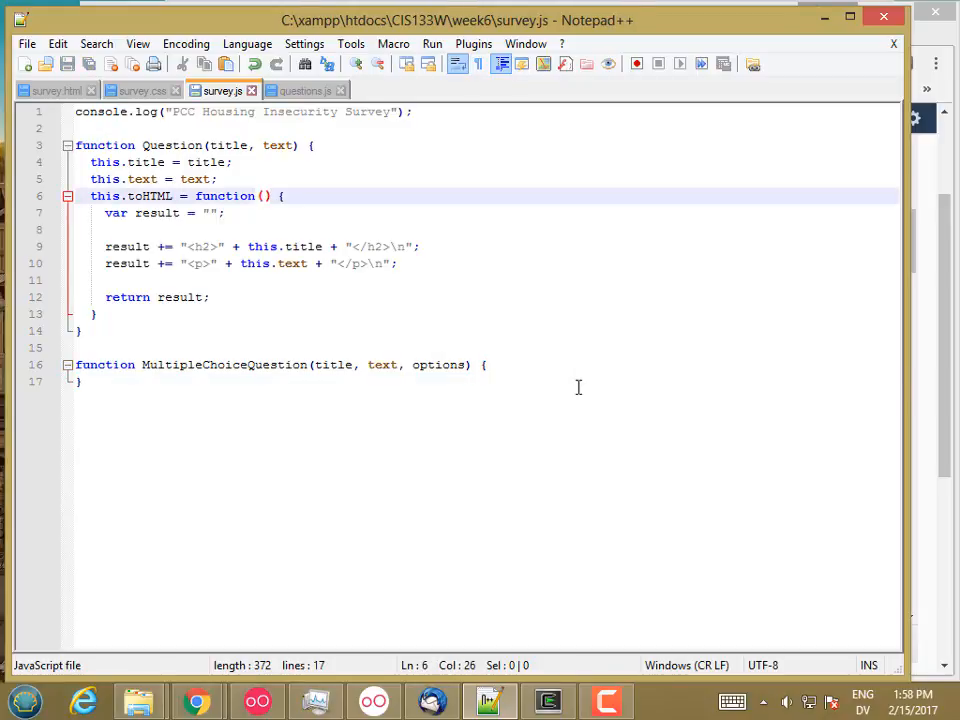
{"action": "key", "text": "enter"}
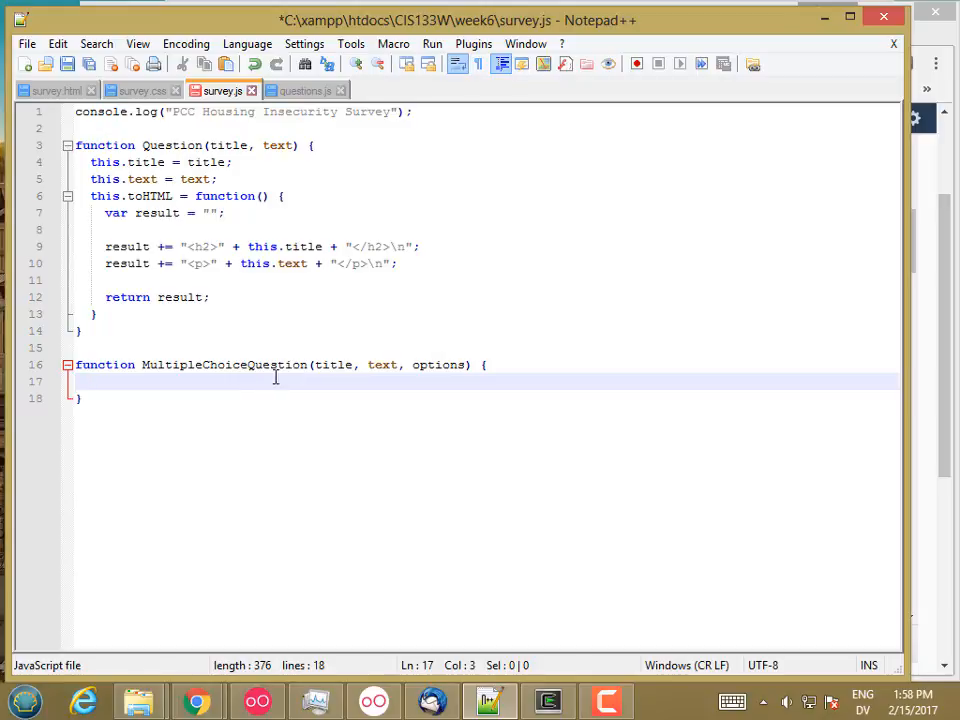
{"action": "mouse_move", "coordinate": [284, 378]}
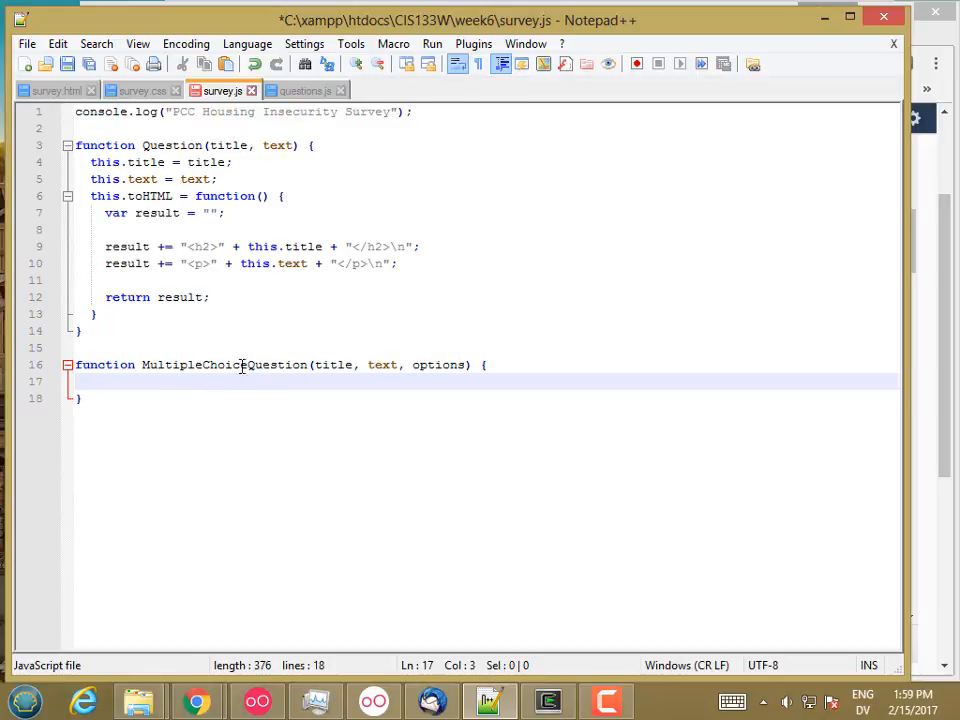
{"action": "mouse_move", "coordinate": [250, 378]}
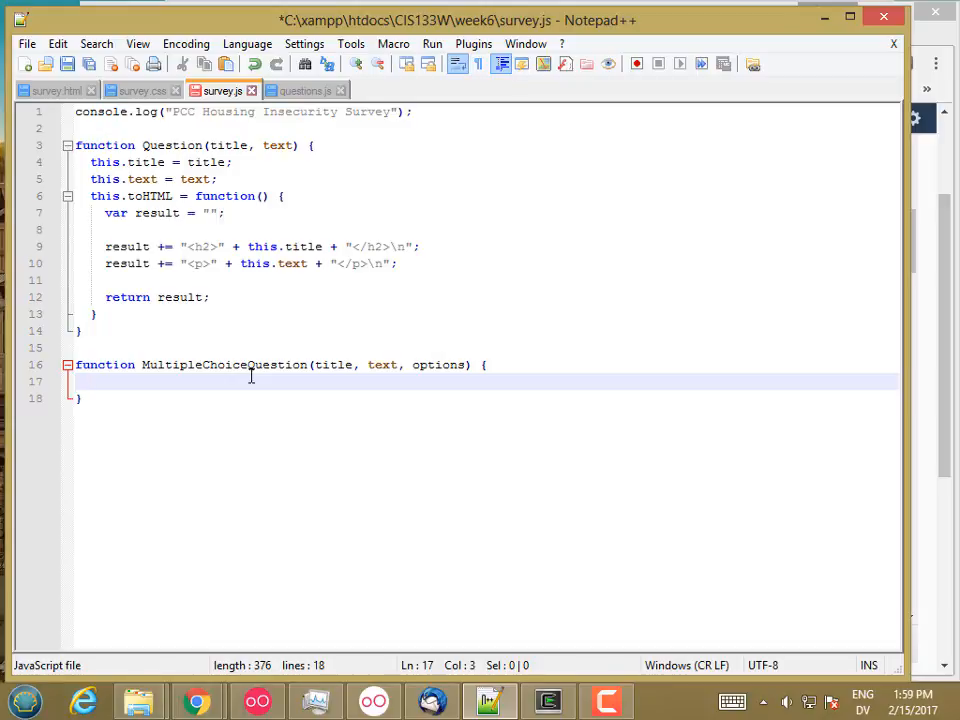
{"action": "mouse_move", "coordinate": [214, 402]}
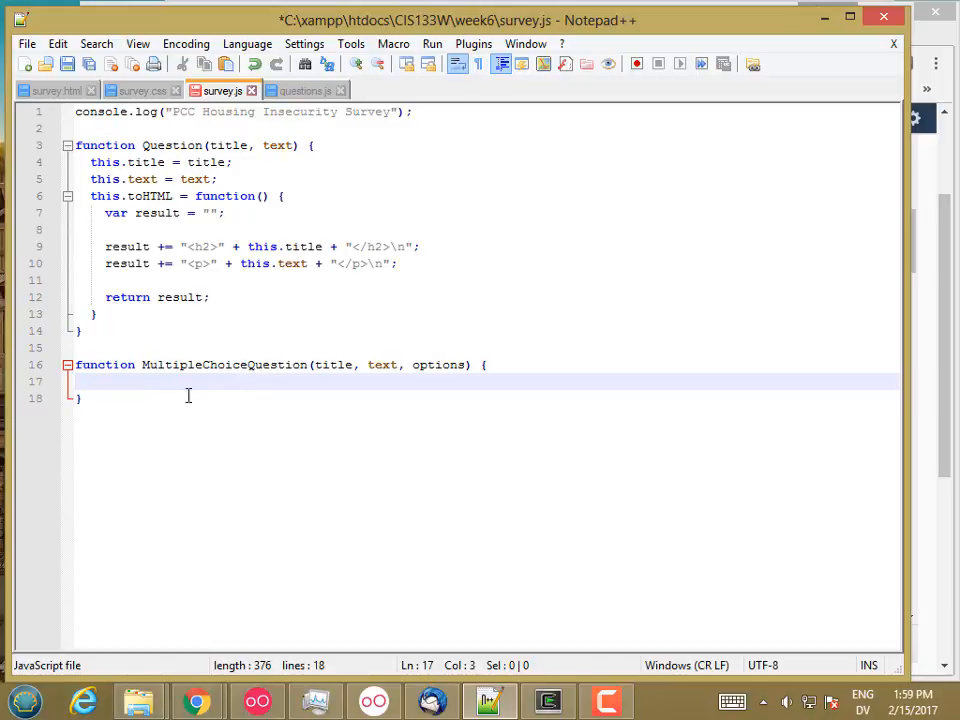
{"action": "mouse_move", "coordinate": [238, 348]}
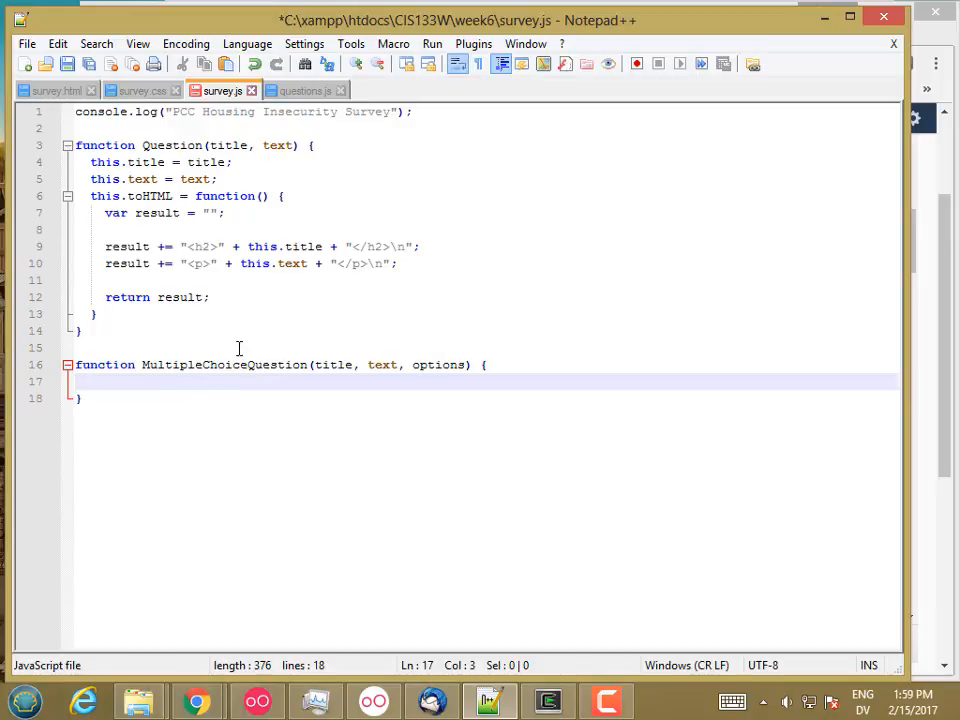
Draft the parent call on line 17, starting from a this.methodName(argument) placeholder toward Question.
{"action": "type", "text": "this"}
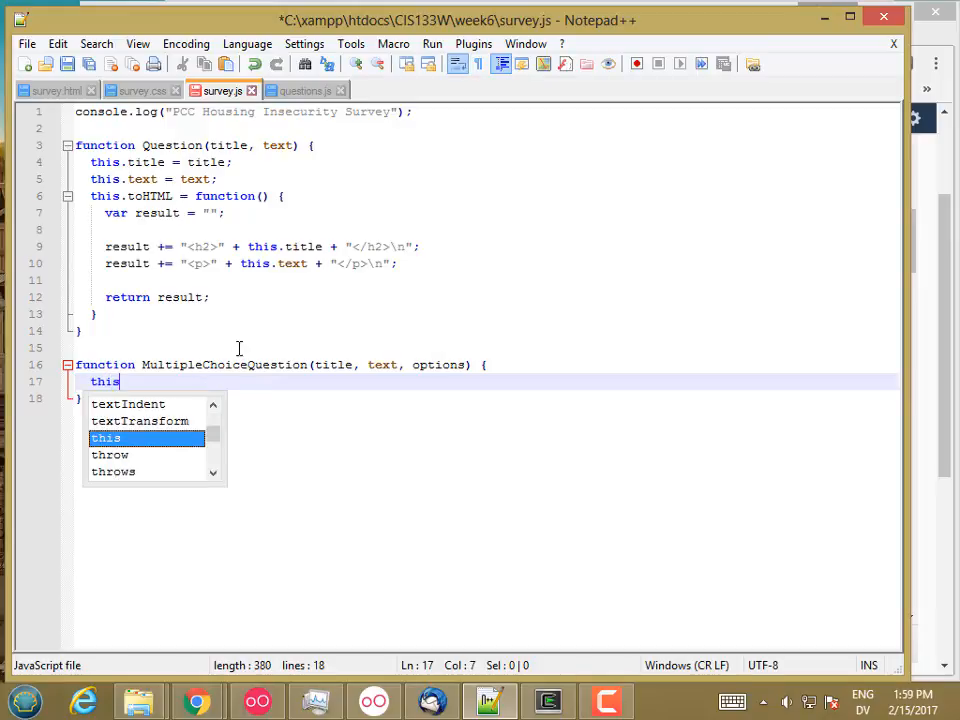
{"action": "type", "text": ".methodN"}
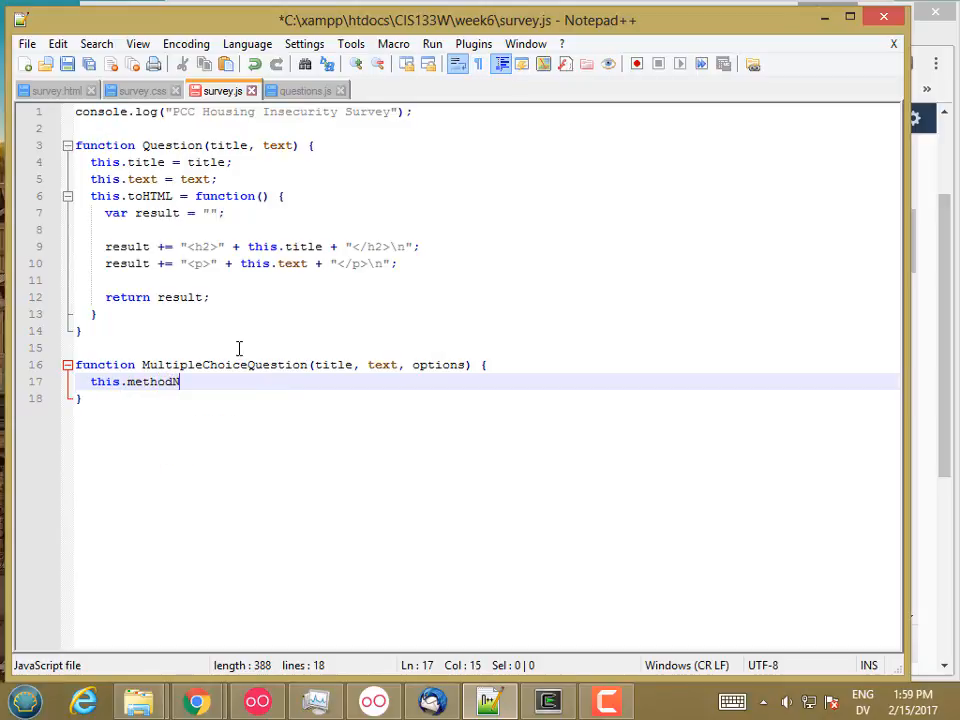
{"action": "type", "text": "ame(arguments);"}
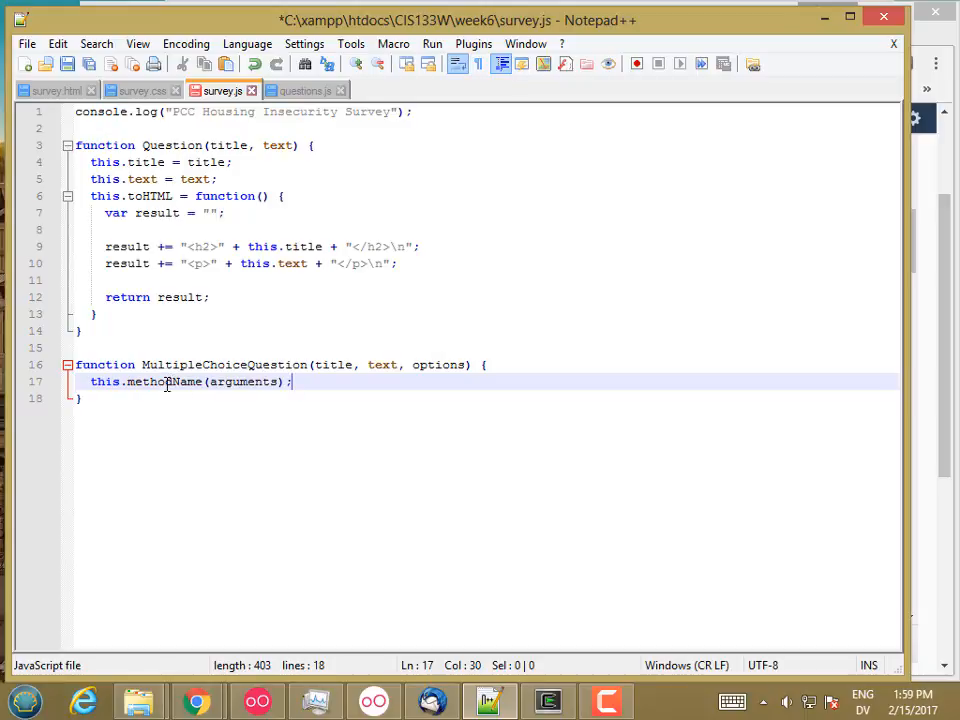
{"action": "type", "text": "Question(title, text);"}
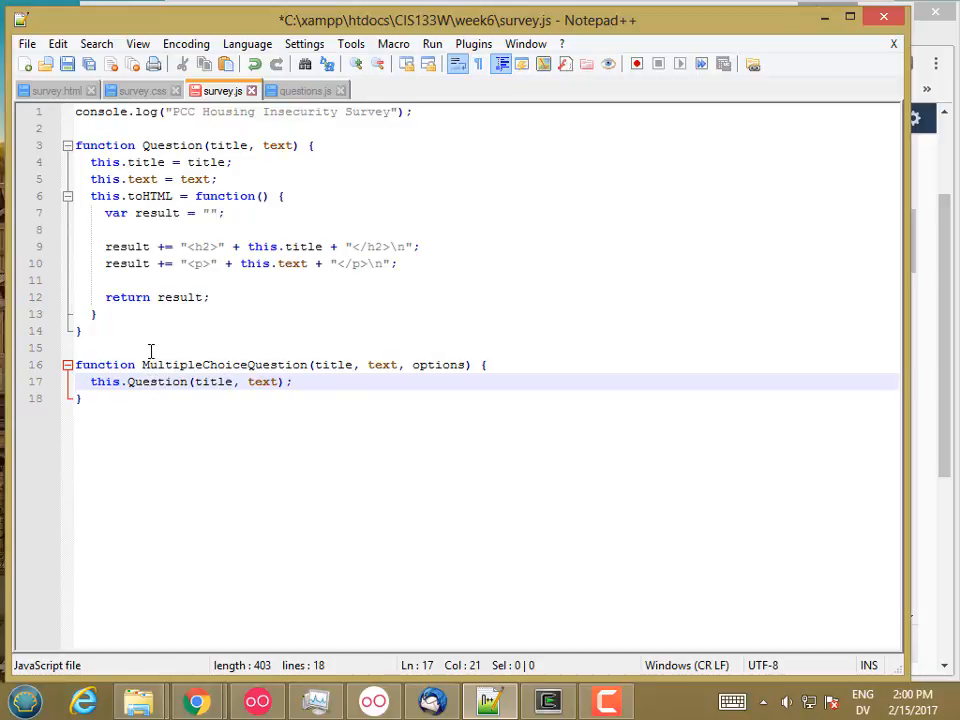
{"action": "mouse_move", "coordinate": [108, 380]}
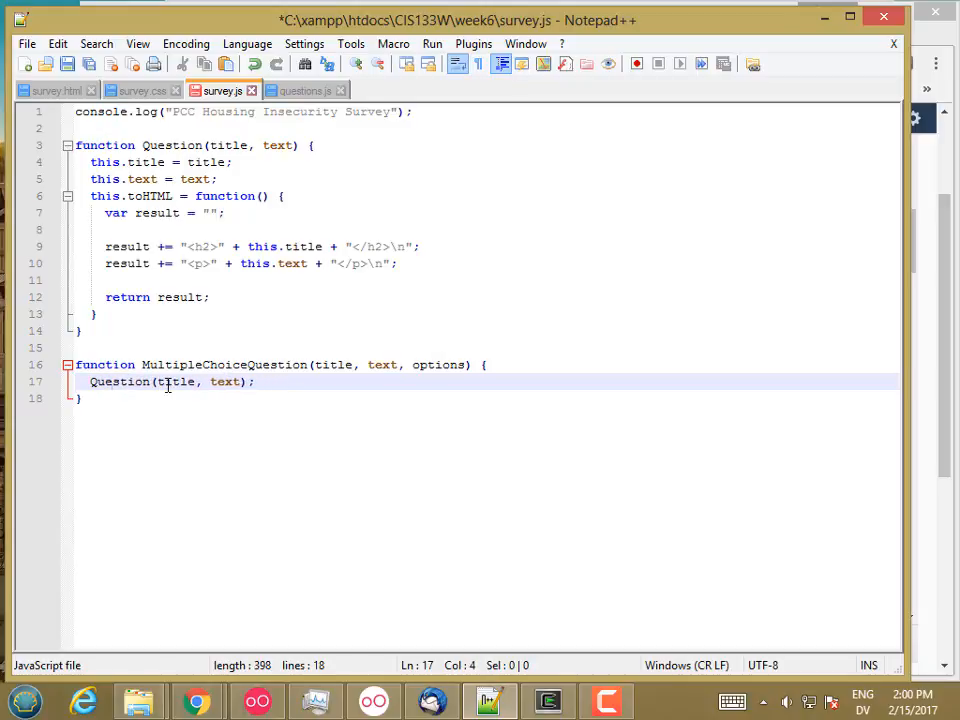
Finish the line as Question.call(this, title, text); and save survey.js.
{"action": "type", "text": "call"}
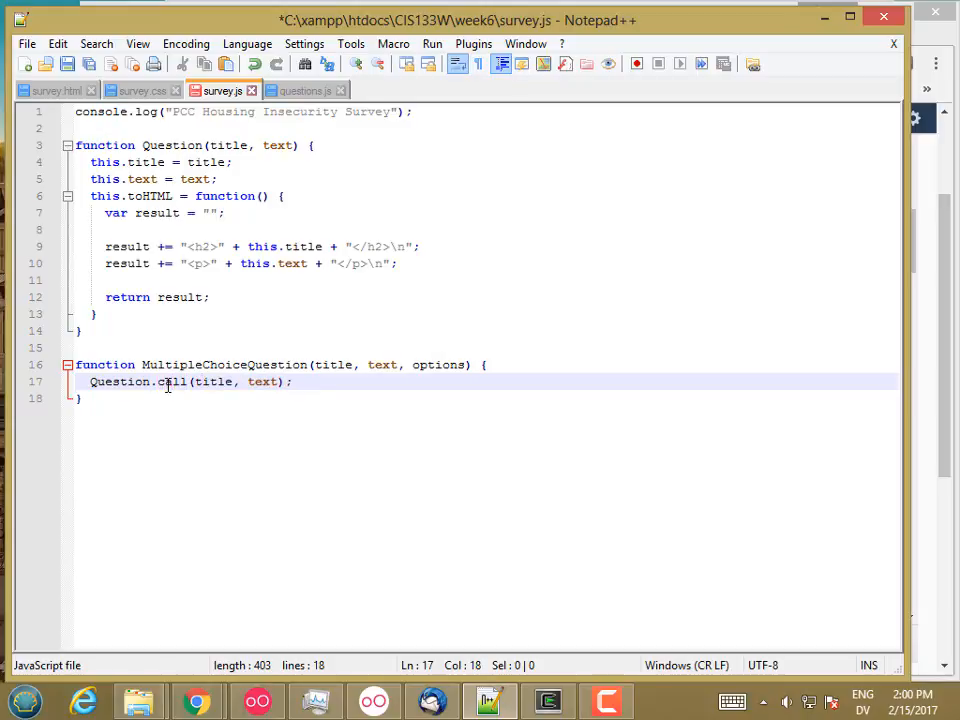
{"action": "type", "text": "this, t"}
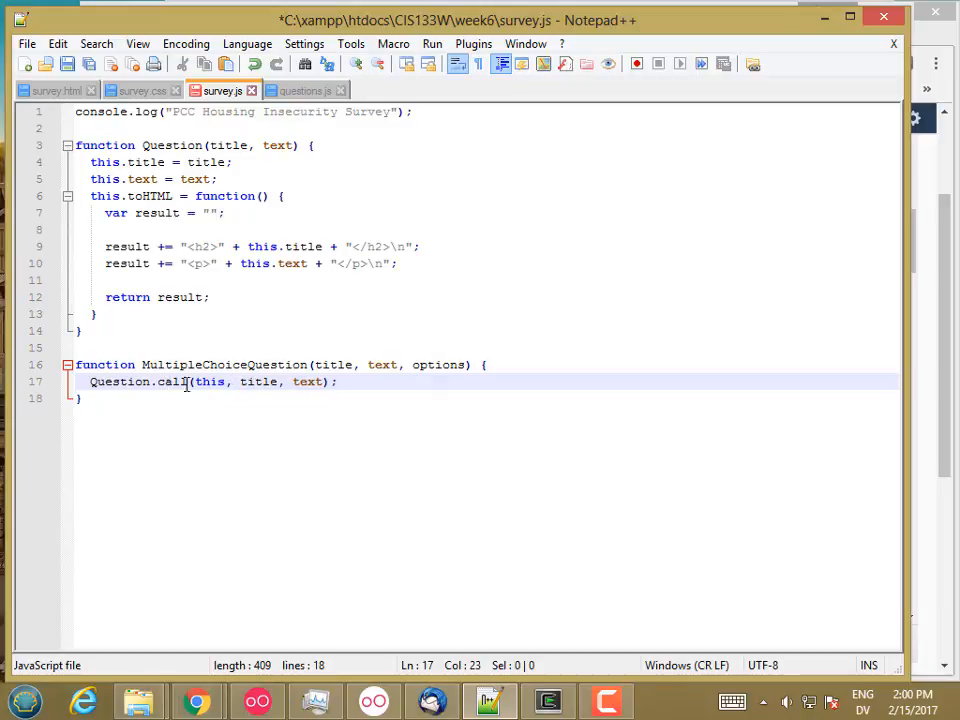
{"action": "double_click", "coordinate": [208, 380]}
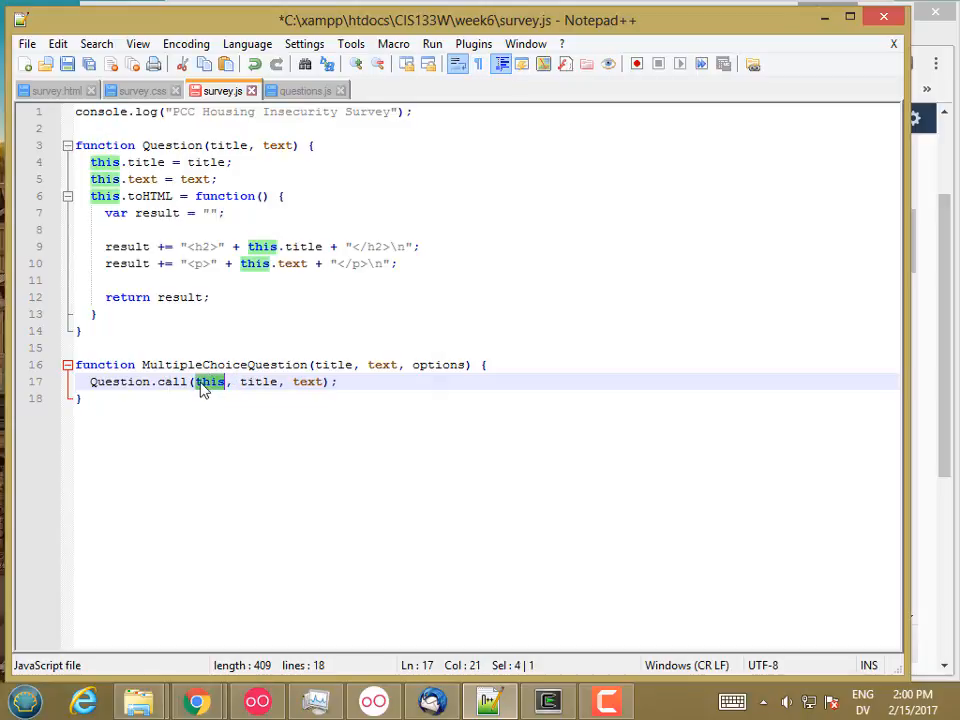
{"action": "mouse_move", "coordinate": [136, 382]}
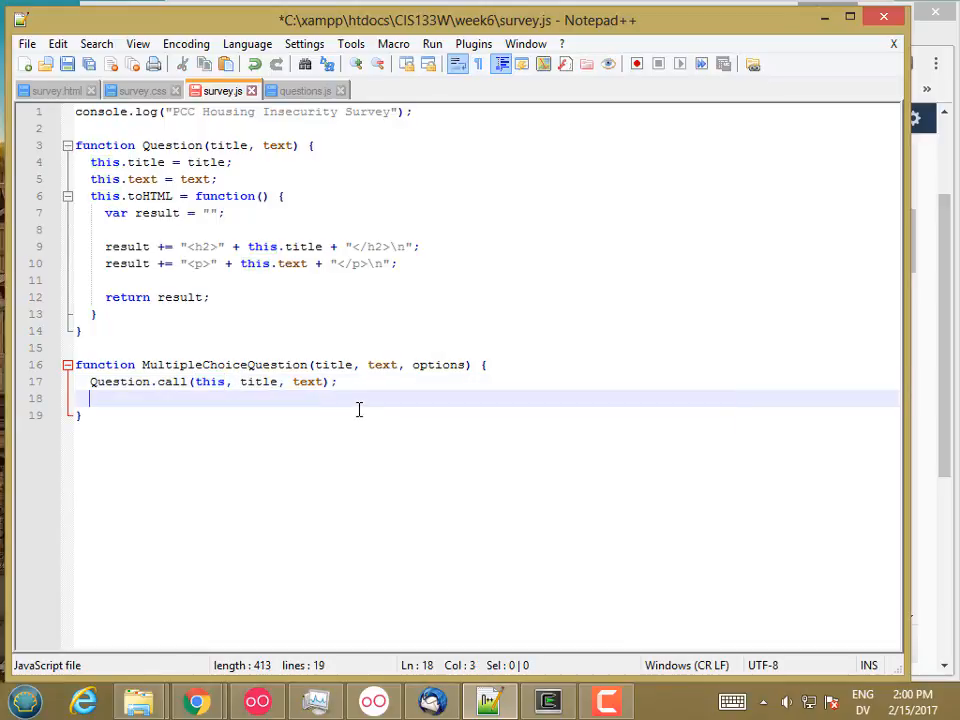
{"action": "key", "text": "ctrl+s"}
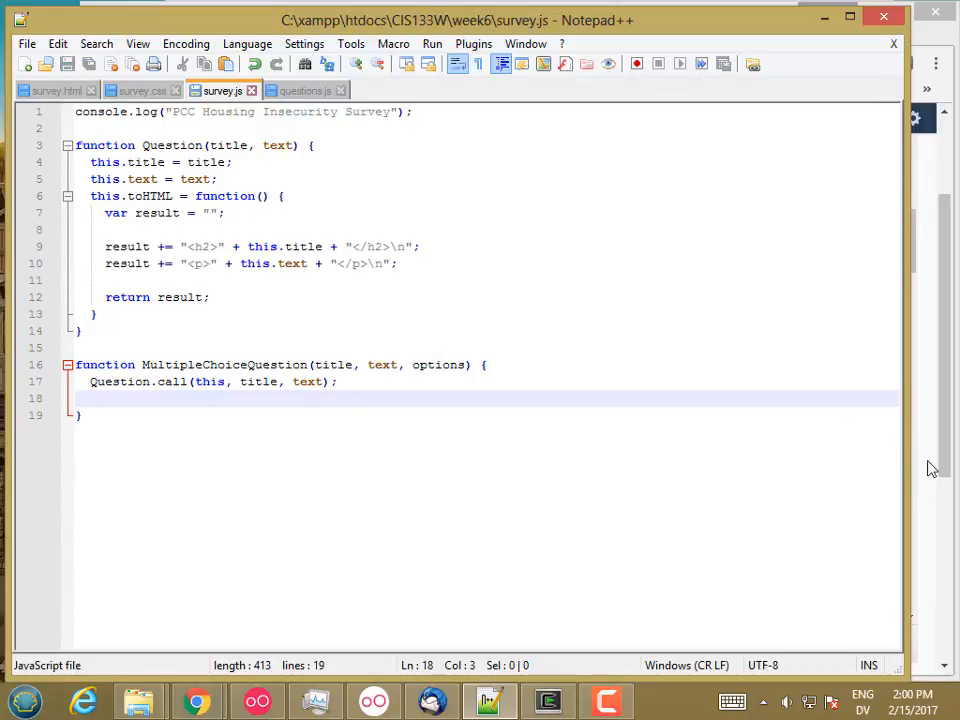
In the Chrome console, declare var q2 = new MultipleChoiceQuestion("Income", "What is your yearly income? …", []).
{"action": "left_click", "coordinate": [196, 700]}
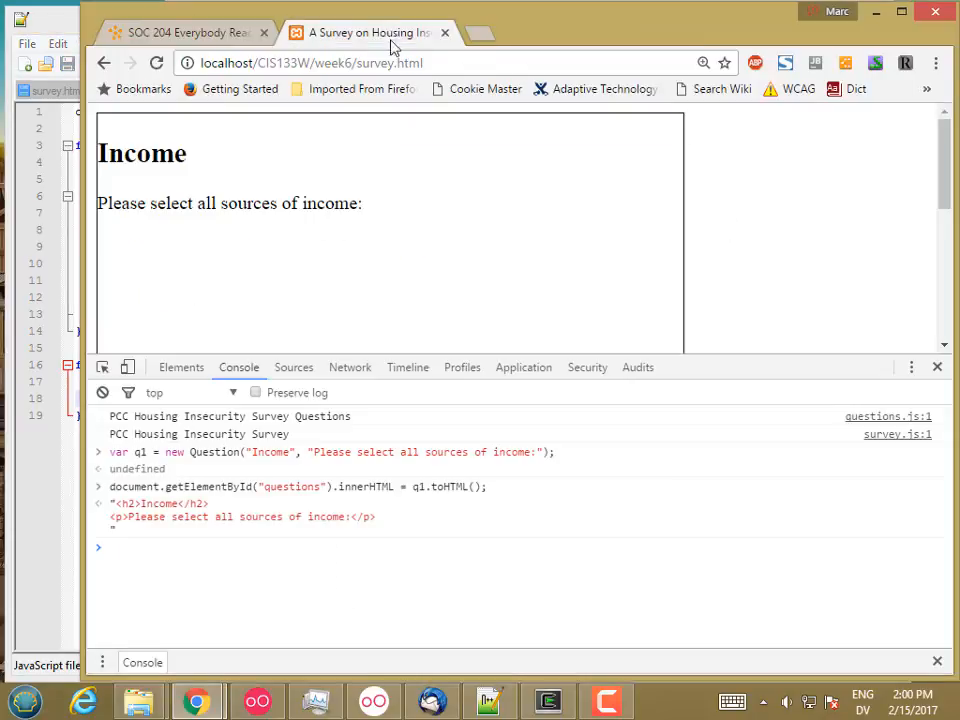
{"action": "mouse_move", "coordinate": [412, 584]}
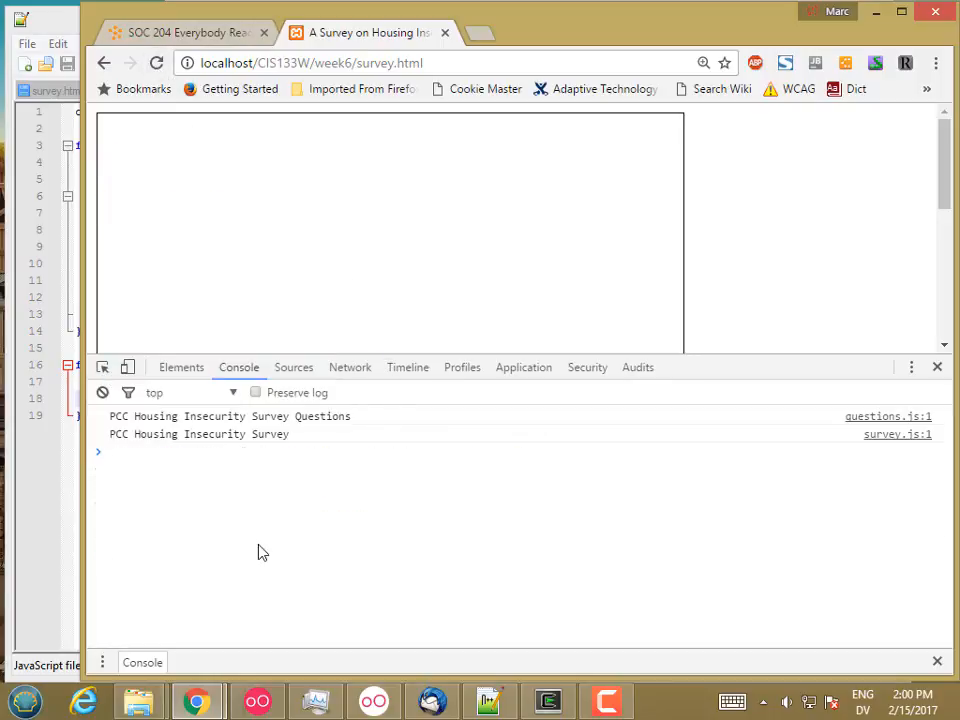
{"action": "type", "text": "var q2 = new MultipleChoiceQuestion(\"Income\", \"What is your yearly income? (Please include income from all sources)\", []);"}
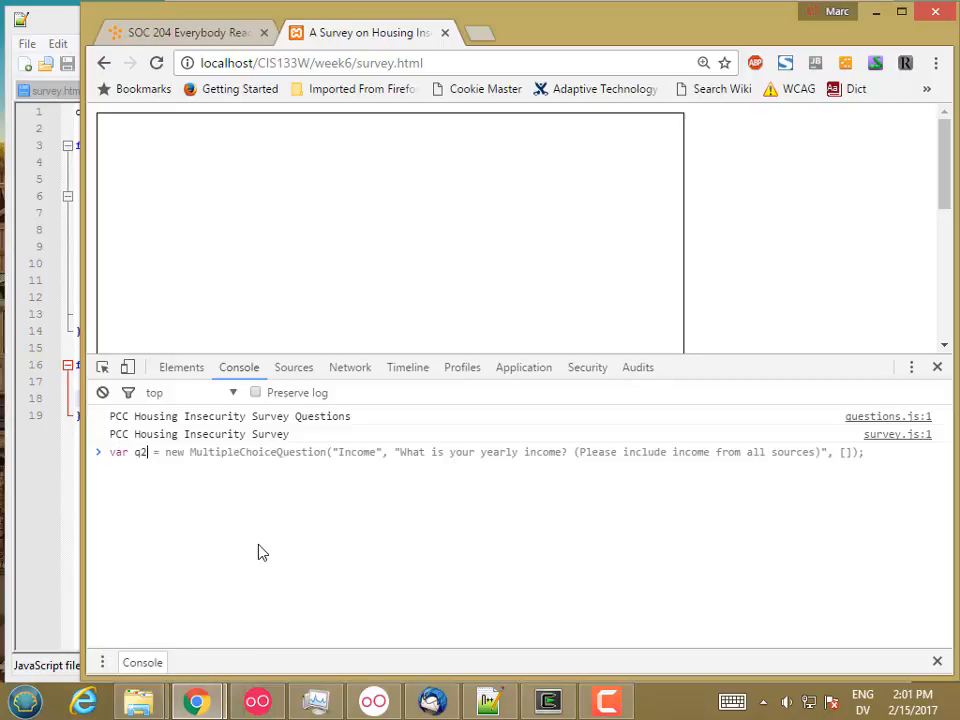
{"action": "type", "text": "M"}
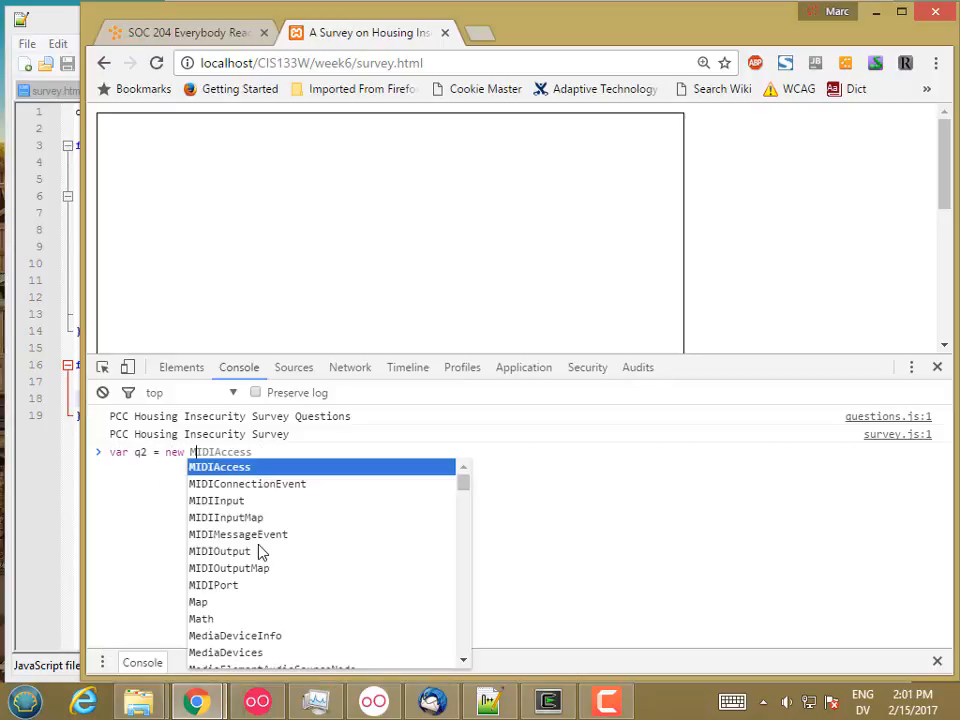
{"action": "type", "text": "MultipleChoiceQuestion("}
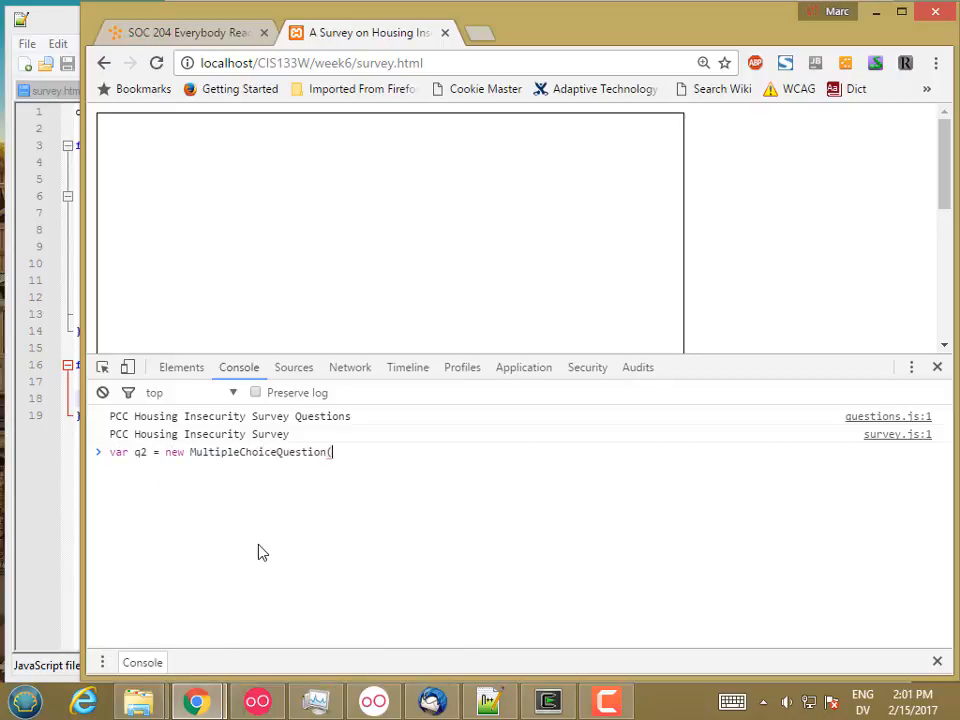
{"action": "type", "text": "\"Income\", \"What is your yearly income? (Please include income from all sources)\", []);"}
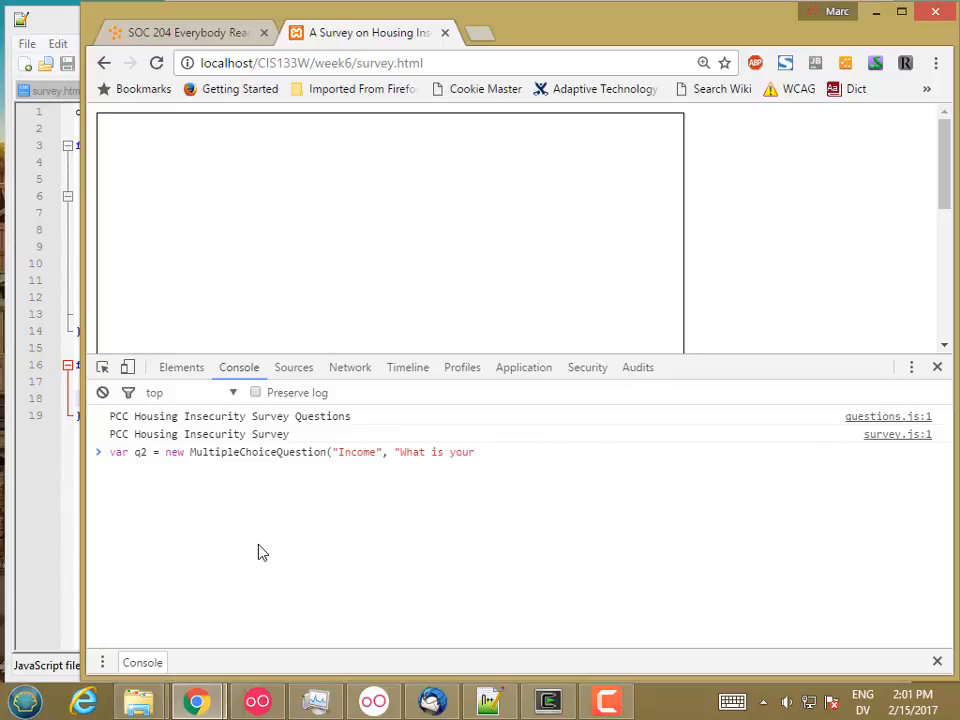
{"action": "type", "text": "yearly income? (Please include income from all sources)\", []);"}
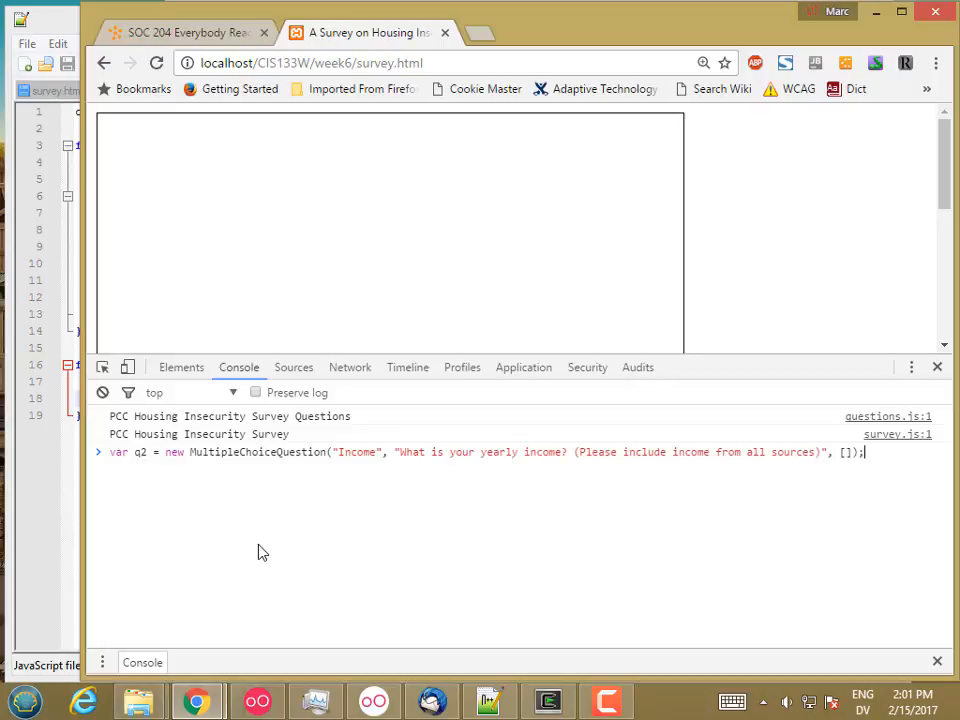
{"action": "mouse_move", "coordinate": [582, 544]}
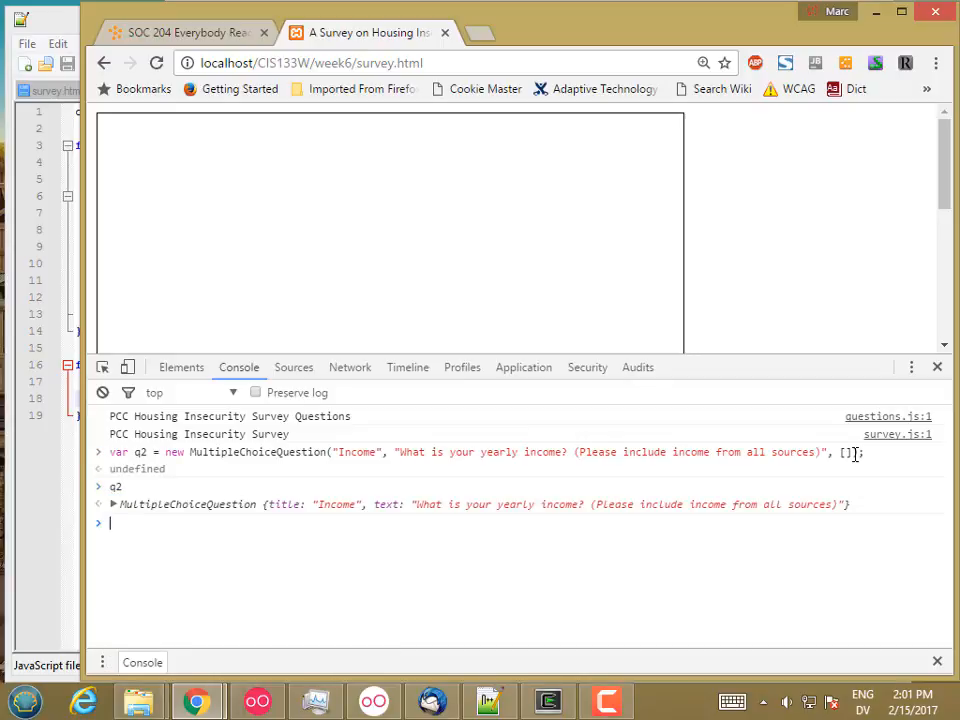
Evaluate q2 and q2.toHTML() to see the inherited Income heading and paragraph markup.
{"action": "type", "text": "q2.toHTML"}
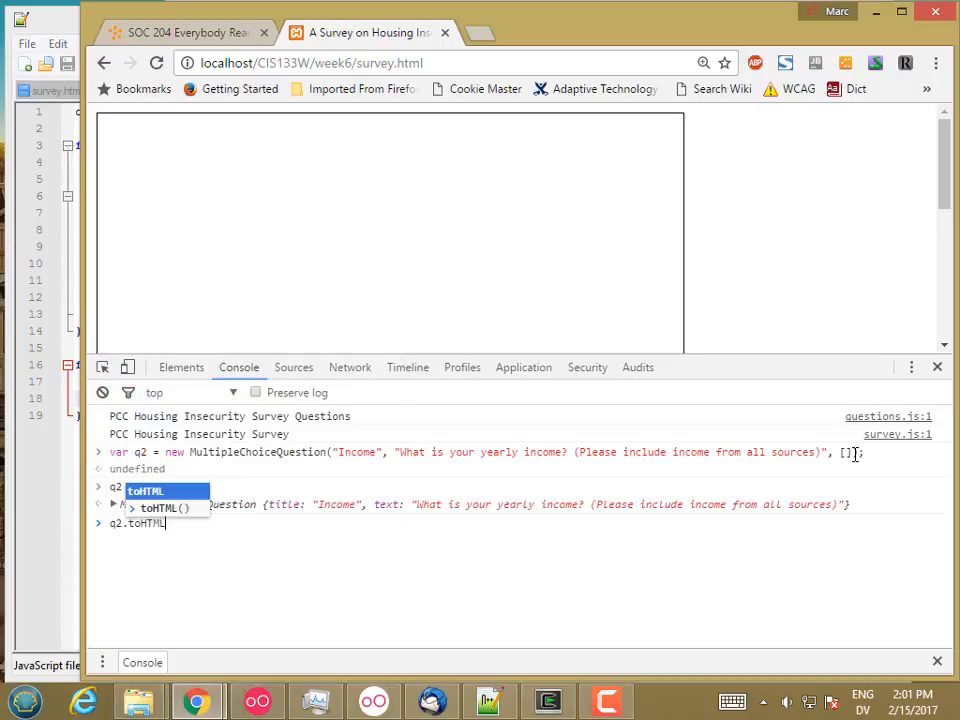
{"action": "type", "text": "()"}
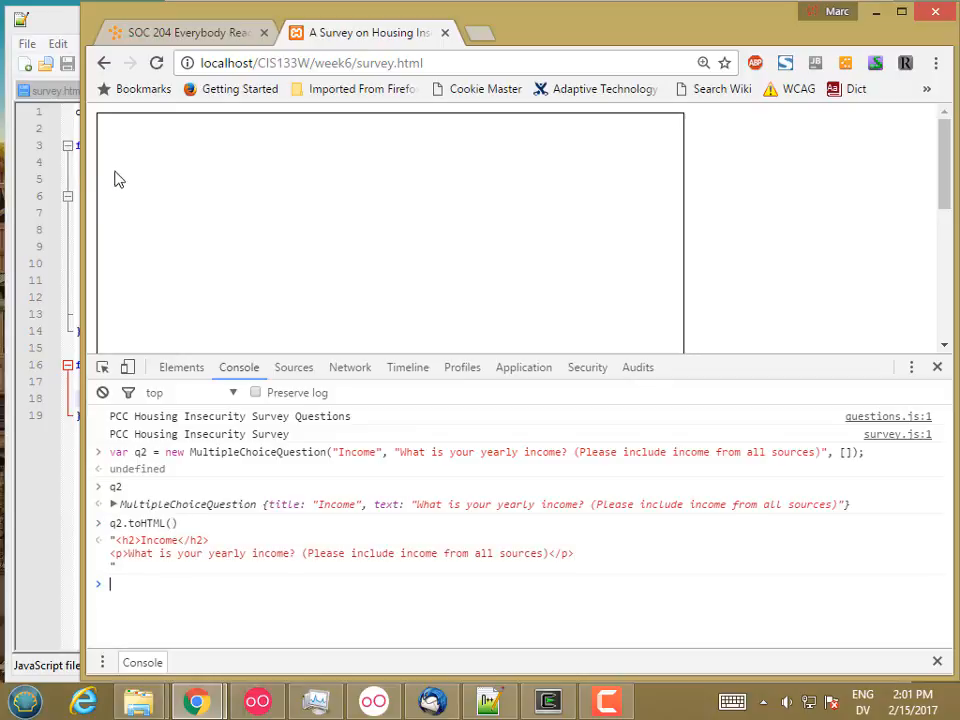
{"action": "mouse_move", "coordinate": [12, 438]}
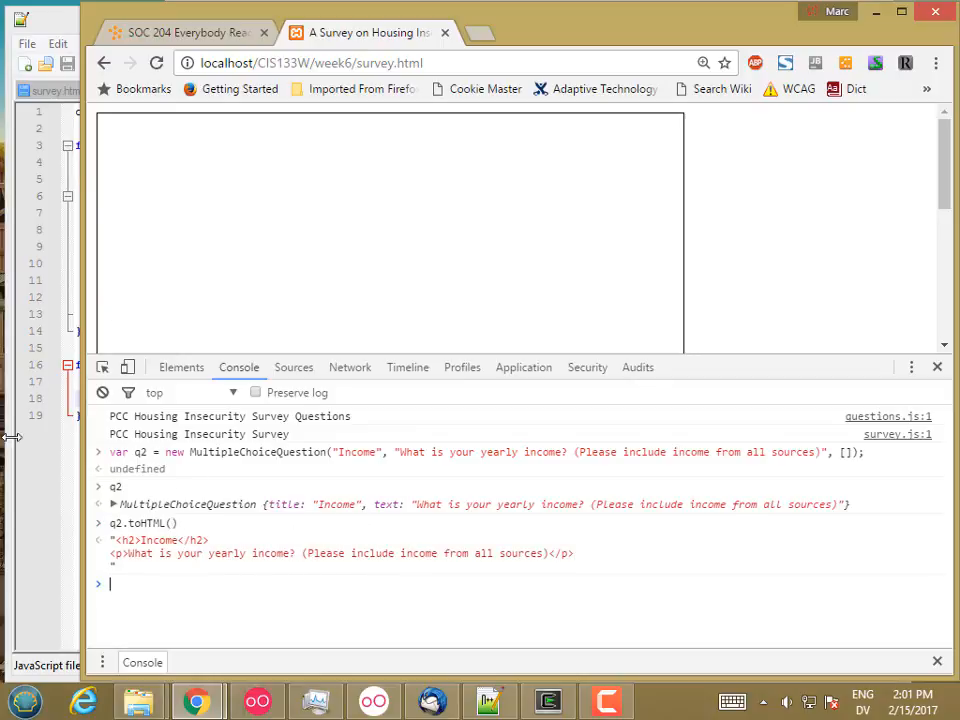
Add this.toFinalHTML = function() { with var result = this.toHTML(); as its first line.
{"action": "left_click", "coordinate": [488, 700]}
{"action": "type", "text": "this."}
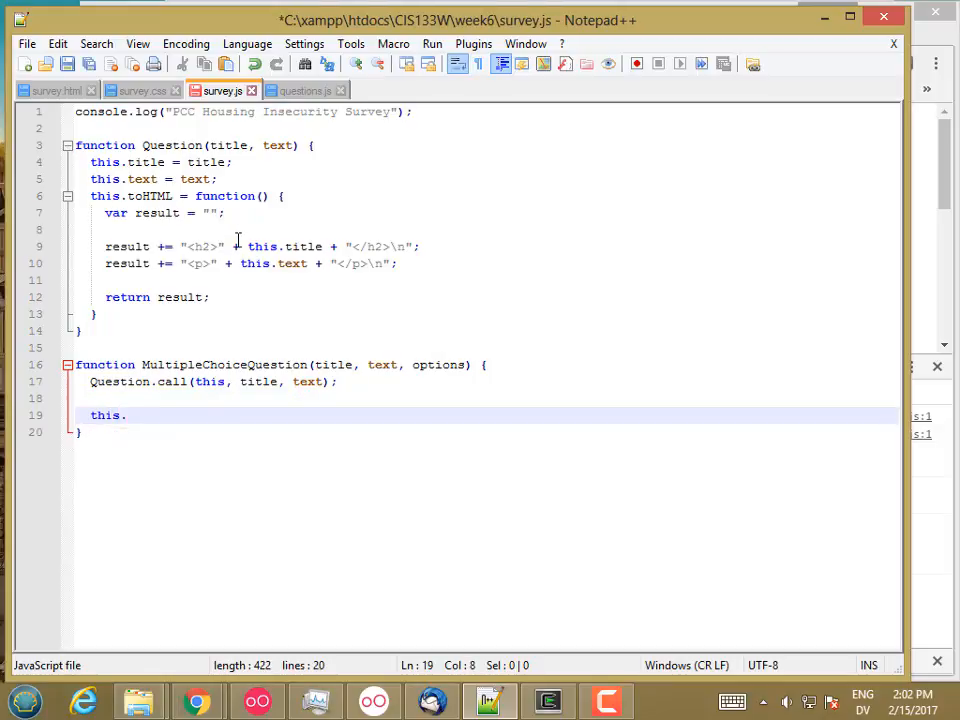
{"action": "type", "text": "toFinalHTML = function() {"}
{"action": "type", "text": "}"}
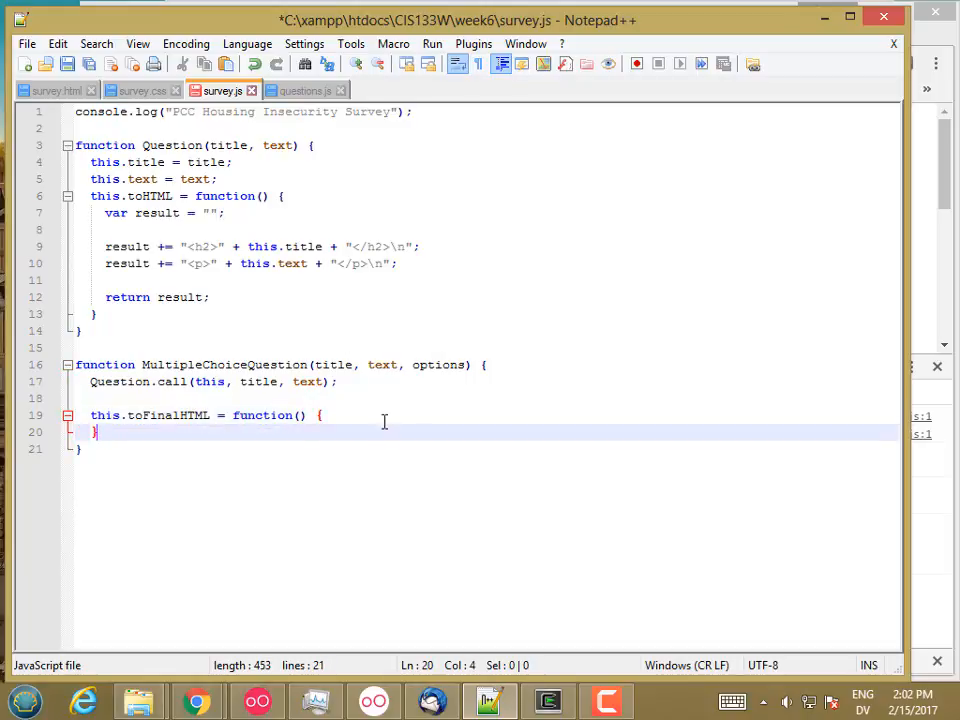
{"action": "key", "text": "enter"}
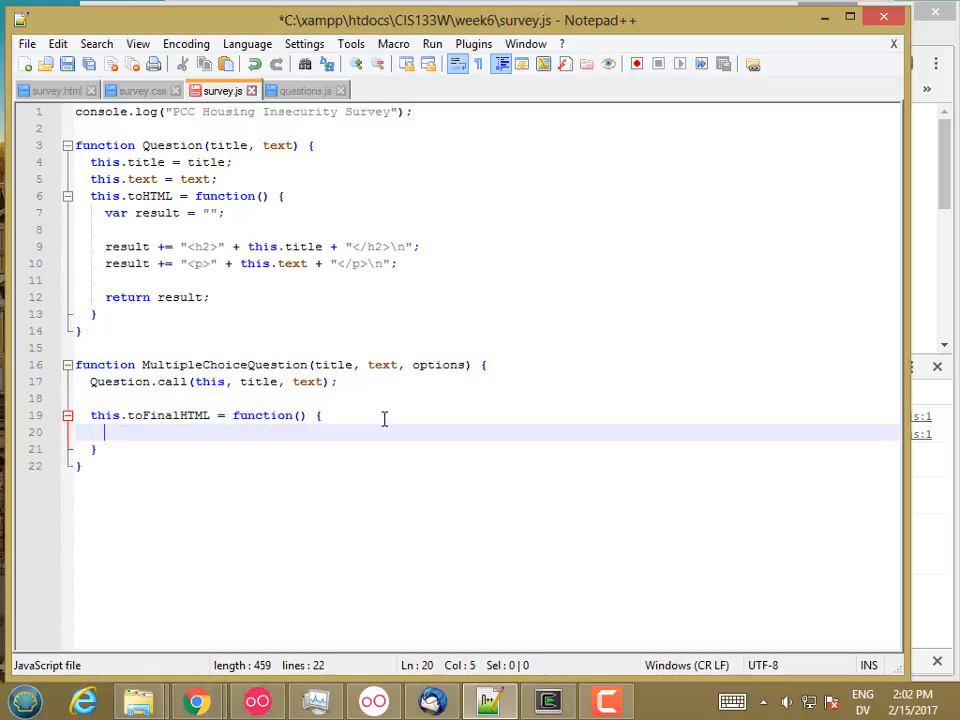
{"action": "type", "text": "var r"}
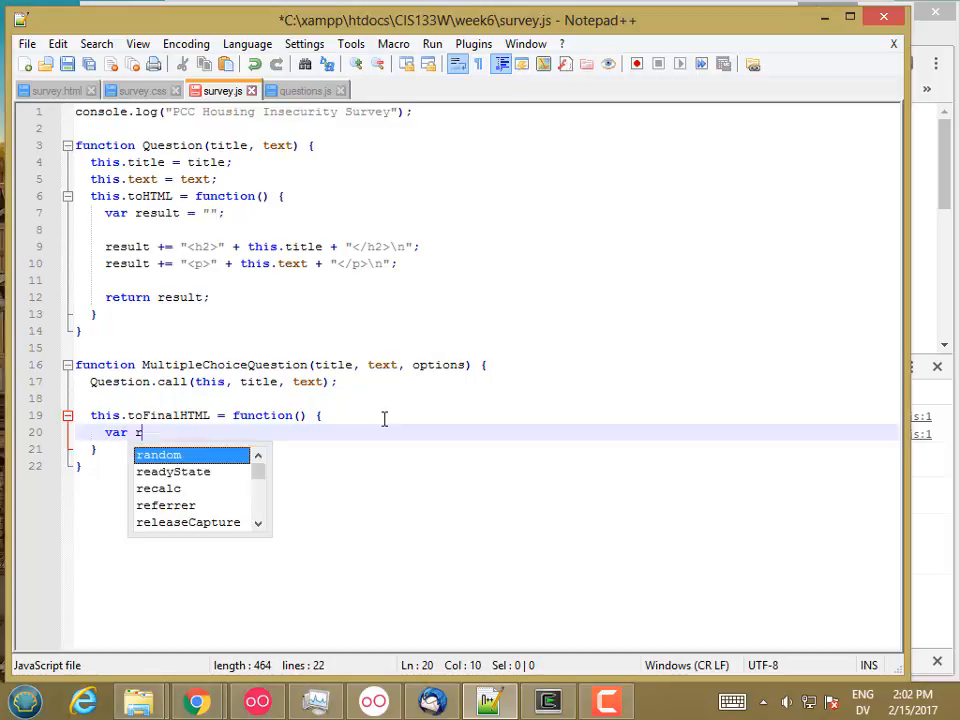
{"action": "type", "text": "esult ="}
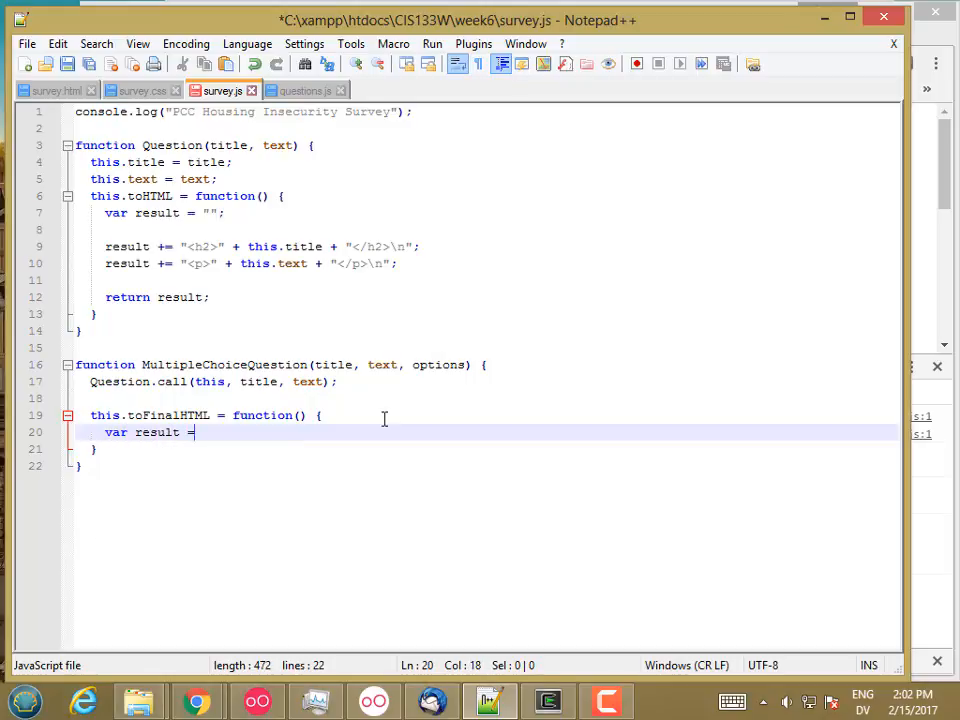
{"action": "type", "text": "this.toHTML();"}
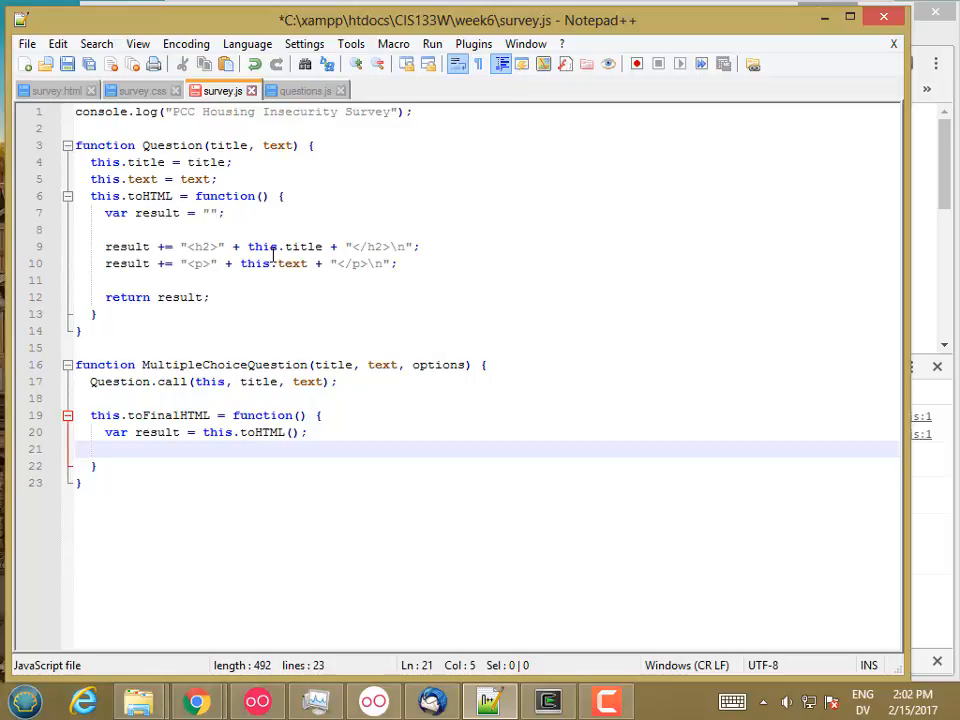
{"action": "key", "text": "Enter"}
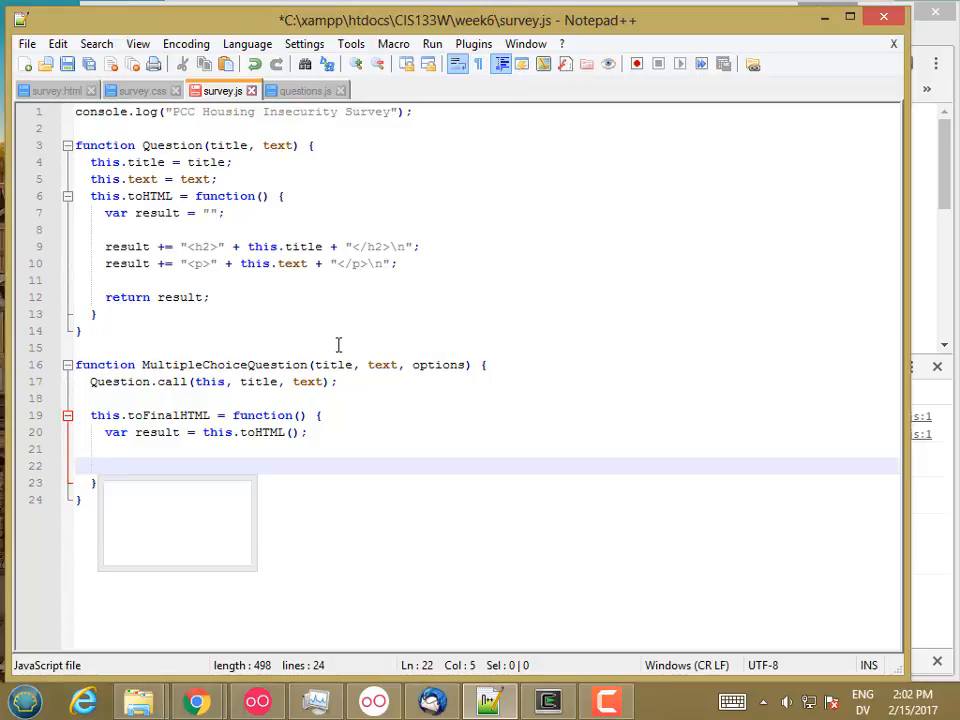
Open the loop for (var counter = 0; counter < options.length; counter++) { inside toFinalHTML.
{"action": "type", "text": "for (var cou"}
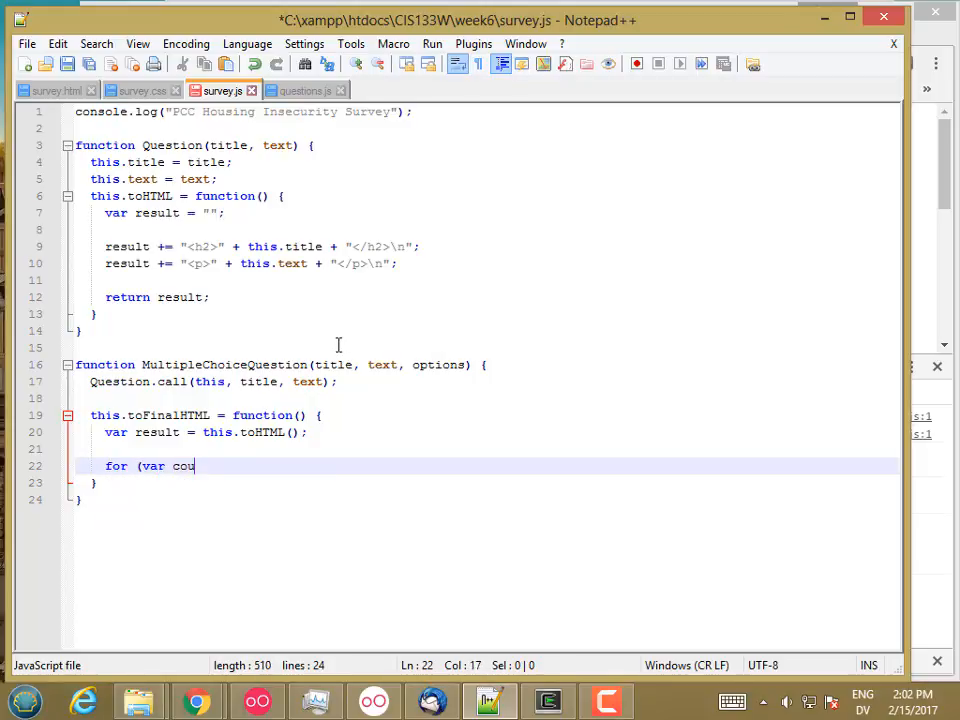
{"action": "type", "text": "nter = 0; c"}
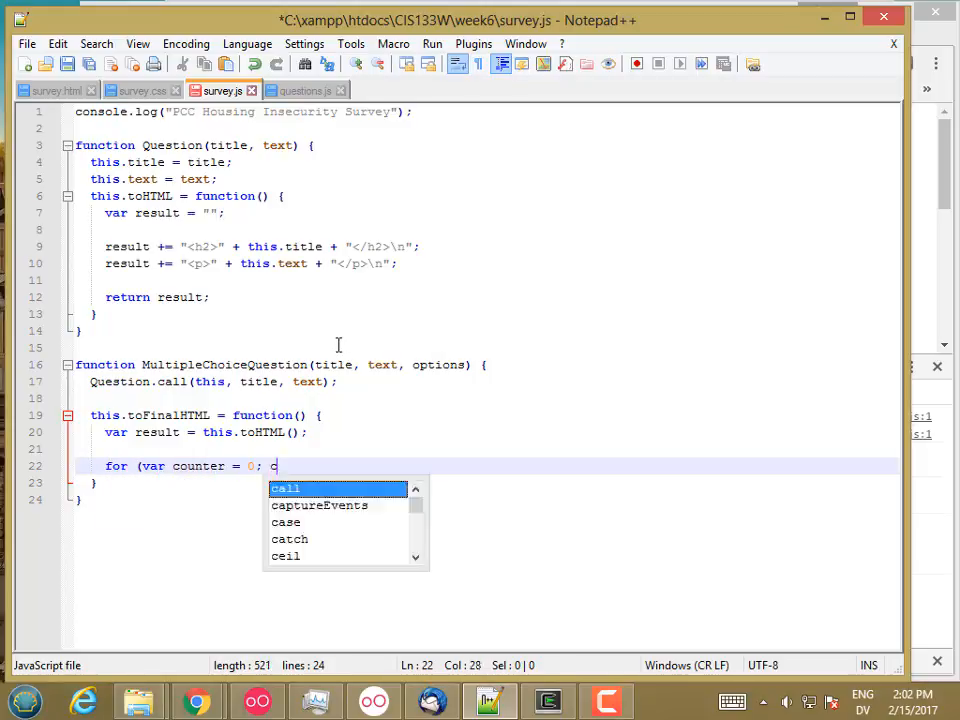
{"action": "type", "text": "ounter < options.length;"}
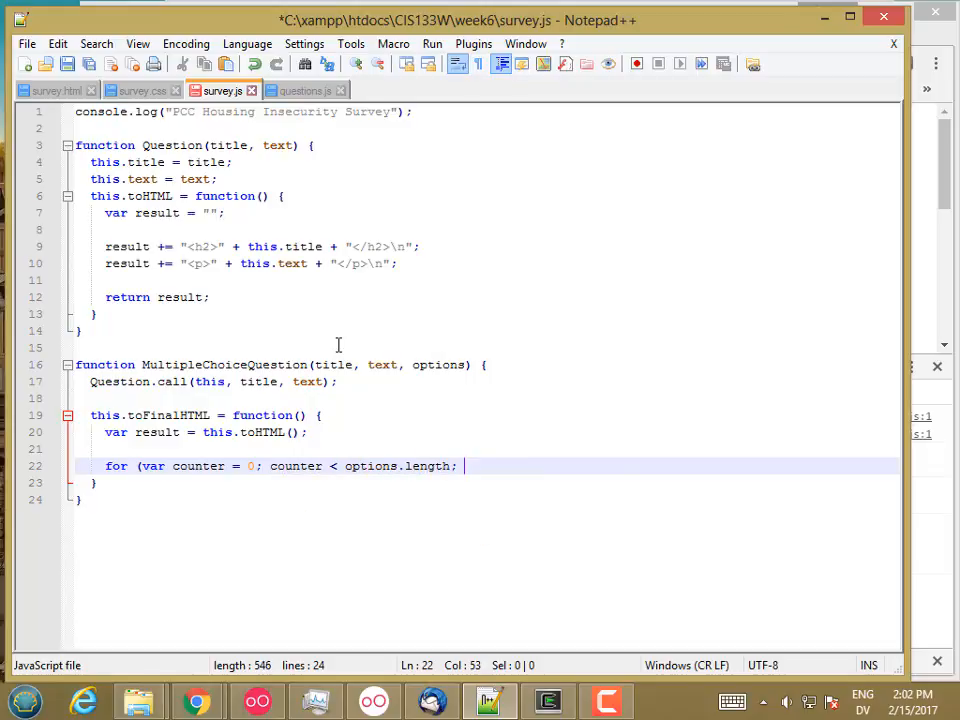
{"action": "type", "text": "counter++)"}
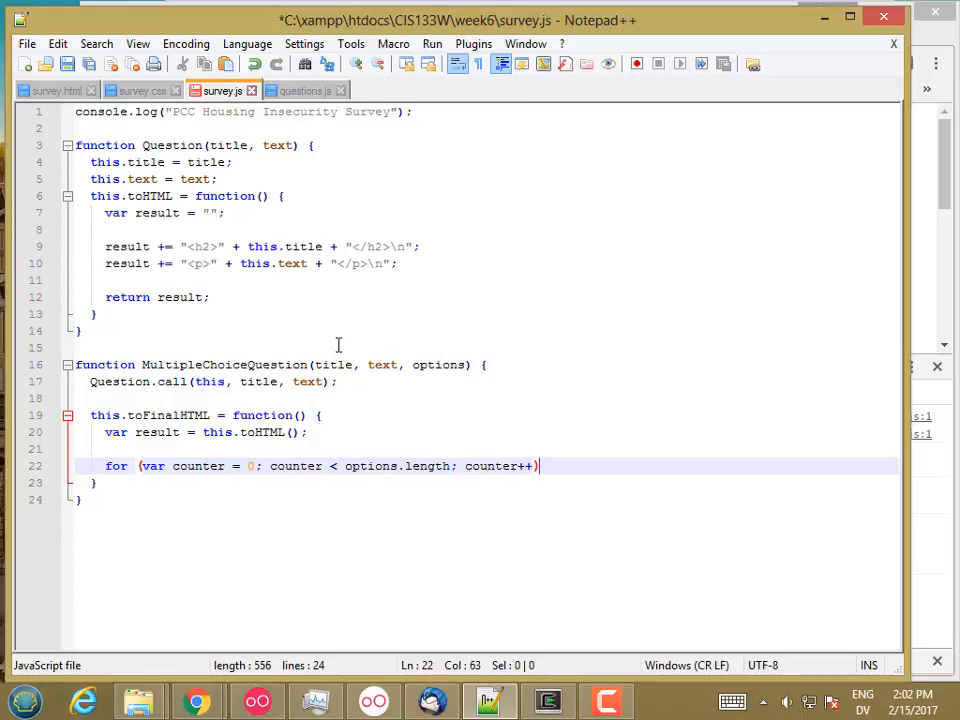
{"action": "type", "text": "{"}
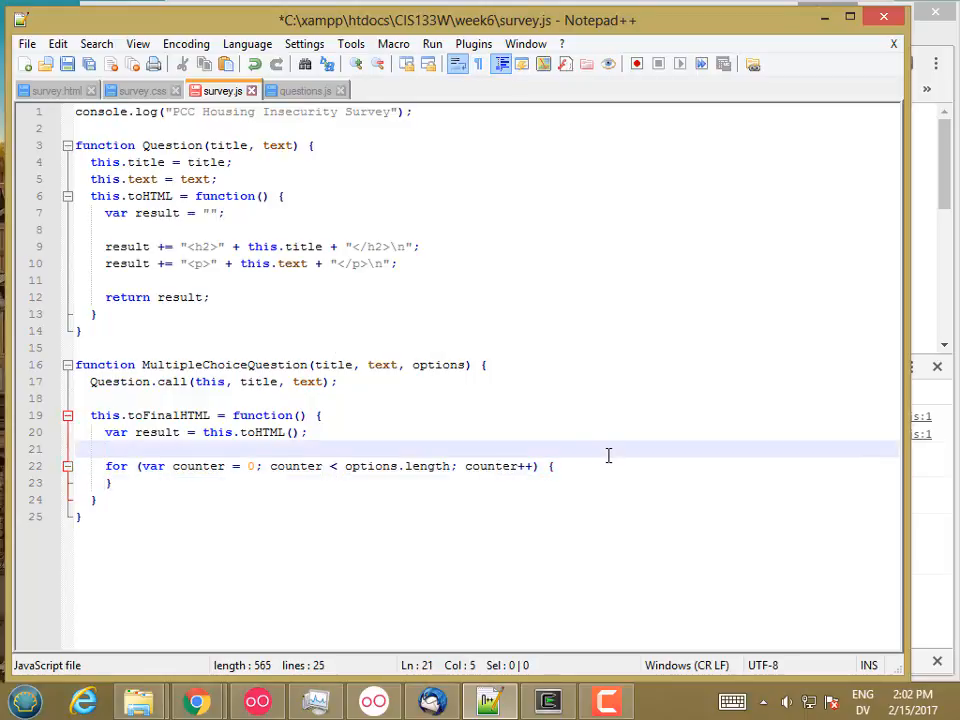
Start the loop body result += '<input type="radio" name="' + title + '"'.
{"action": "type", "text": "result += \""}
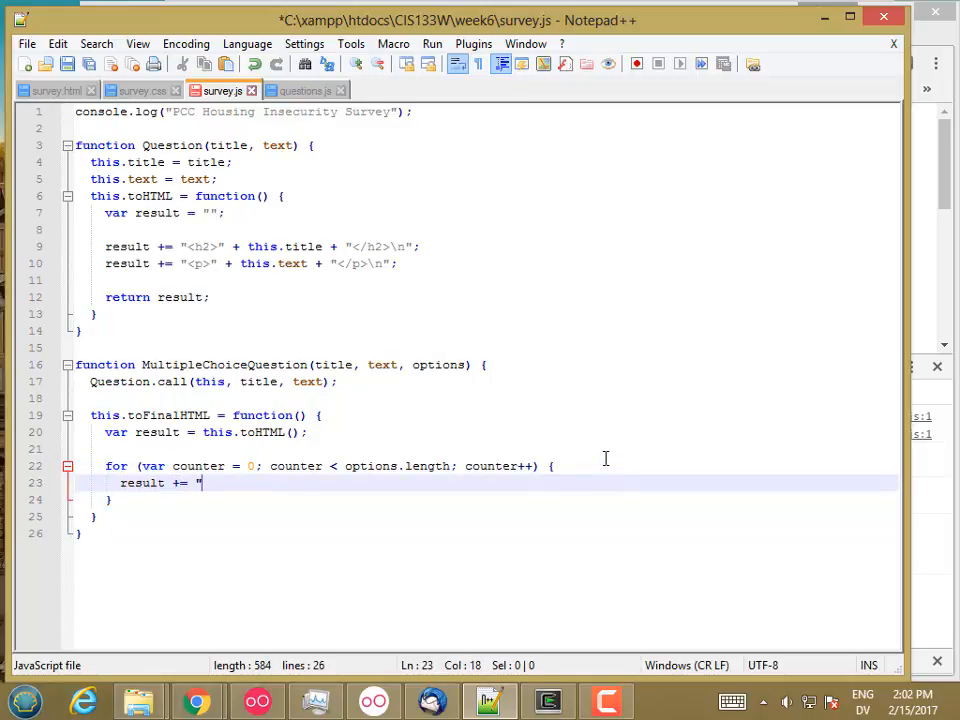
{"action": "type", "text": "<input typ"}
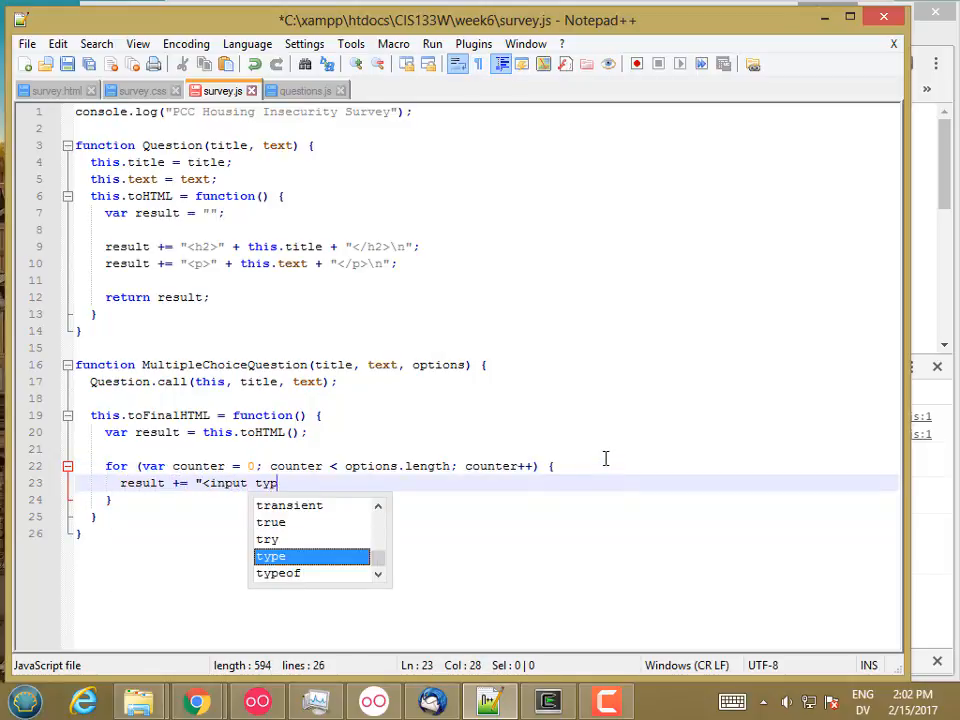
{"action": "type", "text": "e="}
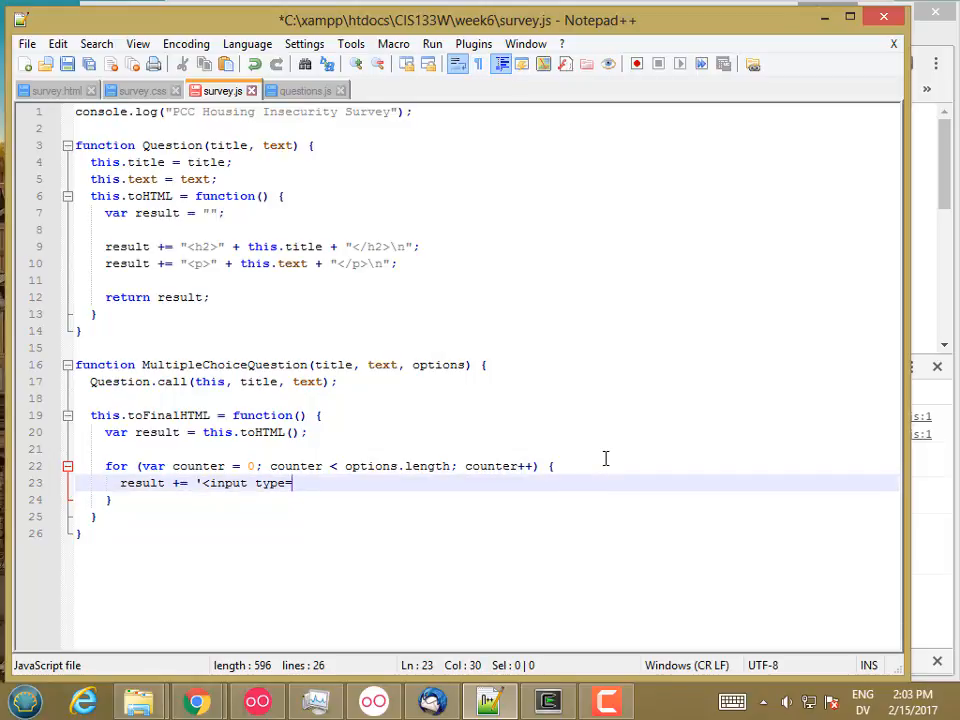
{"action": "type", "text": "\""}
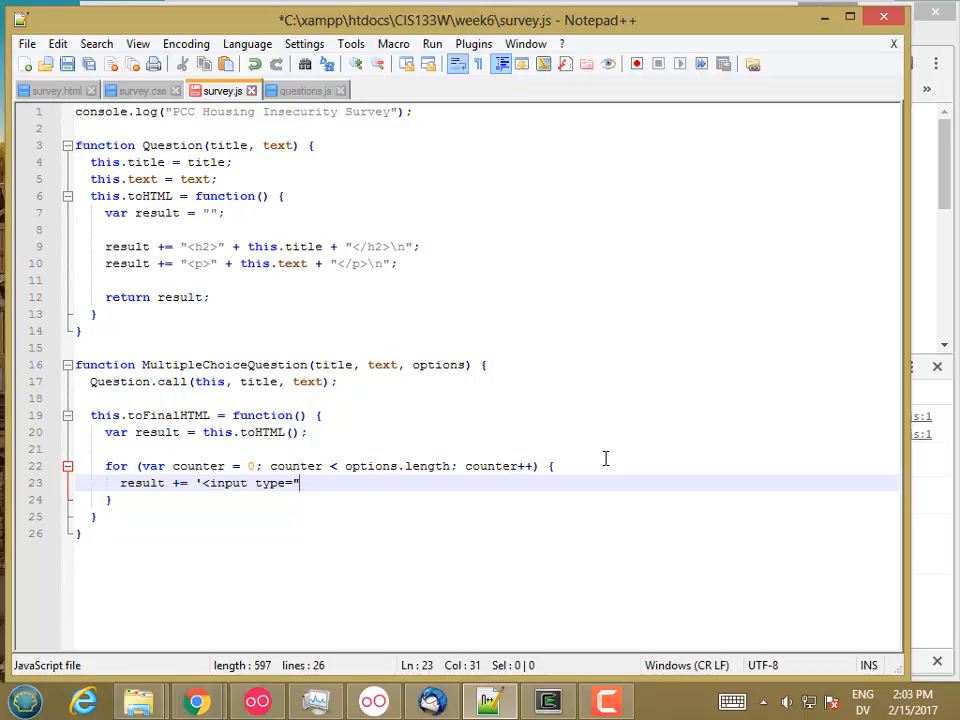
{"action": "type", "text": "radio\""}
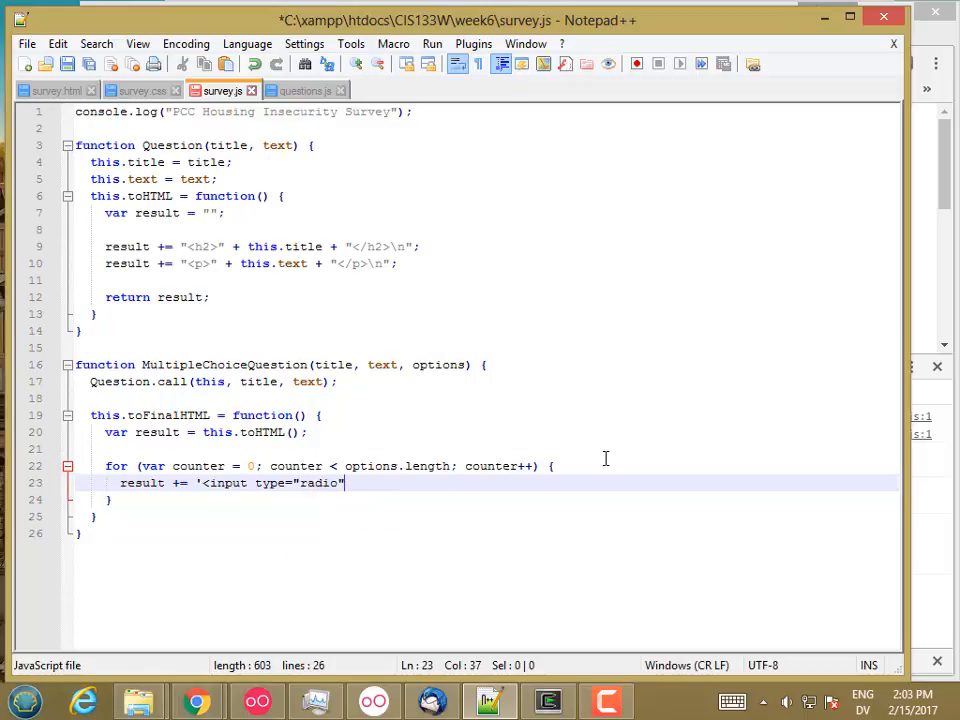
{"action": "type", "text": "name"}
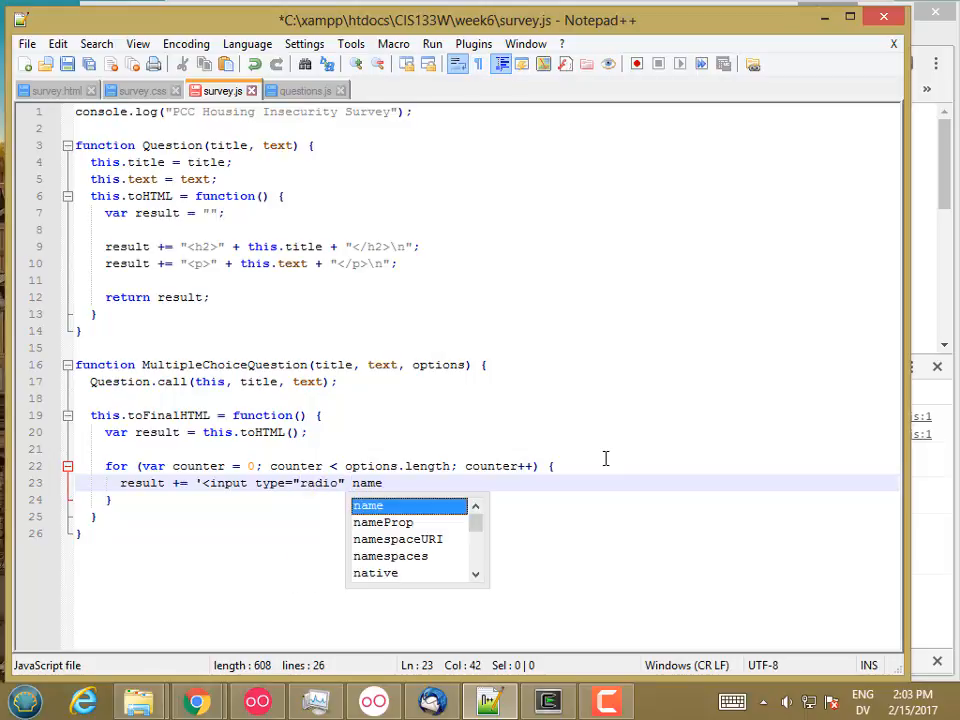
{"action": "type", "text": "=\""}
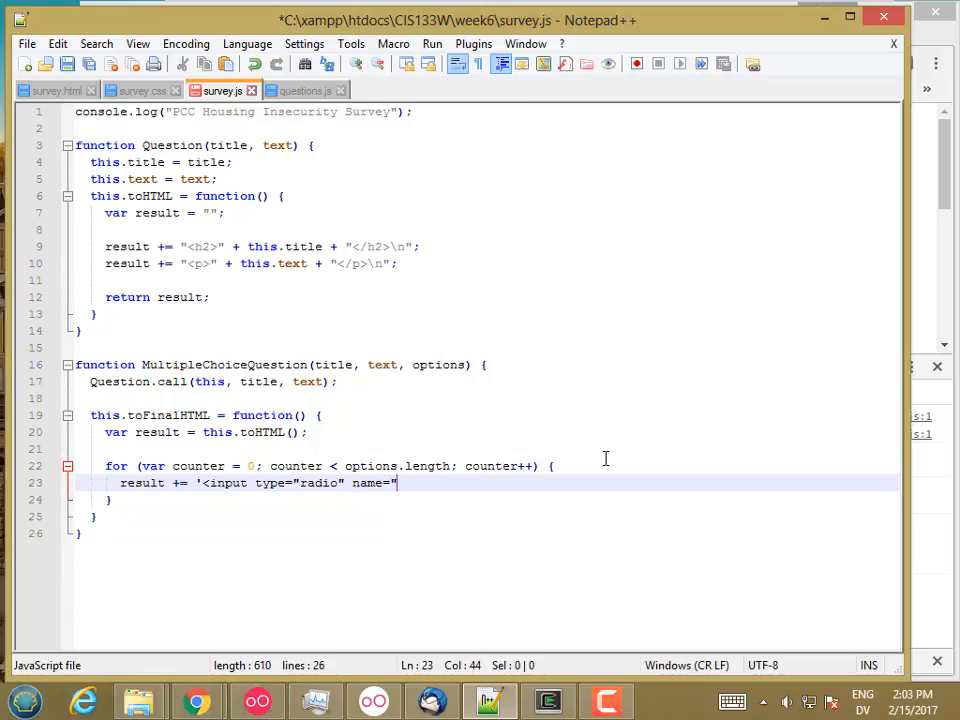
{"action": "type", "text": "\"'"}
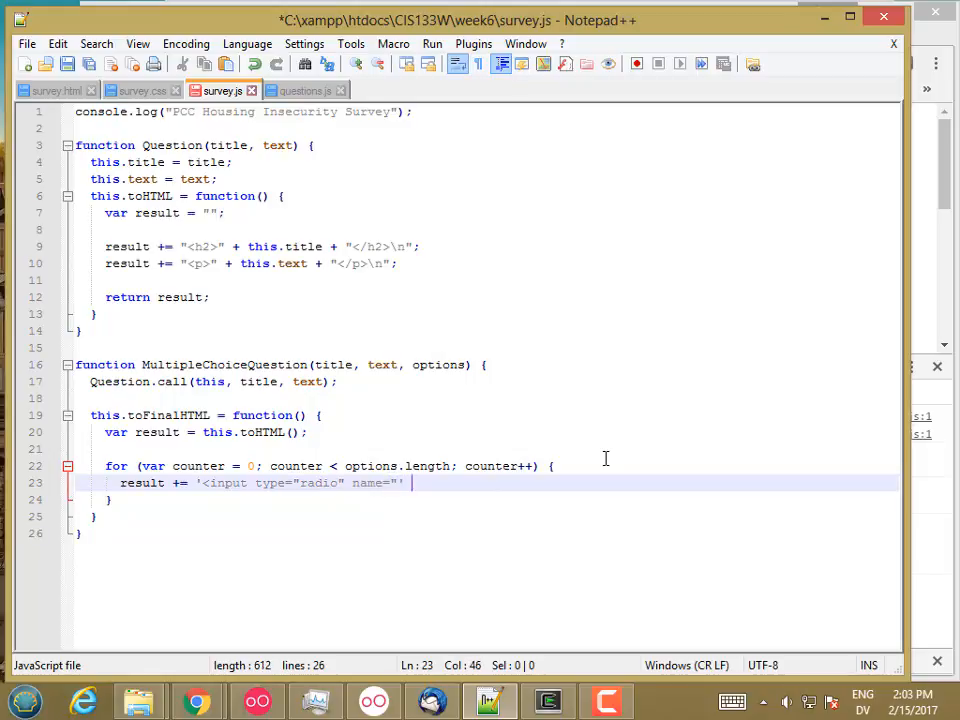
{"action": "type", "text": "+ title"}
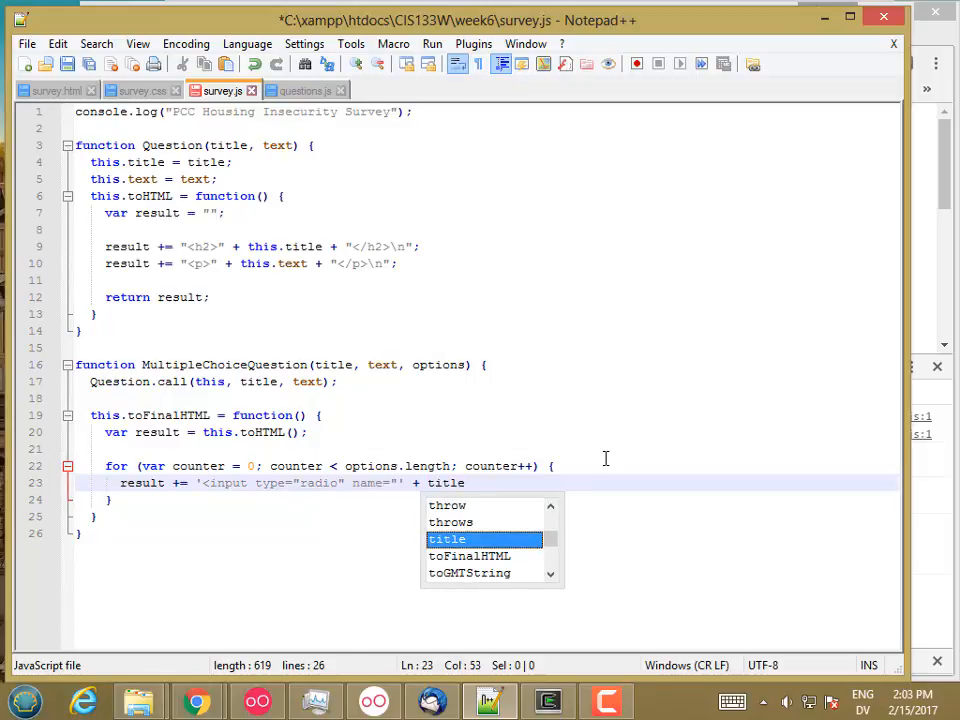
{"action": "type", "text": "+"}
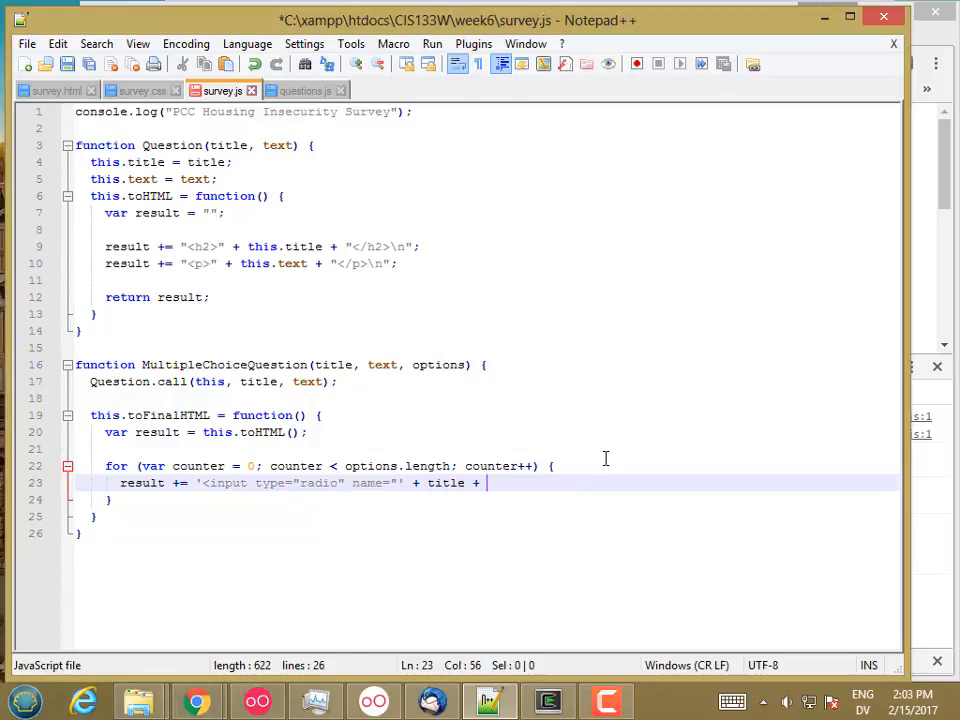
{"action": "type", "text": "'\""}
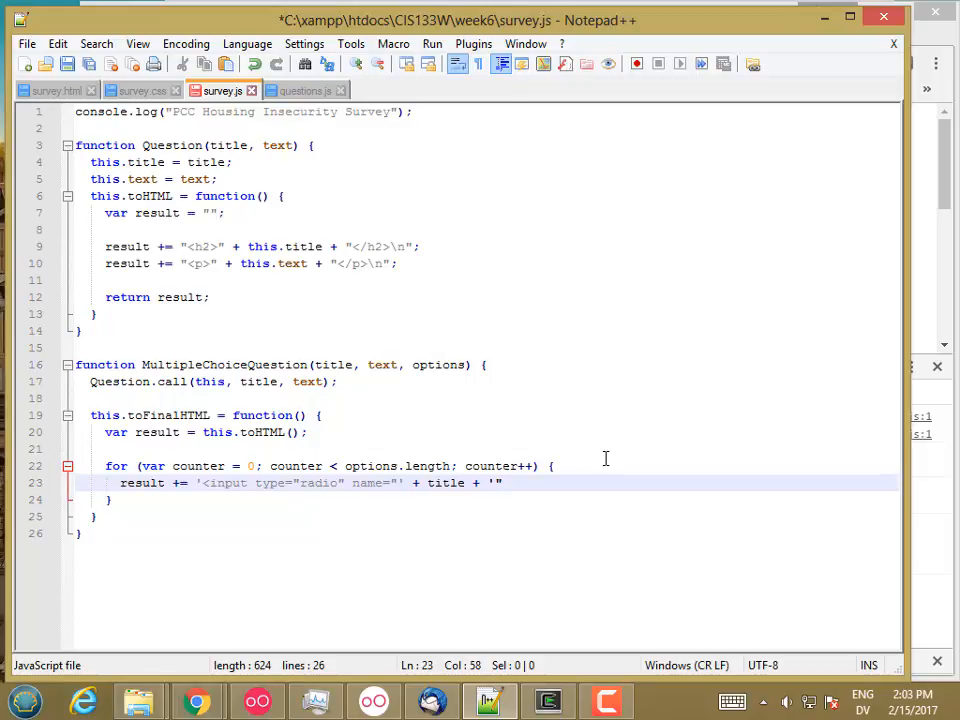
Complete it with value="' + options[counter] + '">\n'; and add return result;.
{"action": "type", "text": "value=\"' + o"}
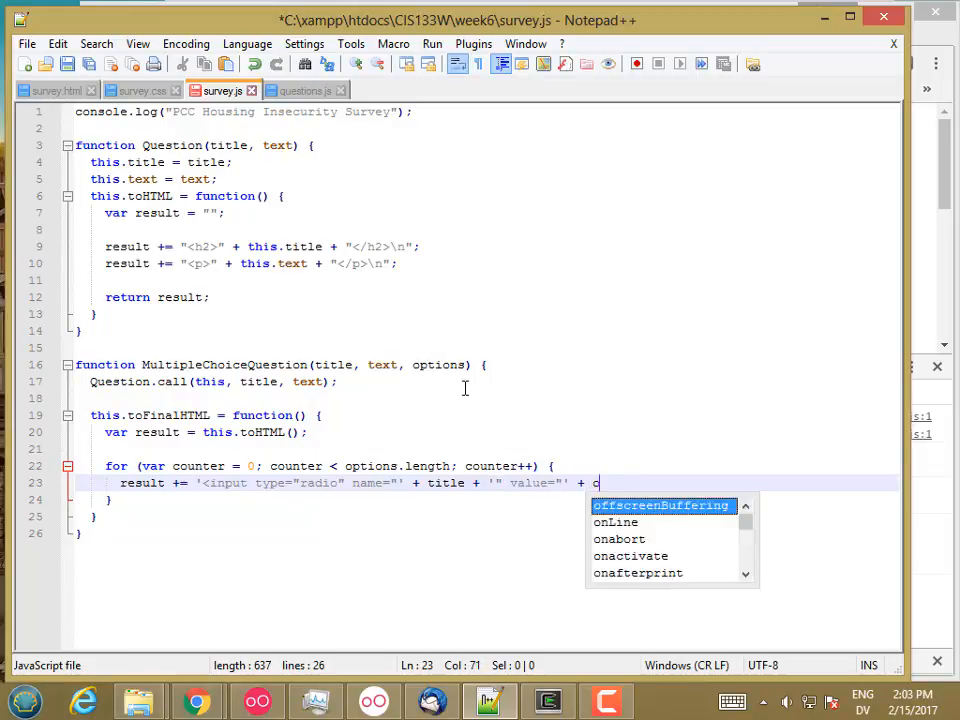
{"action": "type", "text": "ption"}
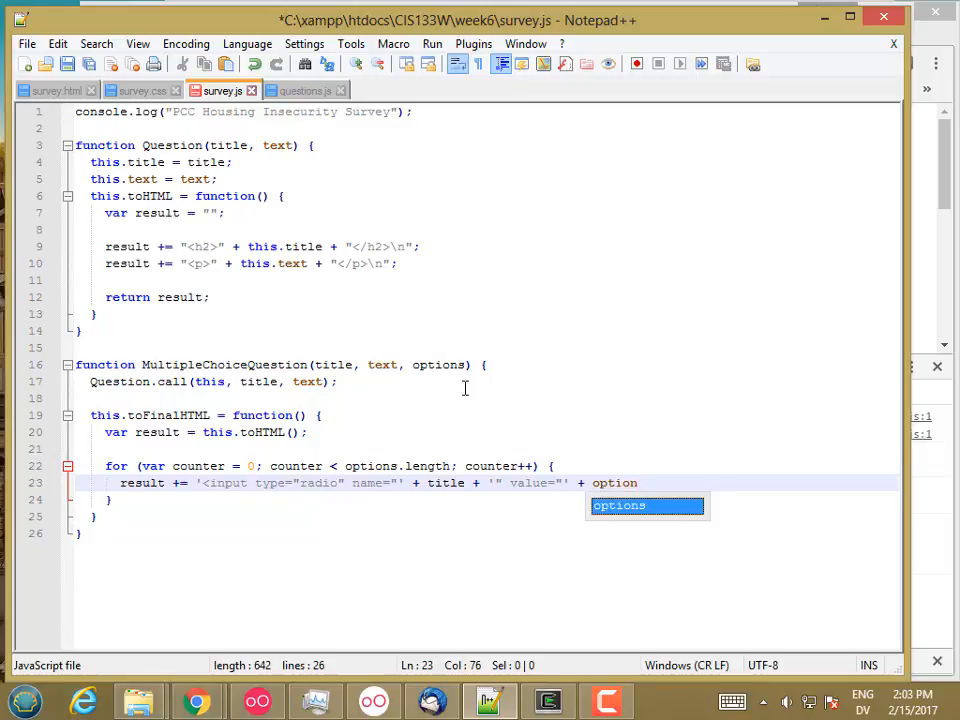
{"action": "type", "text": "[counter"}
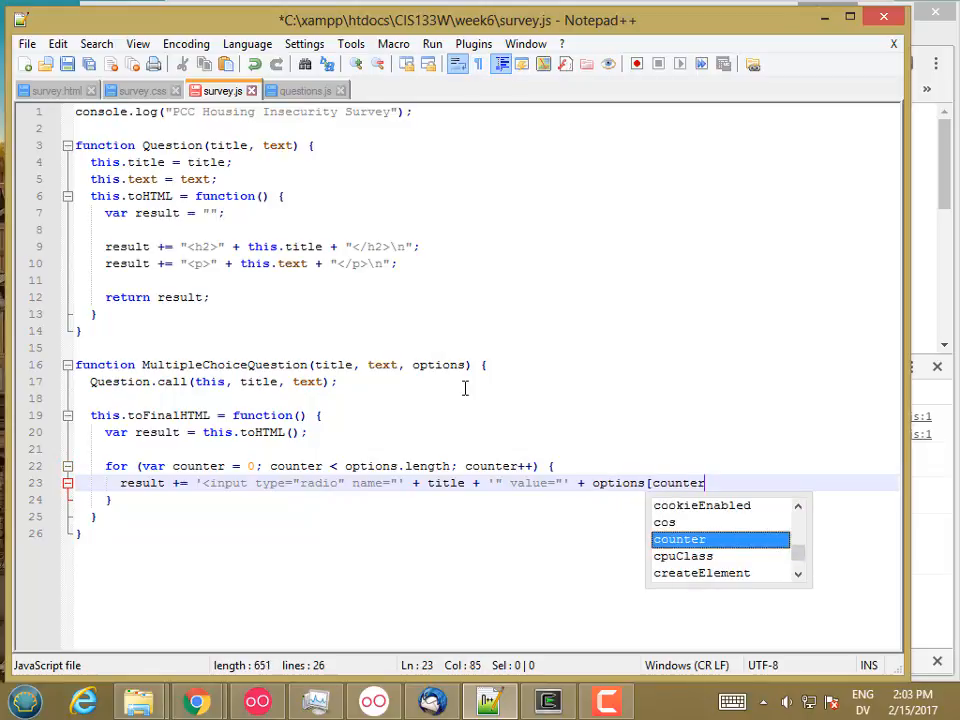
{"action": "type", "text": "] + '"}
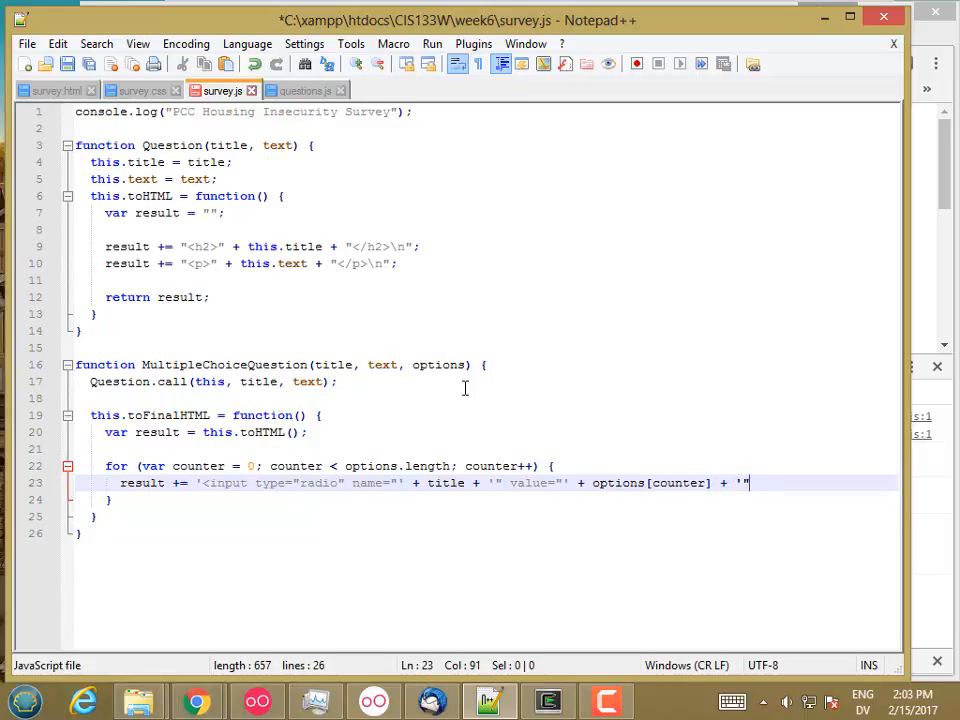
{"action": "type", "text": ">"}
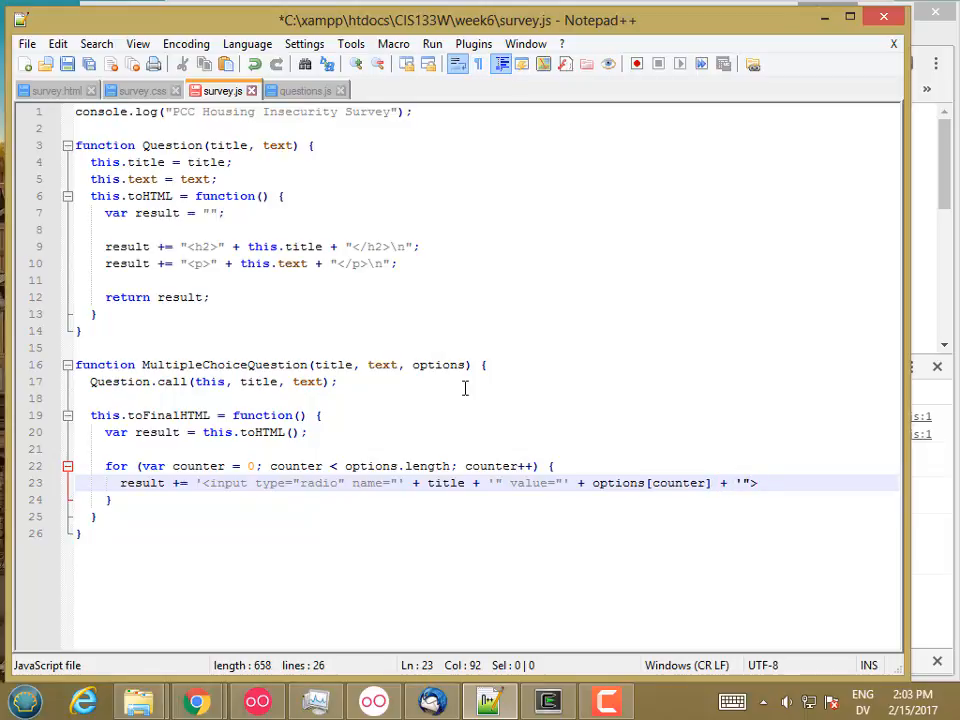
{"action": "type", "text": "\\n\";"}
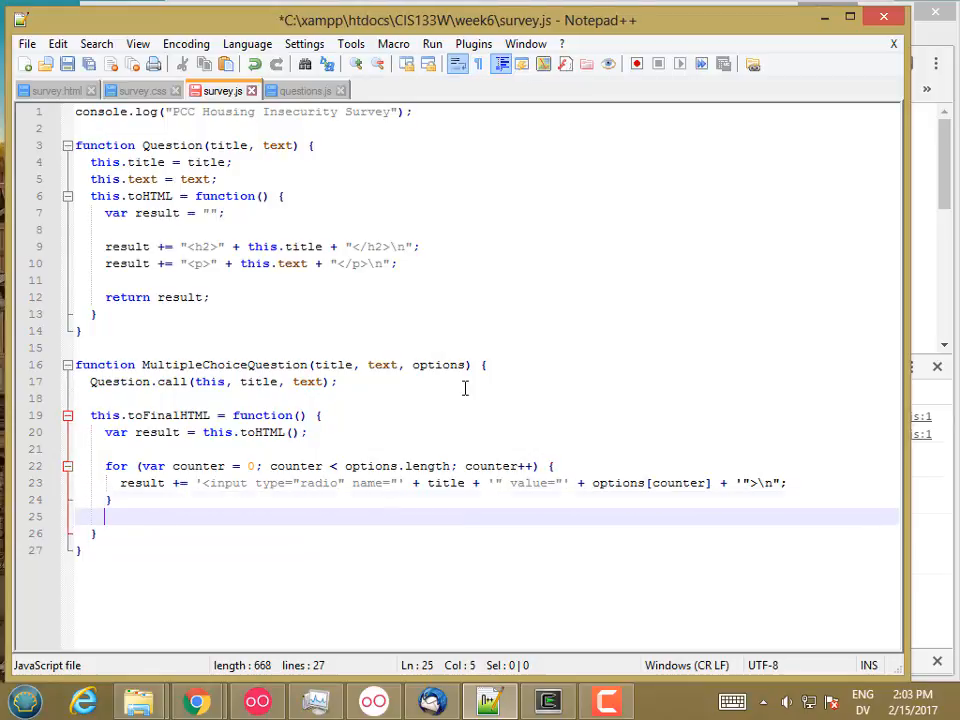
{"action": "type", "text": "return result;"}
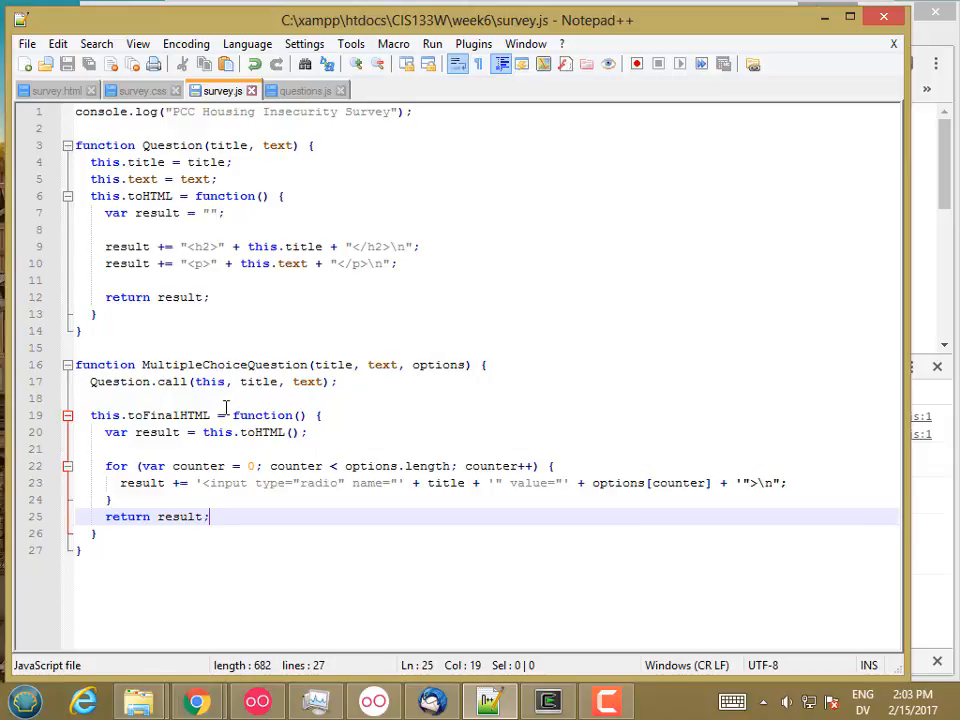
{"action": "mouse_move", "coordinate": [264, 432]}
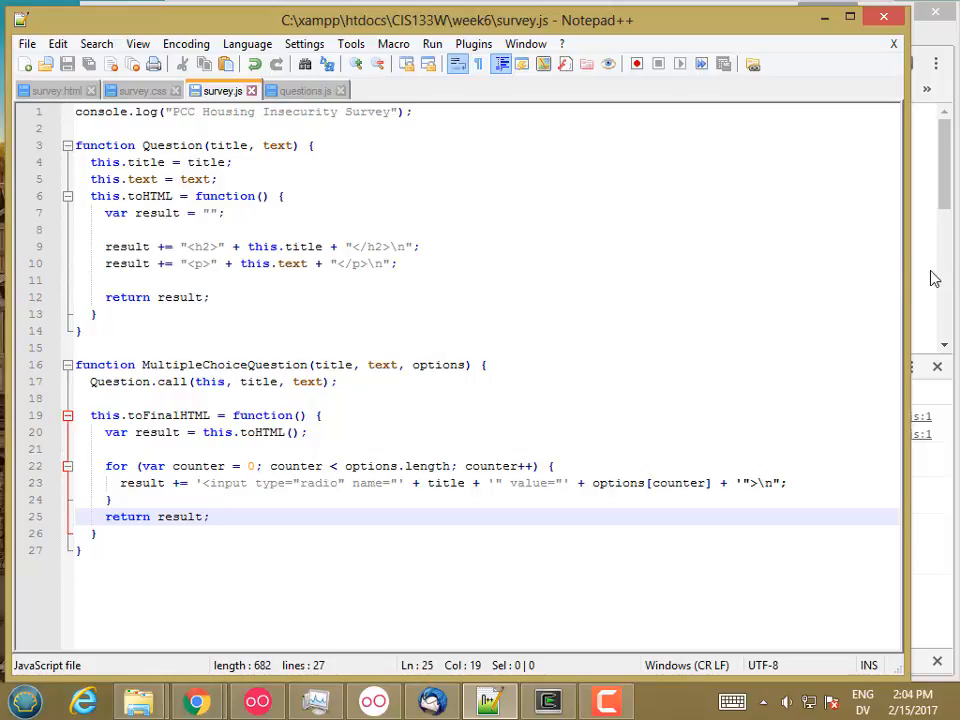
In Chrome, follow the survey.js:23 syntax-error link to inspect the offending line before reloading.
{"action": "left_click", "coordinate": [196, 700]}
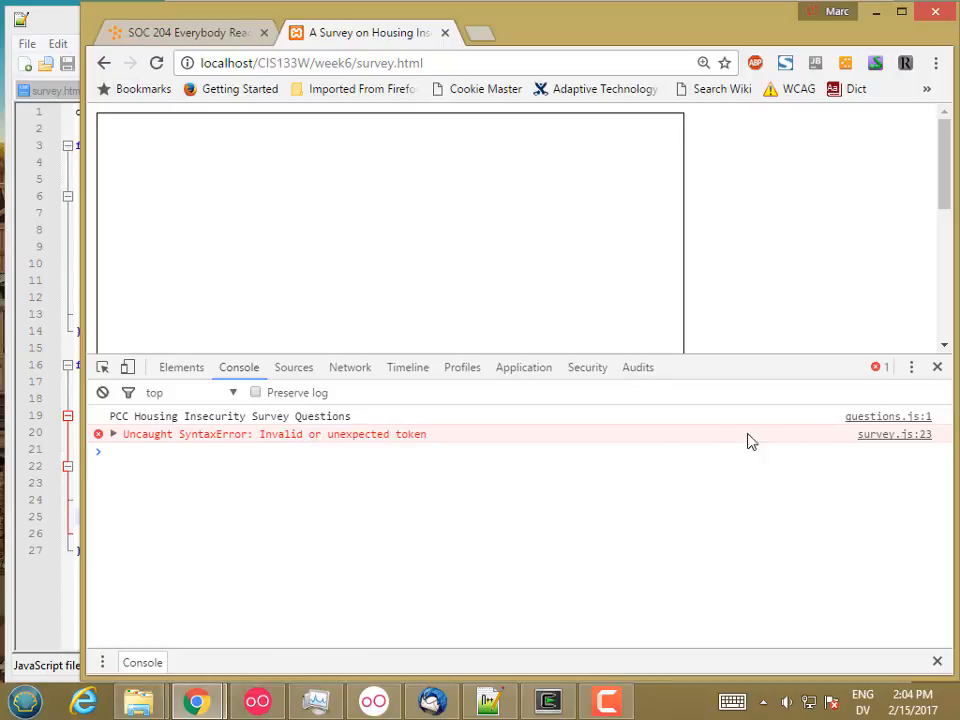
{"action": "left_click", "coordinate": [894, 434]}
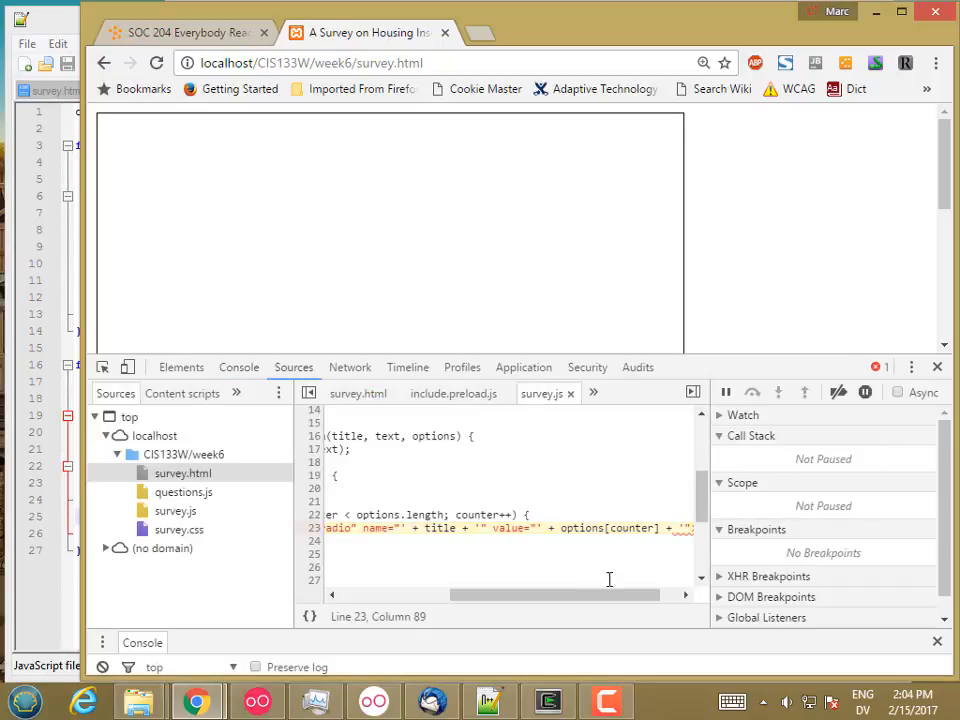
{"action": "scroll", "scroll_direction": "right", "scroll_amount": 3}
{"action": "type", "text": "q2"}
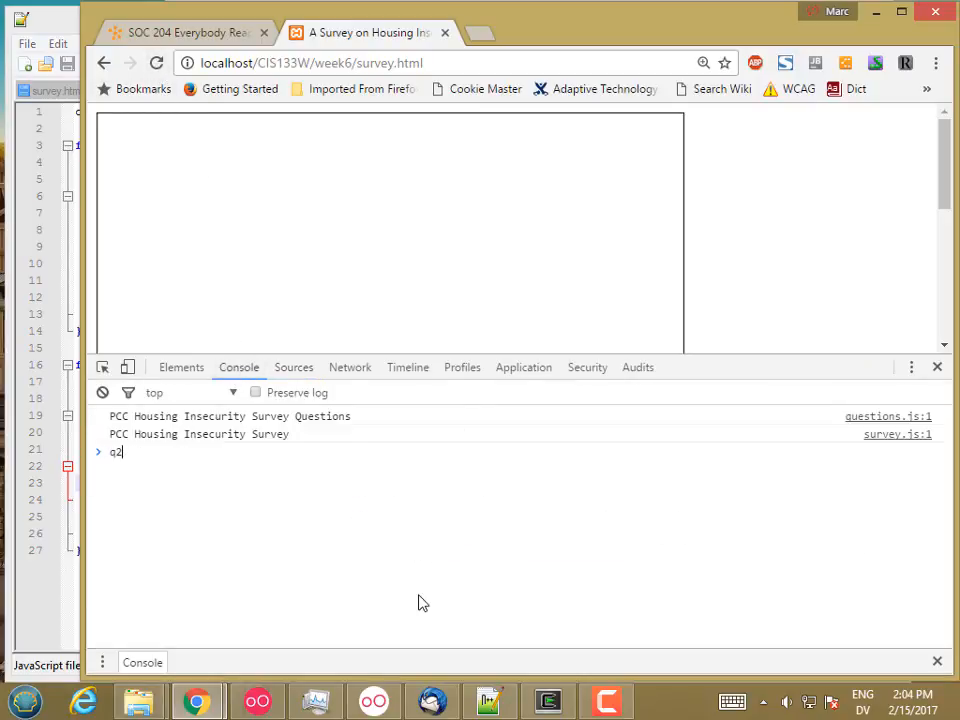
Declare q2 as an Income MultipleChoiceQuestion with three income ranges (around 50,000) and evaluate q2 and q2.toFinalHTML().
{"action": "type", "text": "var q2 = new MultipleChoiceQuestion(\"Income\", \"What is your yearly income? (Please include income from all sources)\", []);"}
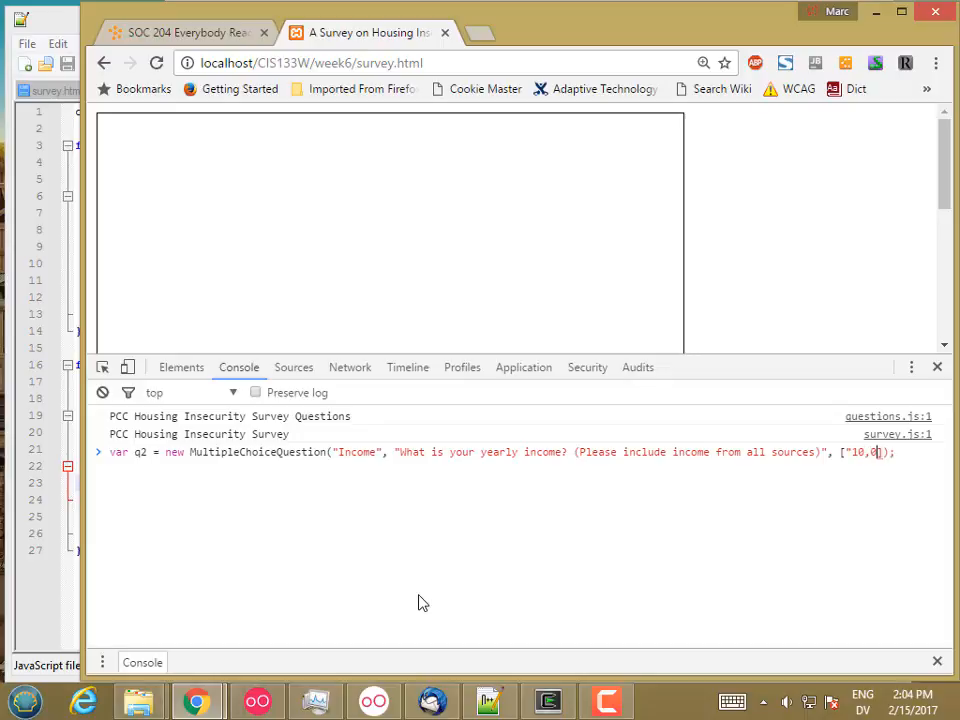
{"action": "type", "text": "000 and below\", \"10,000 -"}
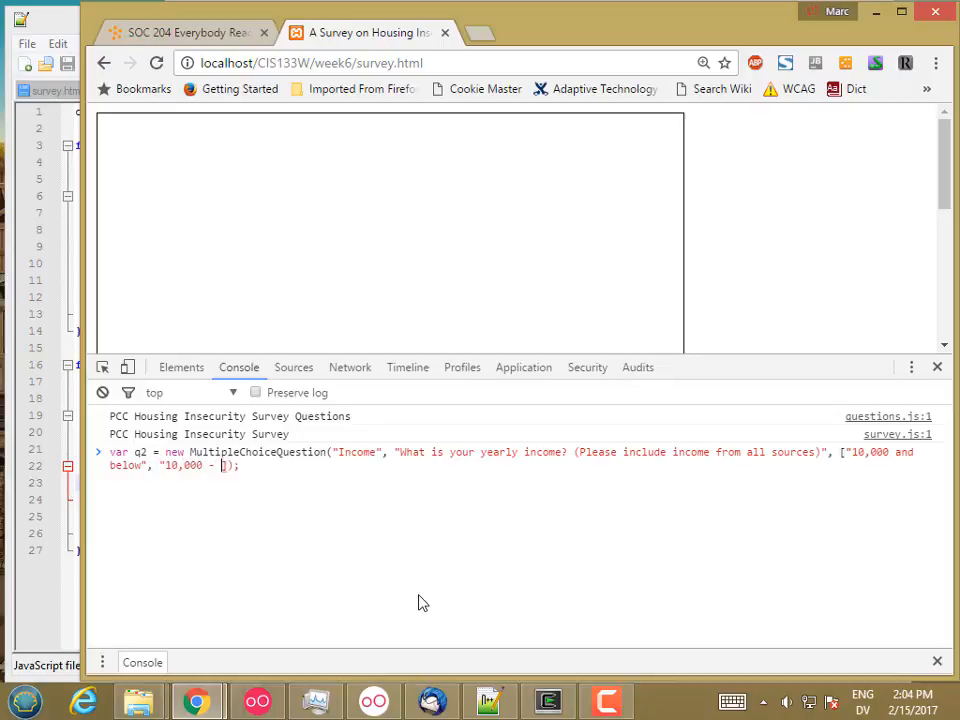
{"action": "type", "text": "50,00"}
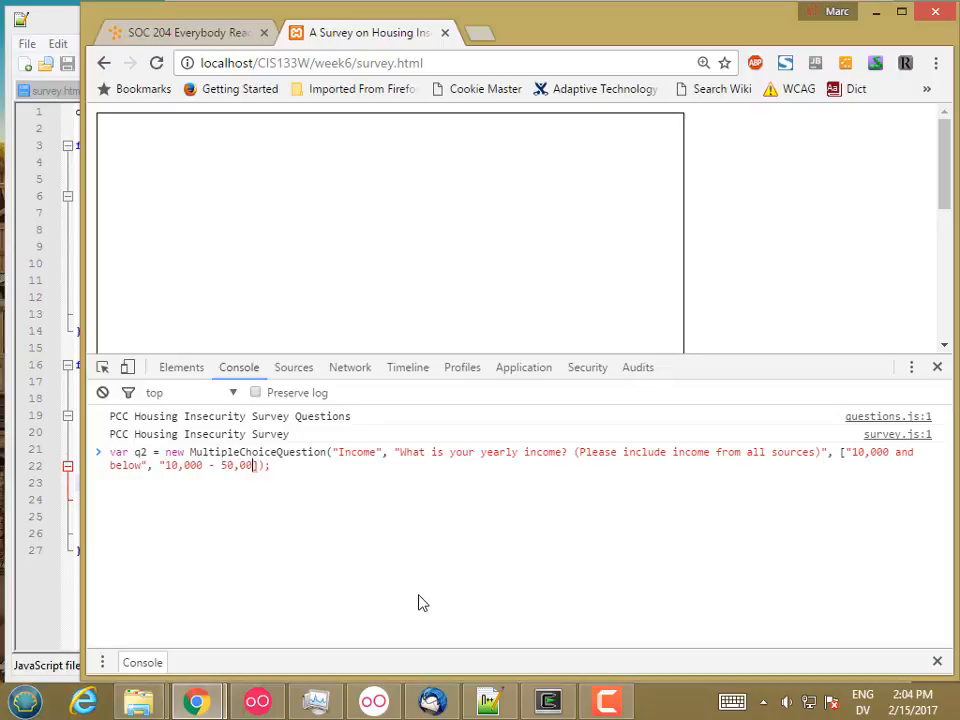
{"action": "type", "text": "0"}
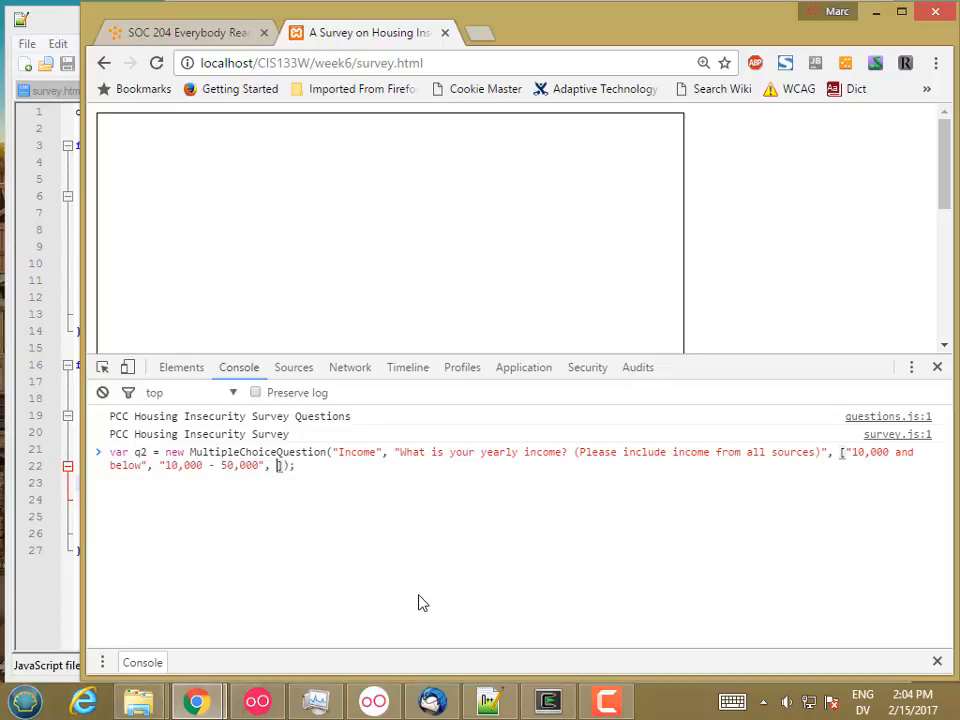
{"action": "type", "text": "50-"}
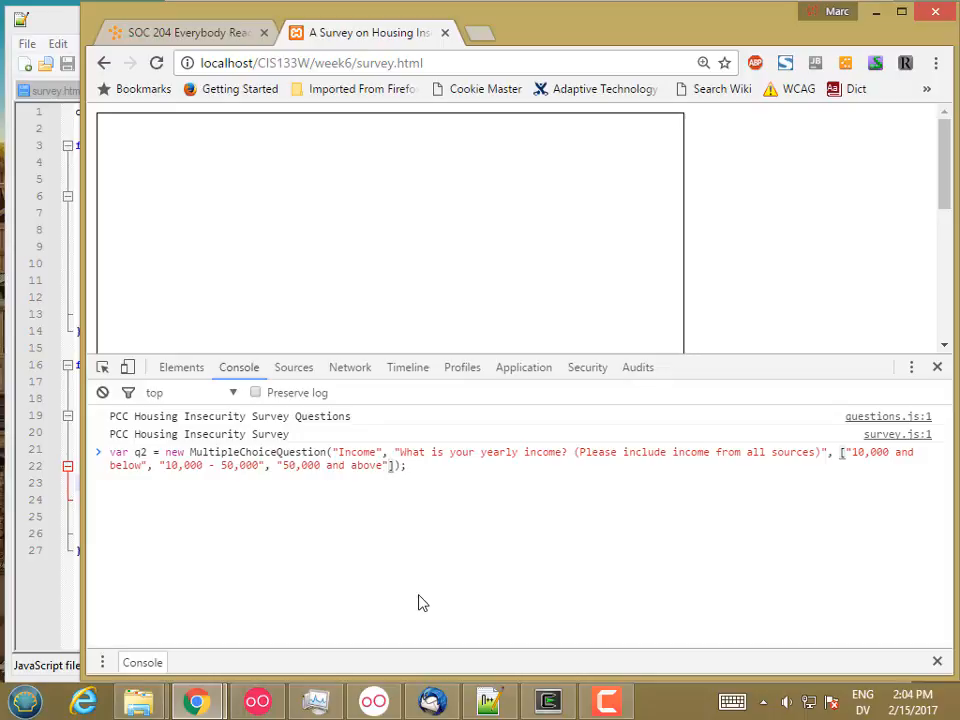
{"action": "key", "text": "Enter"}
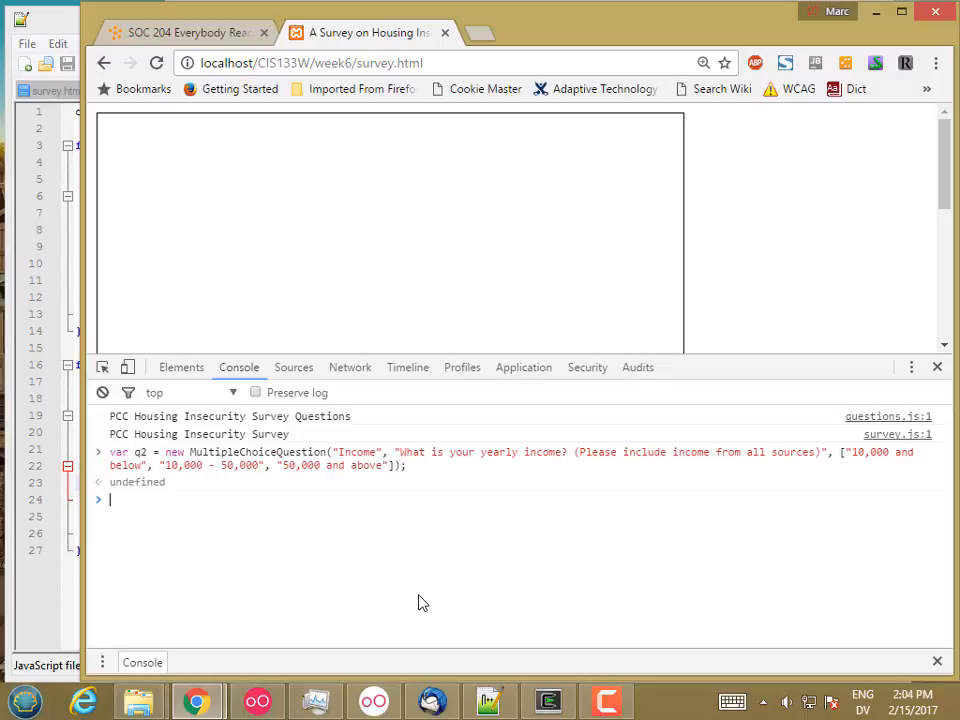
{"action": "type", "text": "q2.toFinalHTML("}
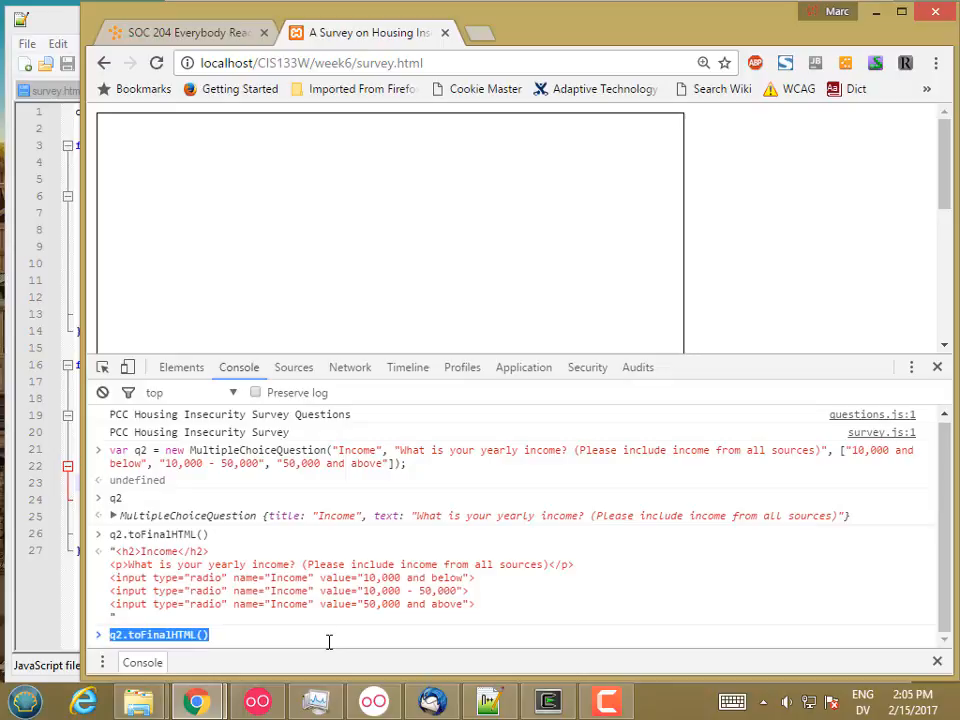
Run document.getElementById('questions').innerHTML = q2.toFinalHTML() to inject the Income question into the page.
{"action": "type", "text": "document.getElementById('questions'). ="}
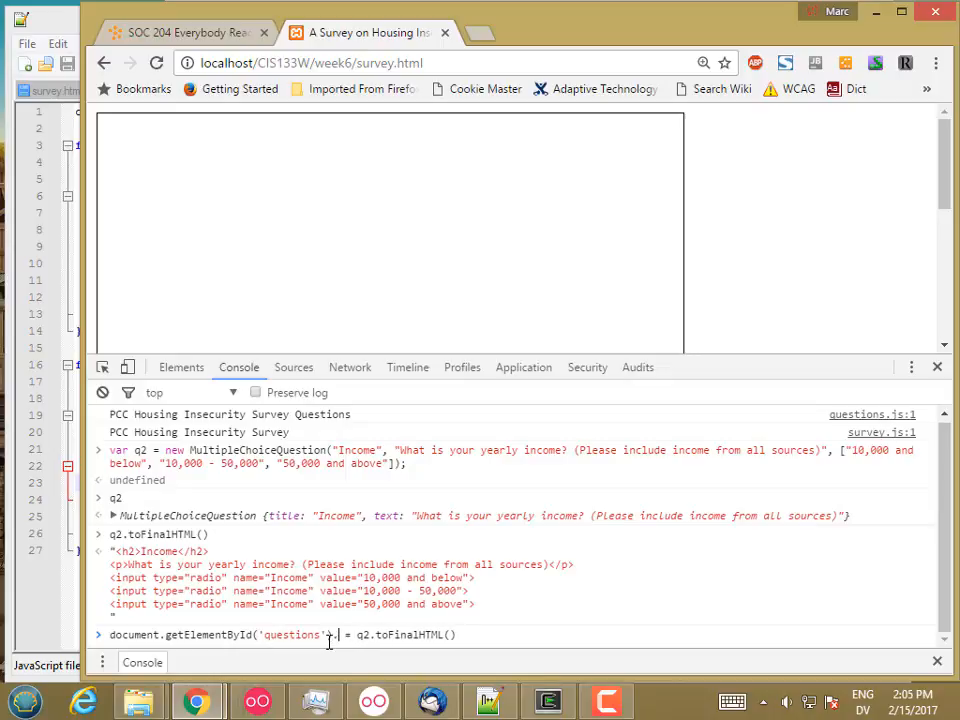
{"action": "type", "text": ".innerHTML"}
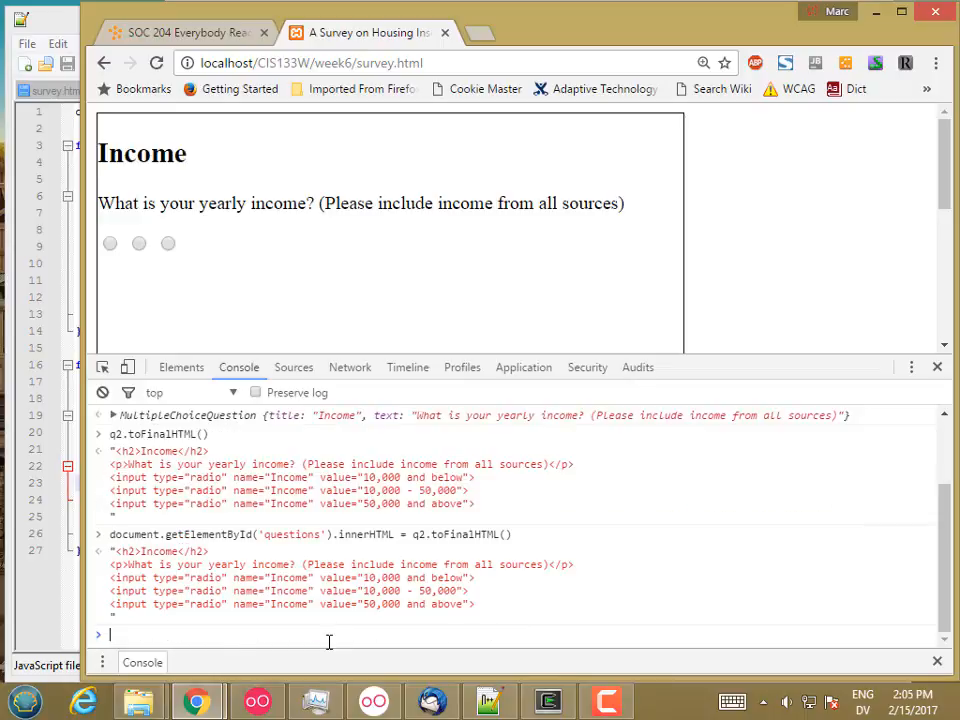
{"action": "mouse_move", "coordinate": [136, 248]}
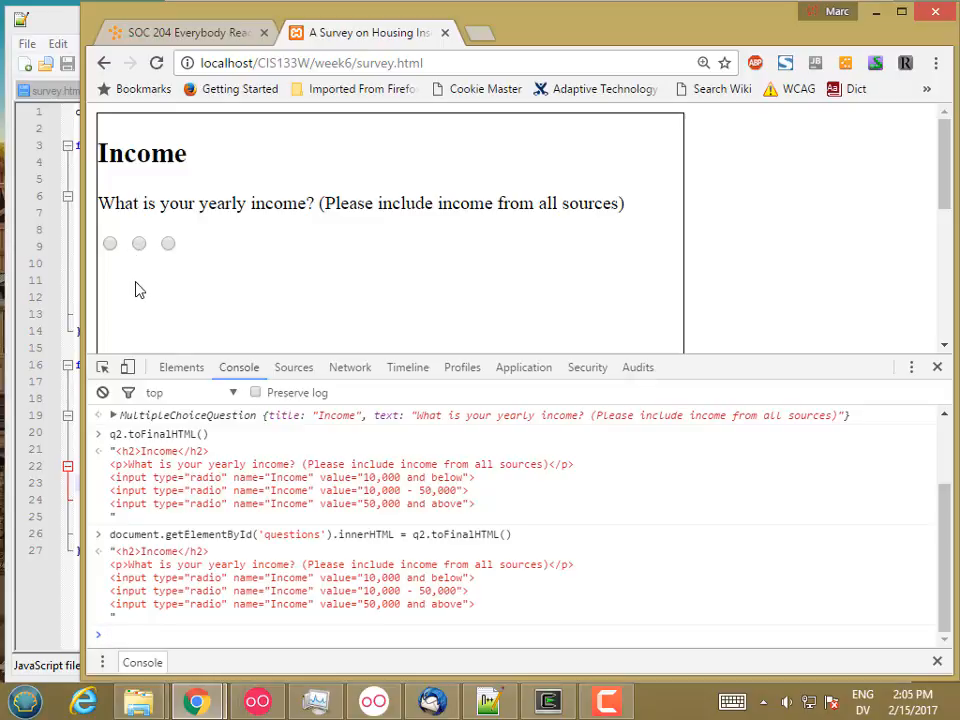
{"action": "mouse_move", "coordinate": [316, 696]}
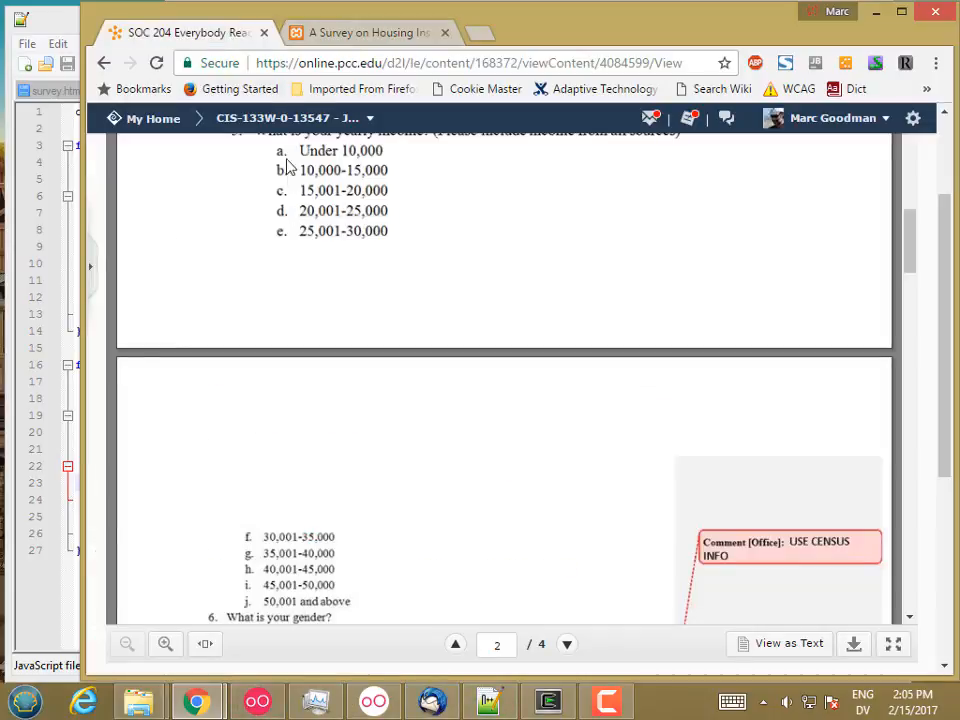
{"action": "mouse_move", "coordinate": [304, 404]}
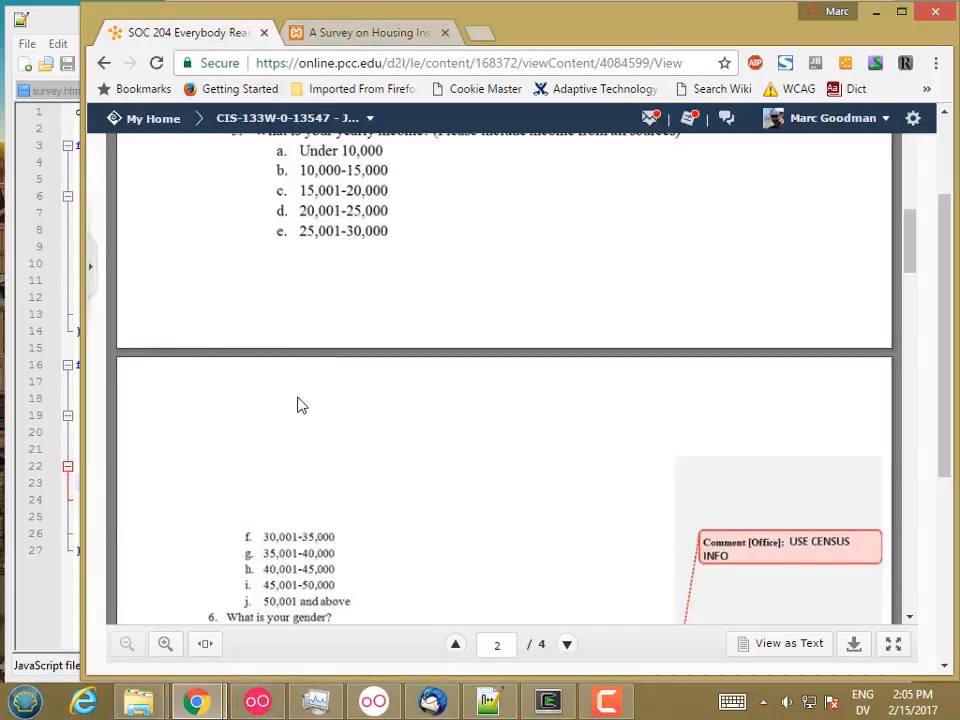
{"action": "mouse_move", "coordinate": [308, 192]}
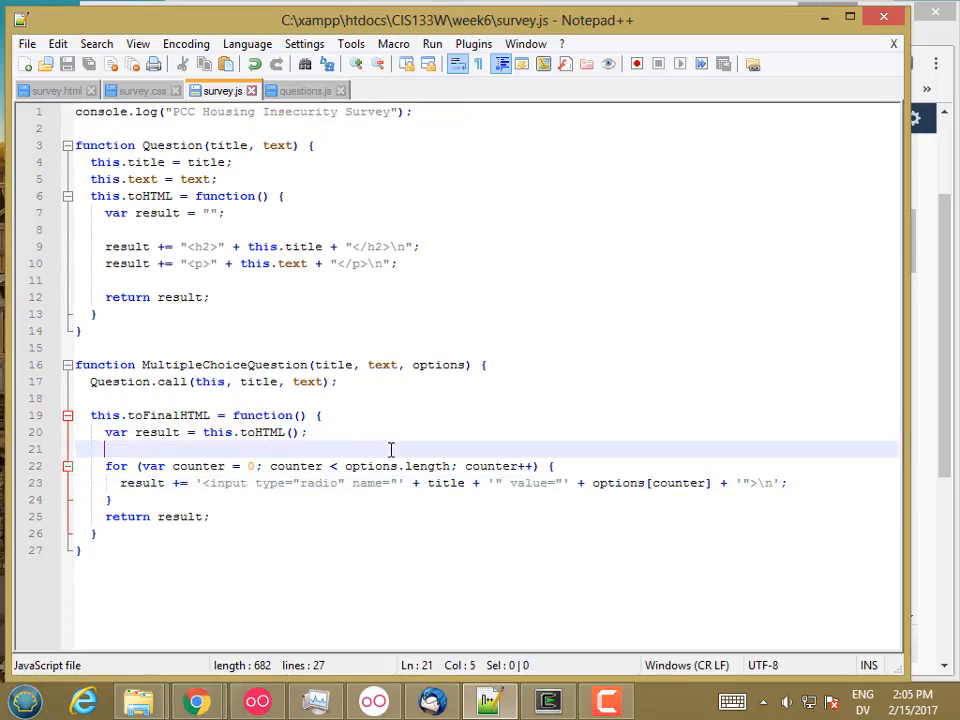
Add result += "<ol>\n"; before the loop and result += "</ol>\n"; after it in toFinalHTML.
{"action": "type", "text": "result"}
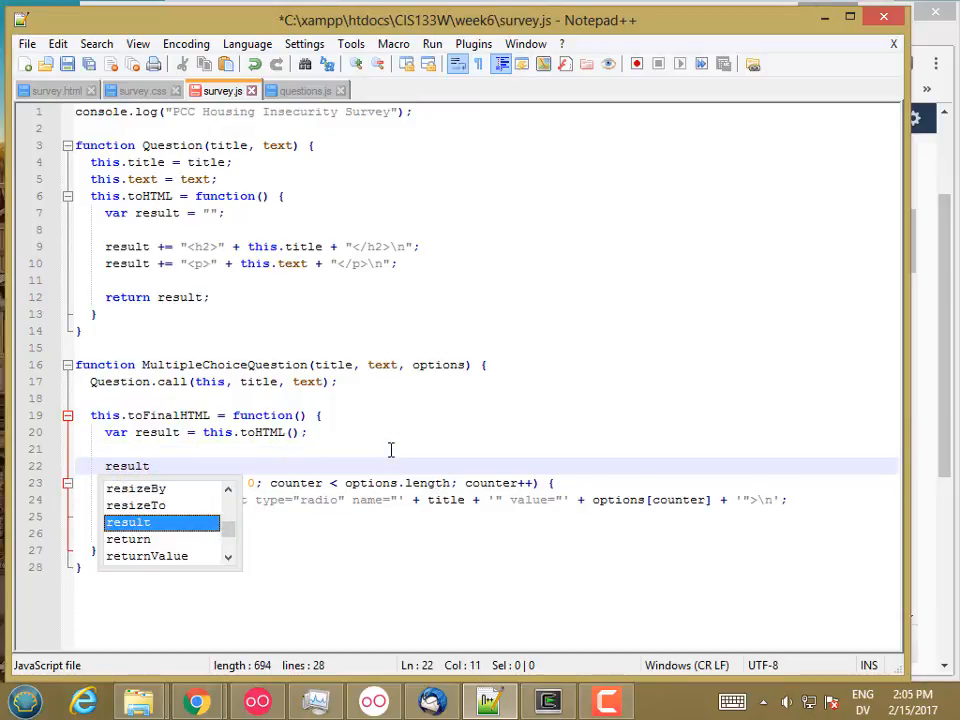
{"action": "type", "text": "+= \""}
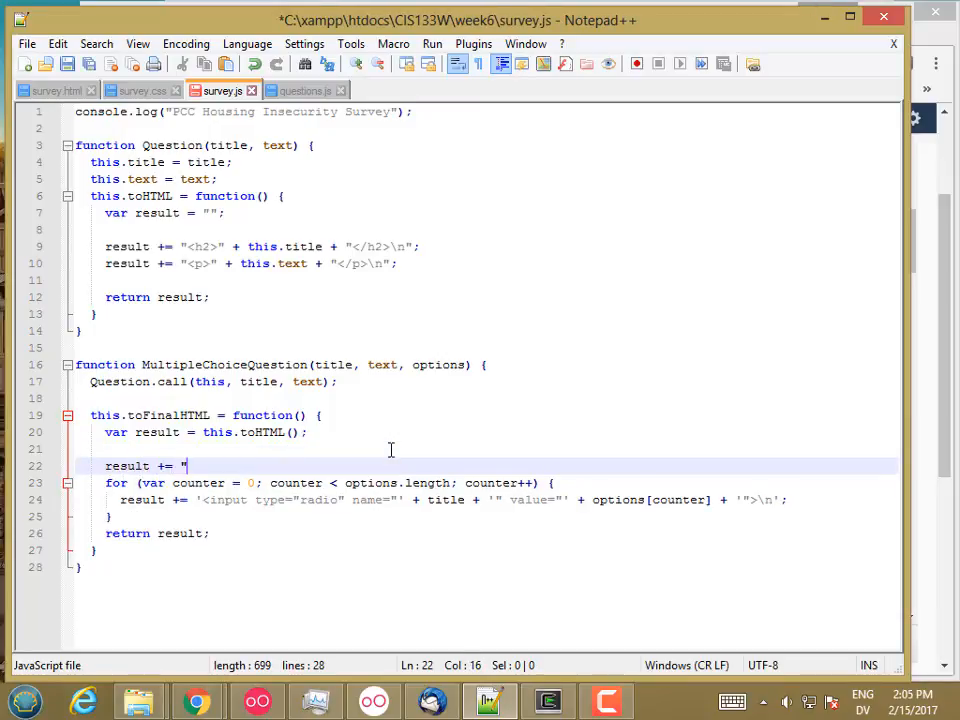
{"action": "type", "text": "<ol>\\n\";"}
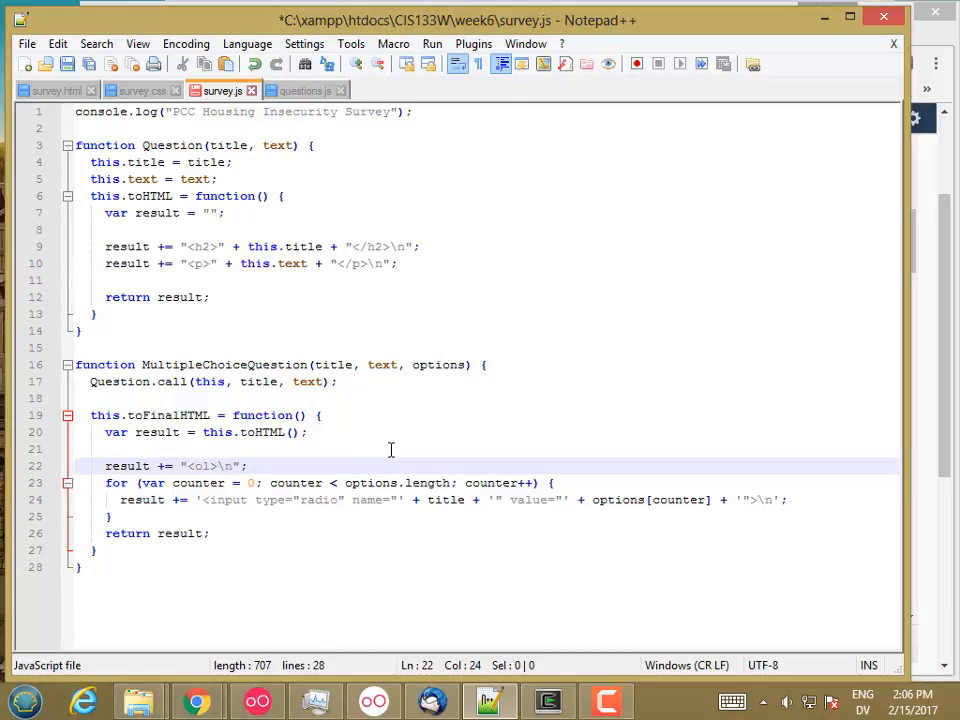
{"action": "type", "text": "r"}
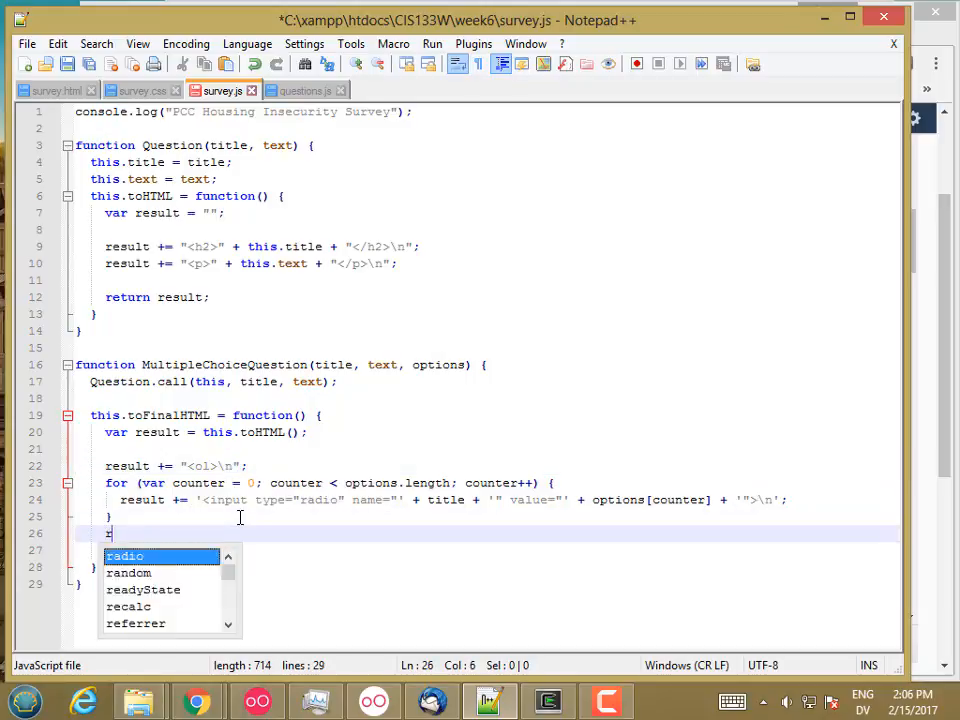
{"action": "type", "text": "esult += \"</ol>"}
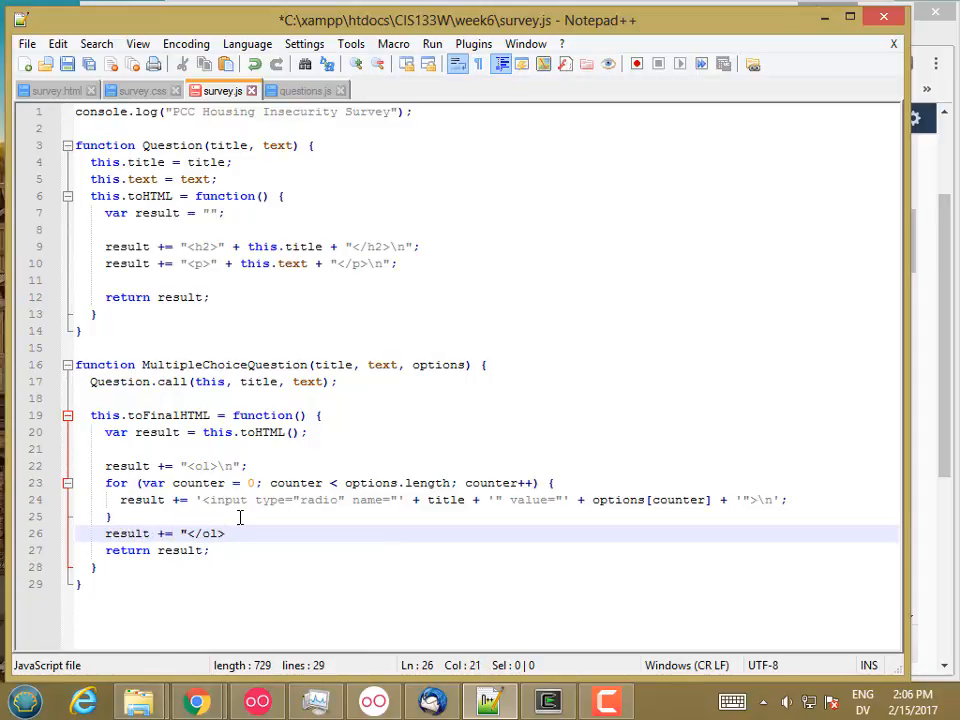
{"action": "type", "text": "\\n\""}
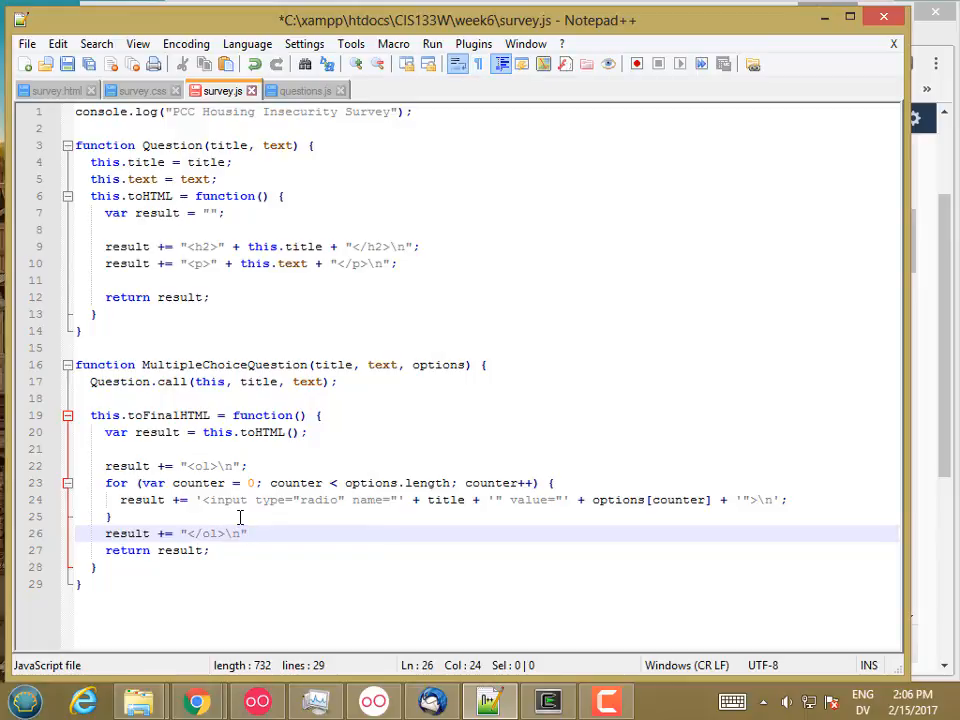
{"action": "type", "text": ";"}
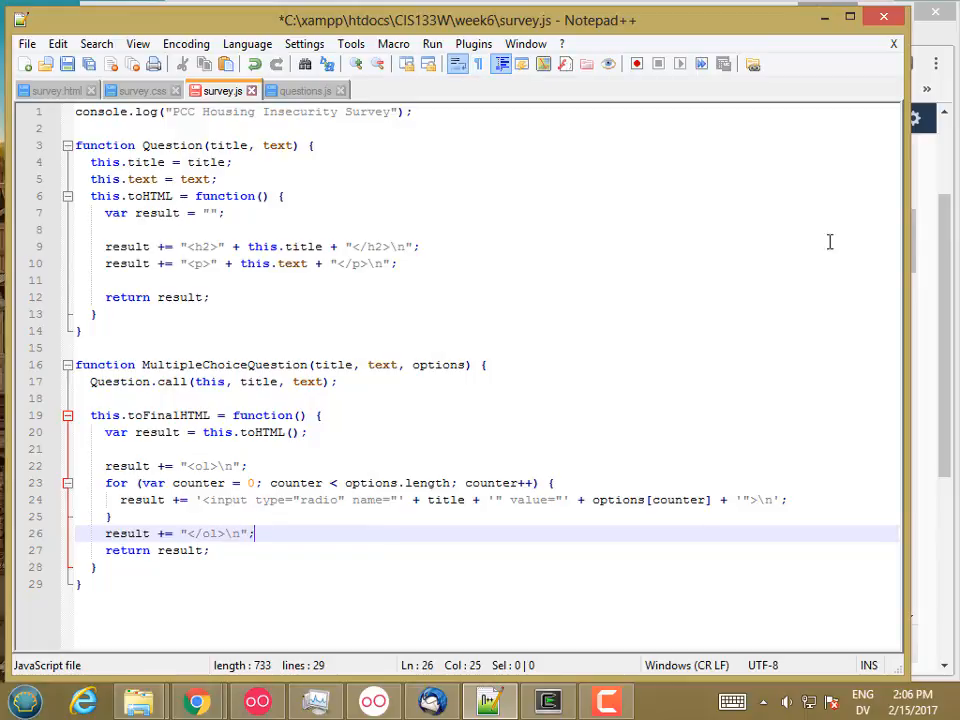
Search Google for ol, open the w3schools HTML ol tag page and scroll to its Attributes table.
{"action": "left_click", "coordinate": [196, 700]}
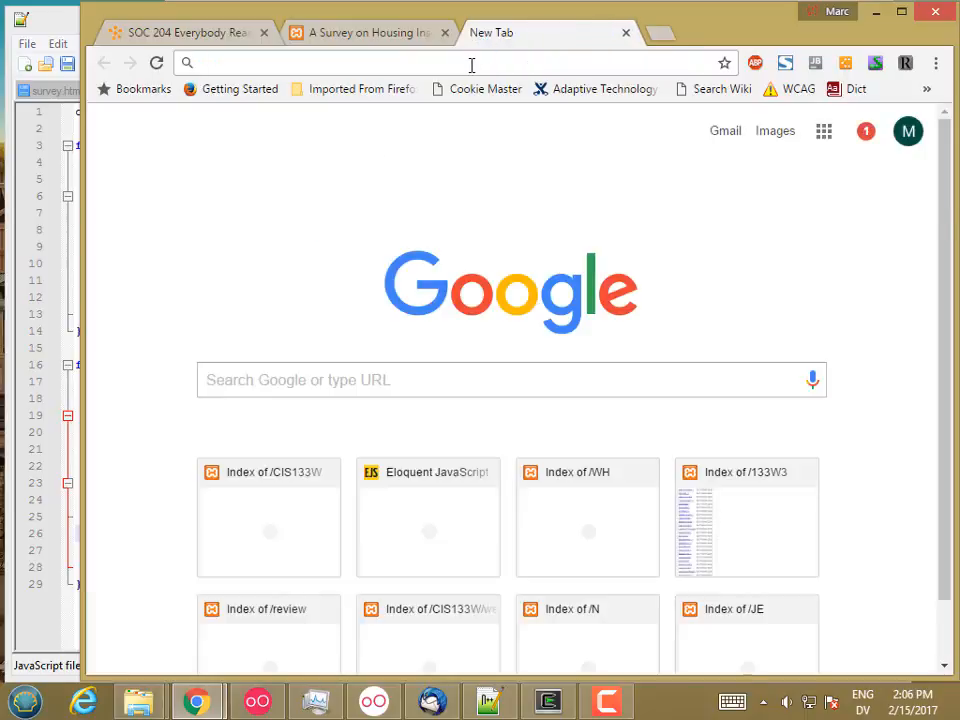
{"action": "type", "text": "ol"}
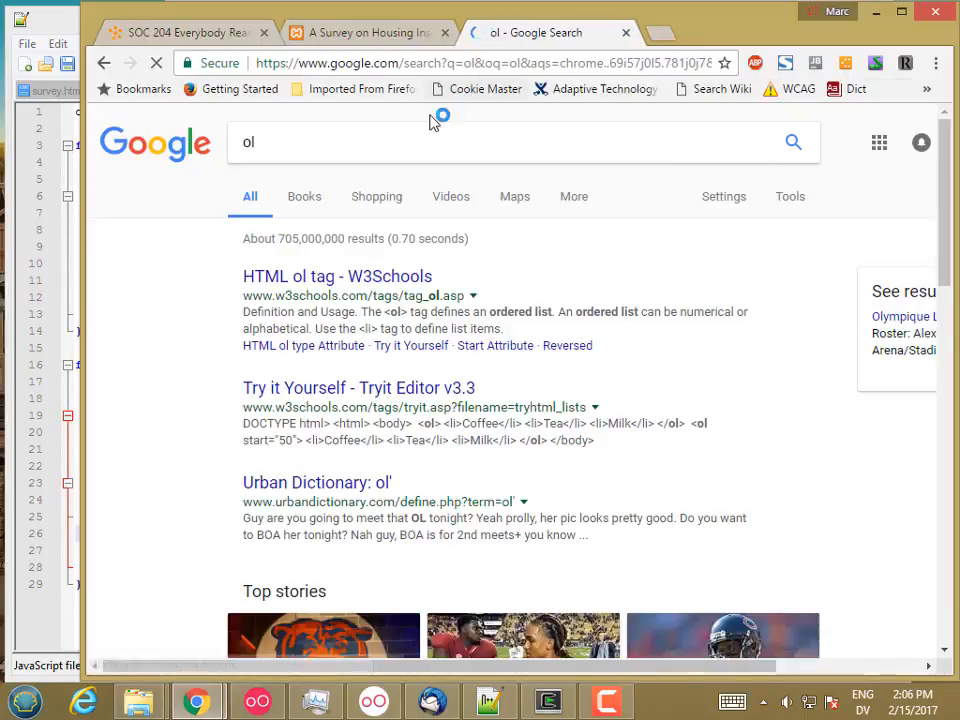
{"action": "left_click", "coordinate": [336, 276]}
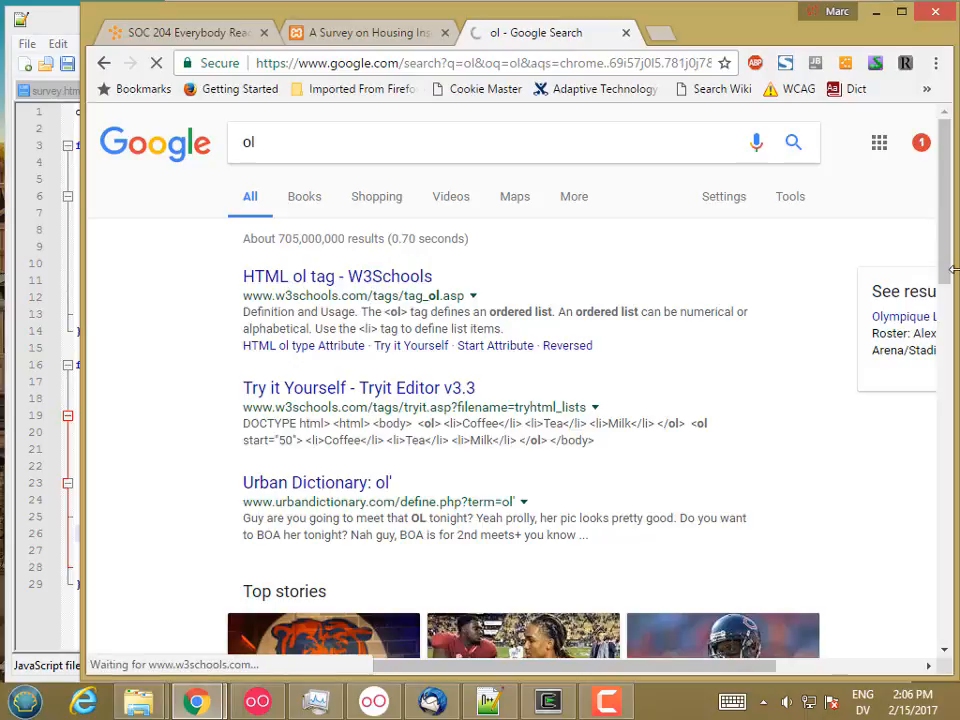
{"action": "left_click", "coordinate": [336, 276]}
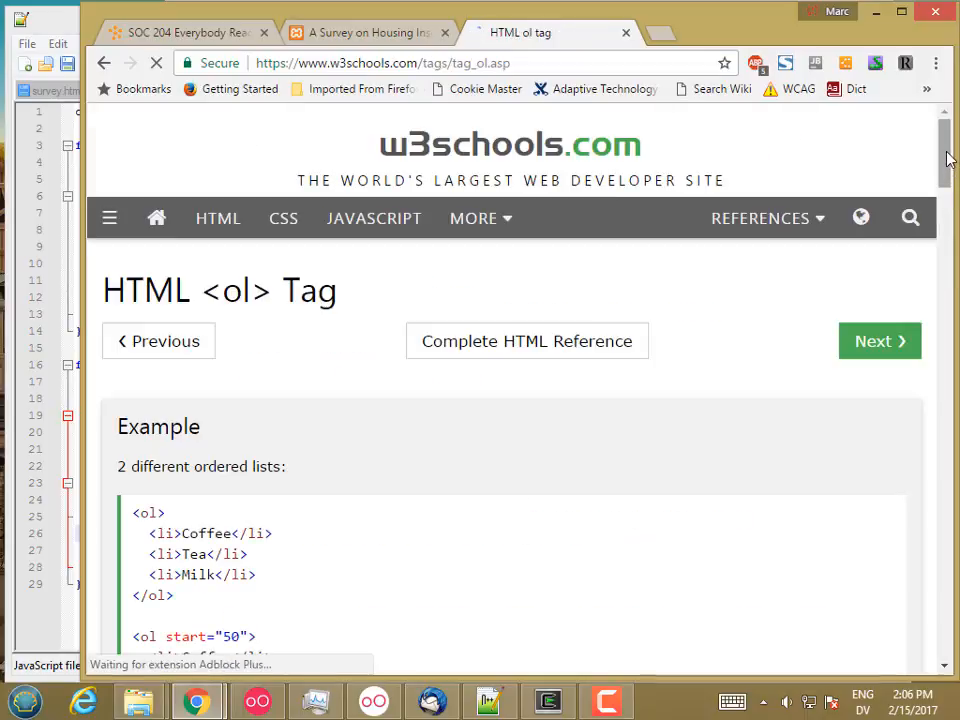
{"action": "scroll", "scroll_direction": "down", "scroll_amount": 3}
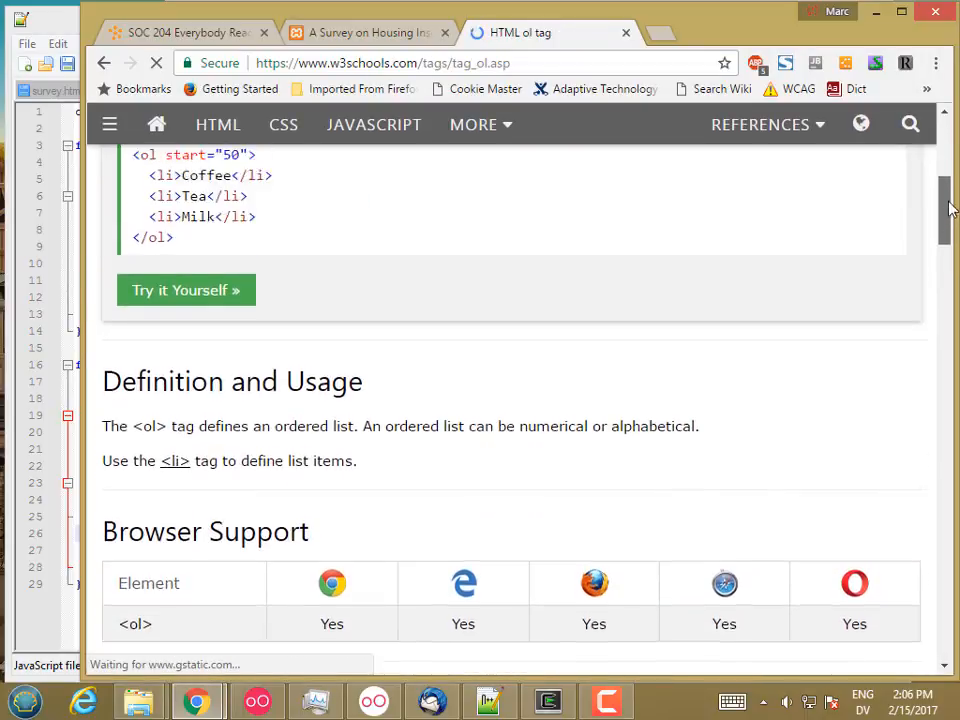
{"action": "scroll", "scroll_direction": "down", "scroll_amount": 3}
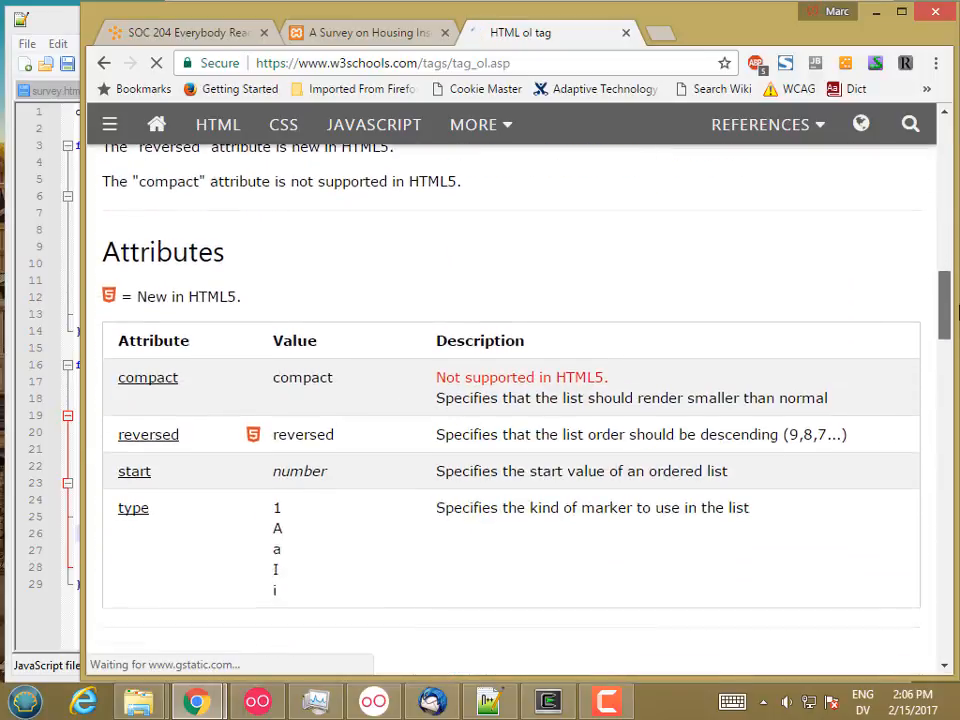
{"action": "scroll", "scroll_direction": "down", "scroll_amount": 3}
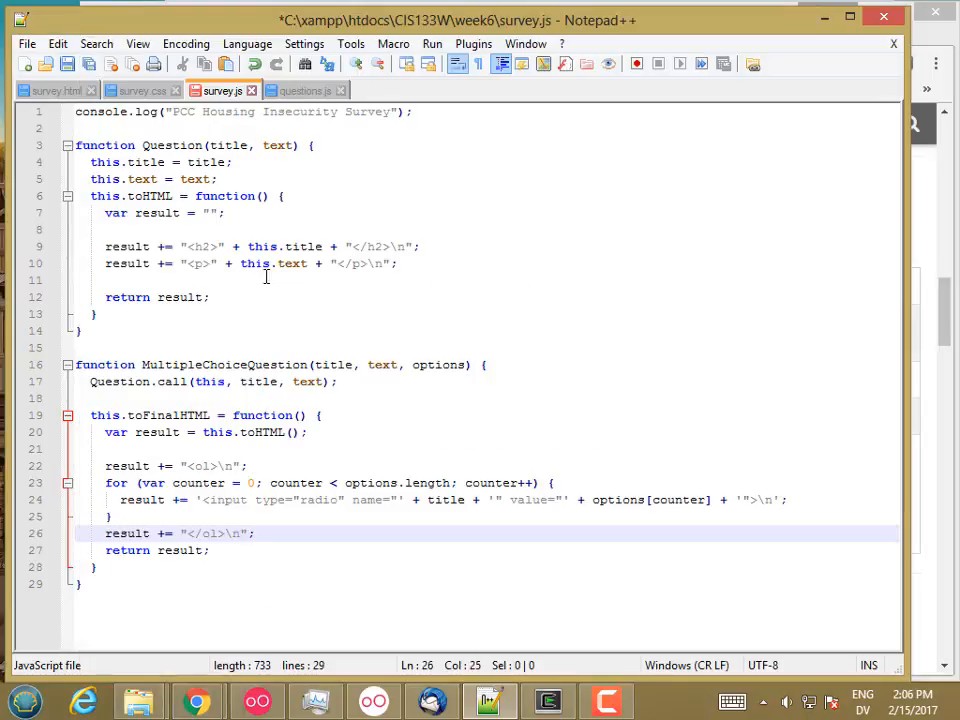
Give the ordered list lettered numbering with type="a".
{"action": "type", "text": "type="}
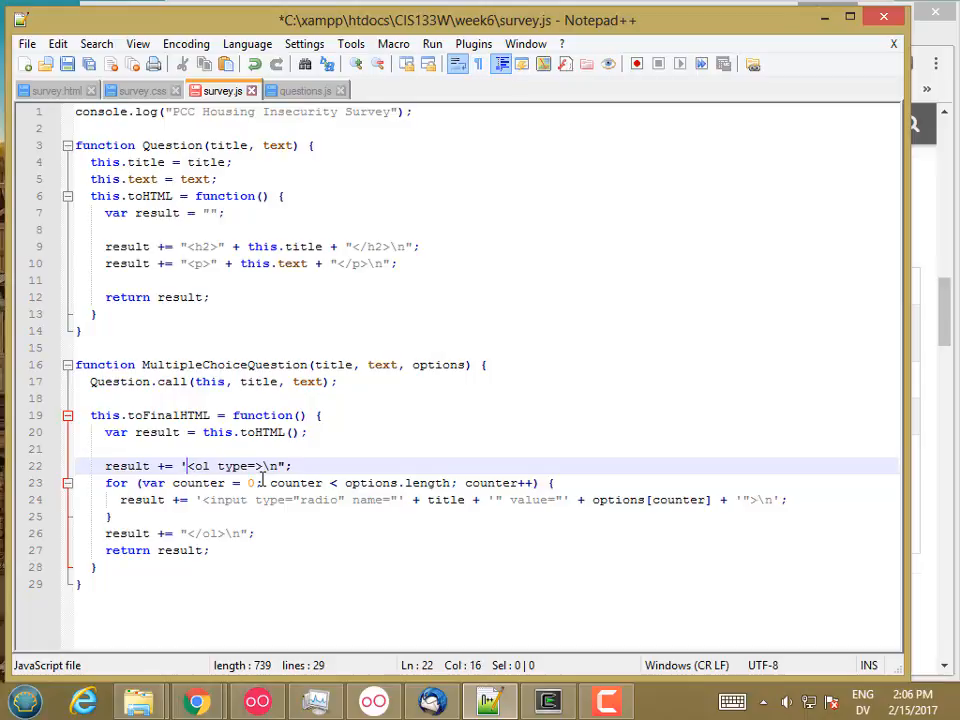
{"action": "type", "text": "\"a"}
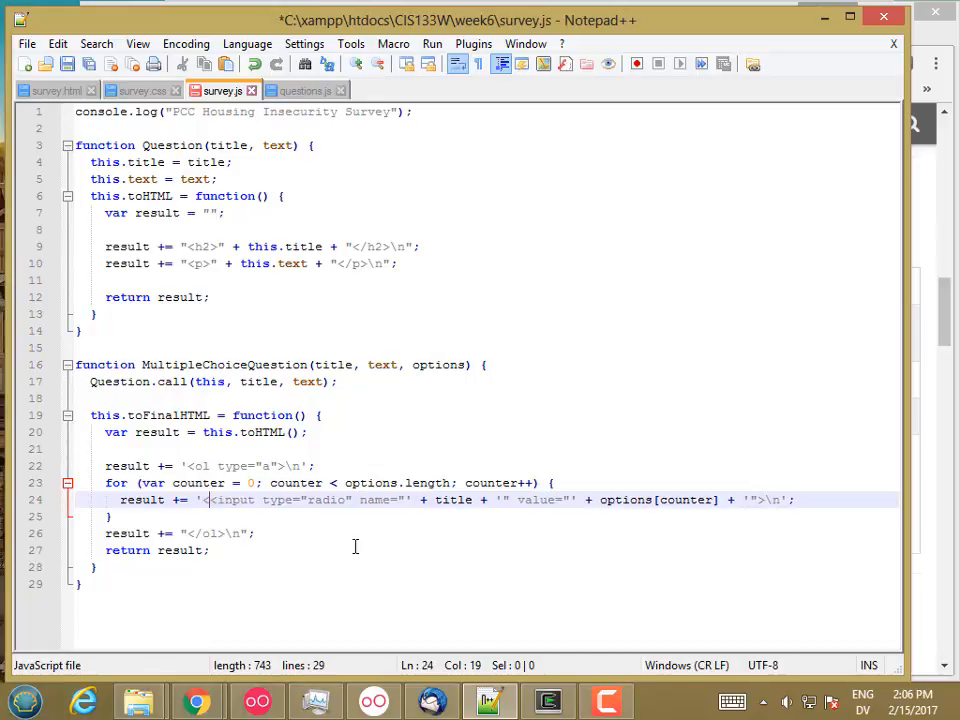
Wrap each radio input in <li>…</li> and append + options[counter] as its label.
{"action": "type", "text": "<li>"}
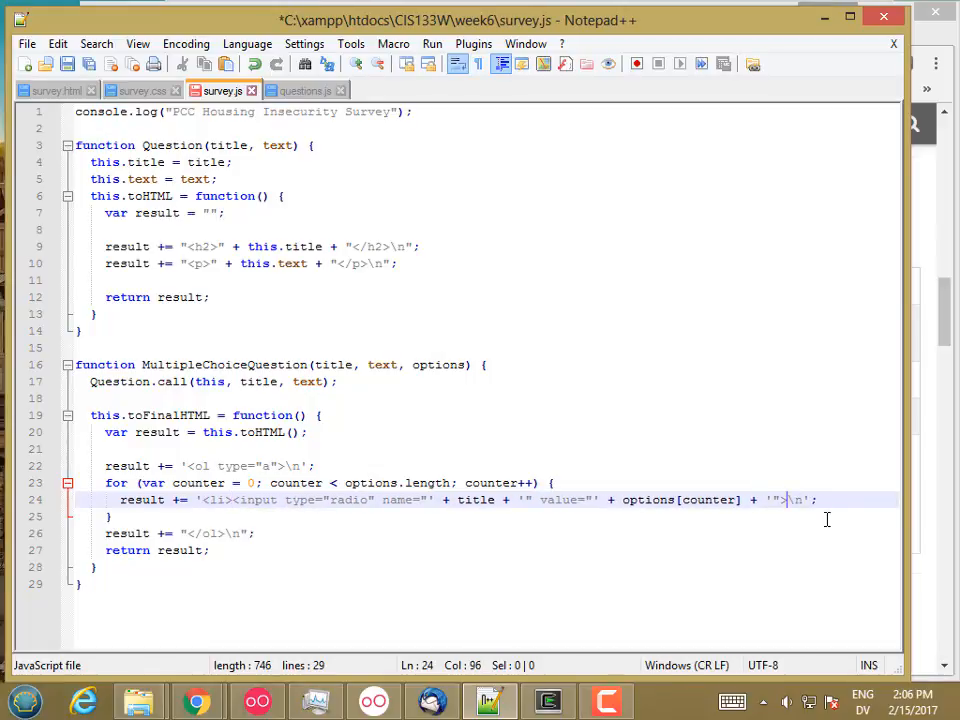
{"action": "type", "text": "</li"}
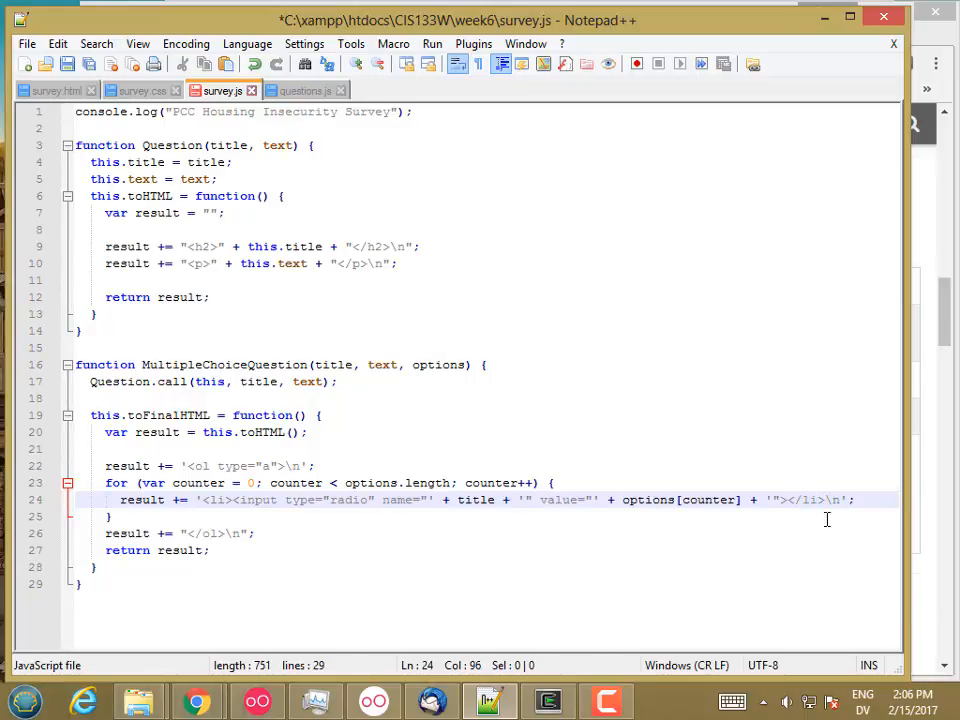
{"action": "type", "text": ">"}
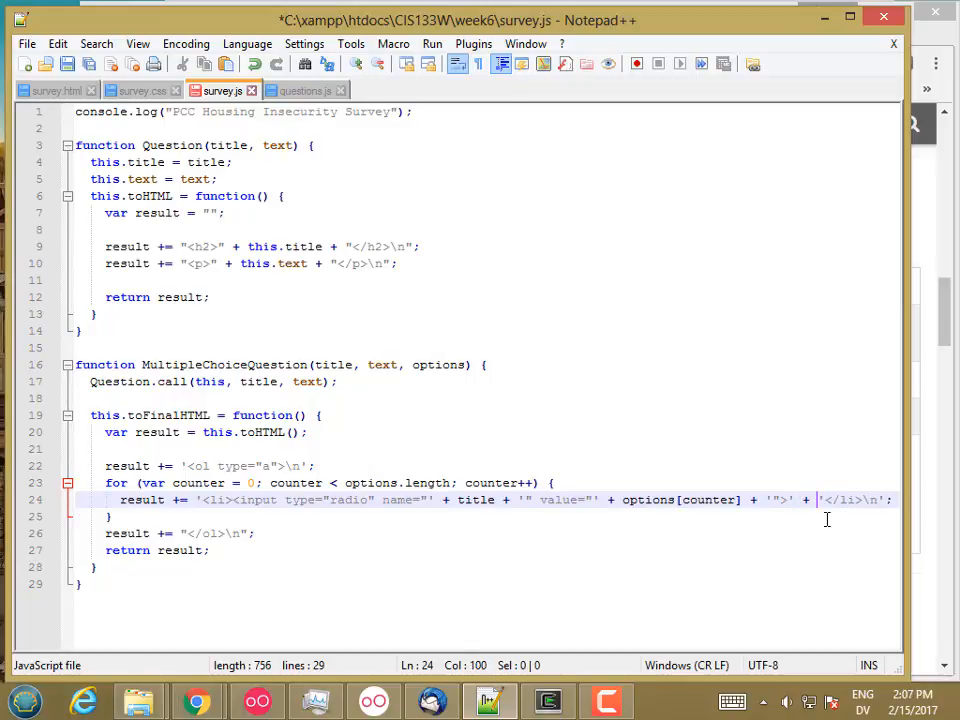
{"action": "type", "text": "op"}
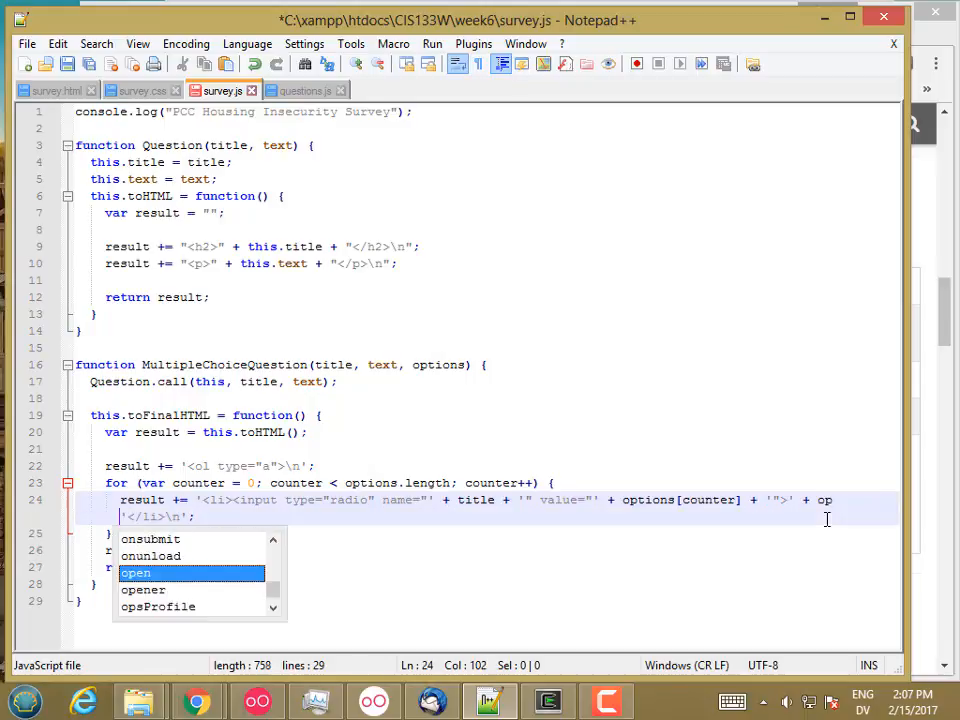
{"action": "type", "text": "counter] +"}
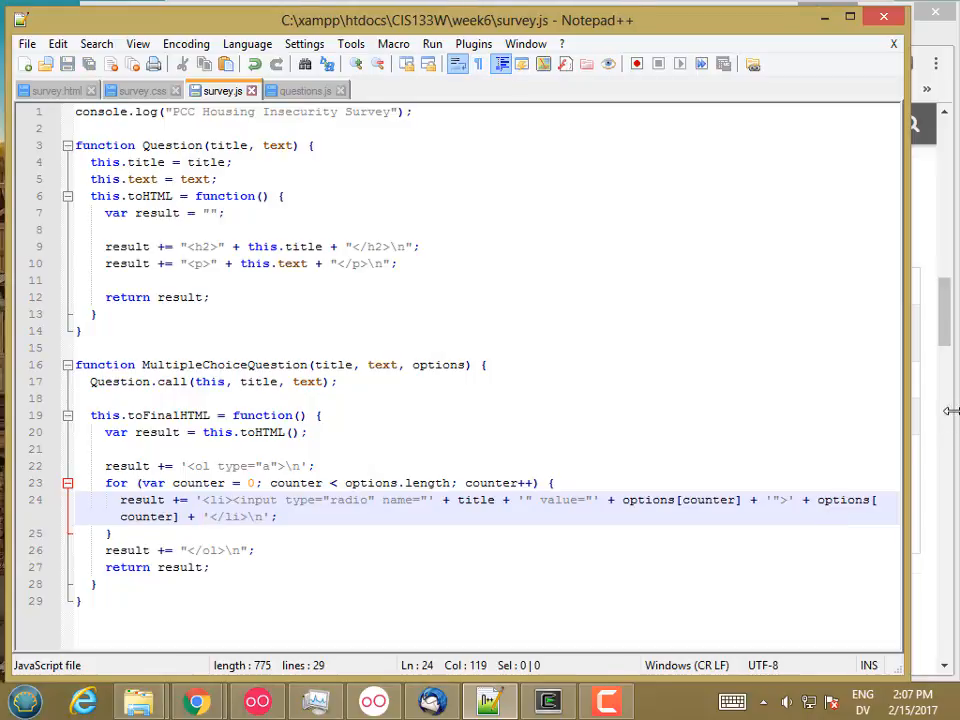
Reload the page, recreate q2 and set questions innerHTML to q2.toFinalHTML().
{"action": "left_click", "coordinate": [196, 700]}
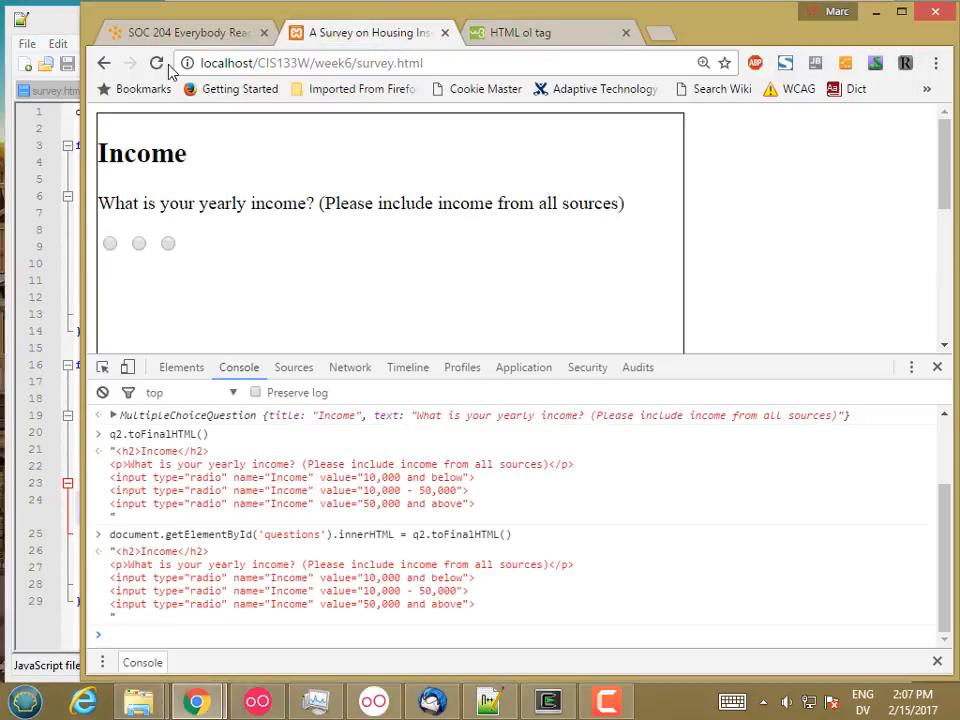
{"action": "left_click", "coordinate": [156, 62]}
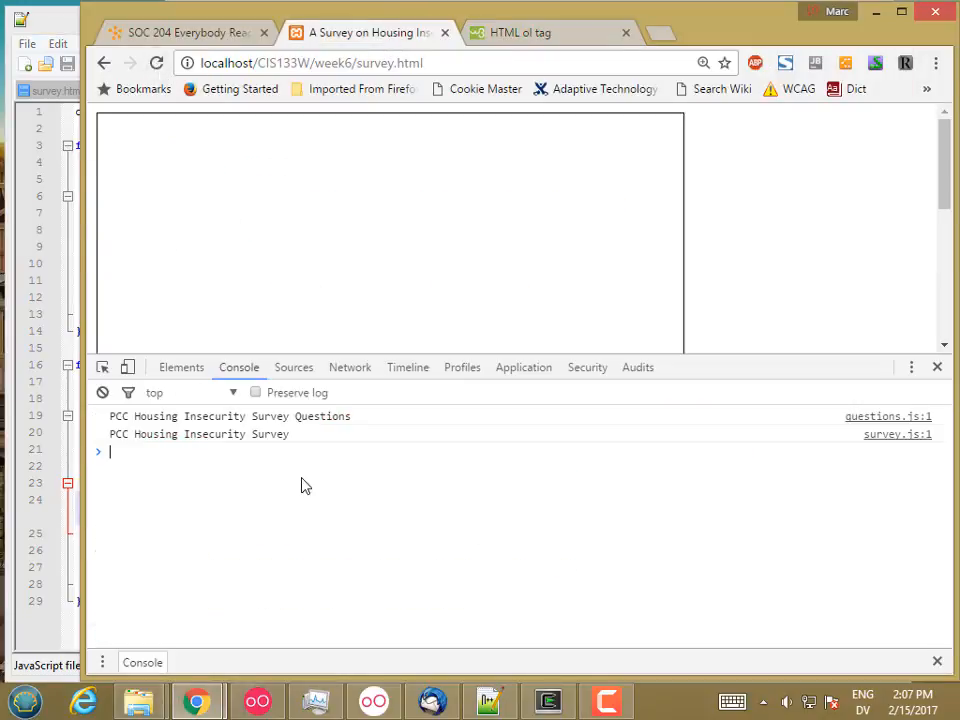
{"action": "type", "text": "q2"}
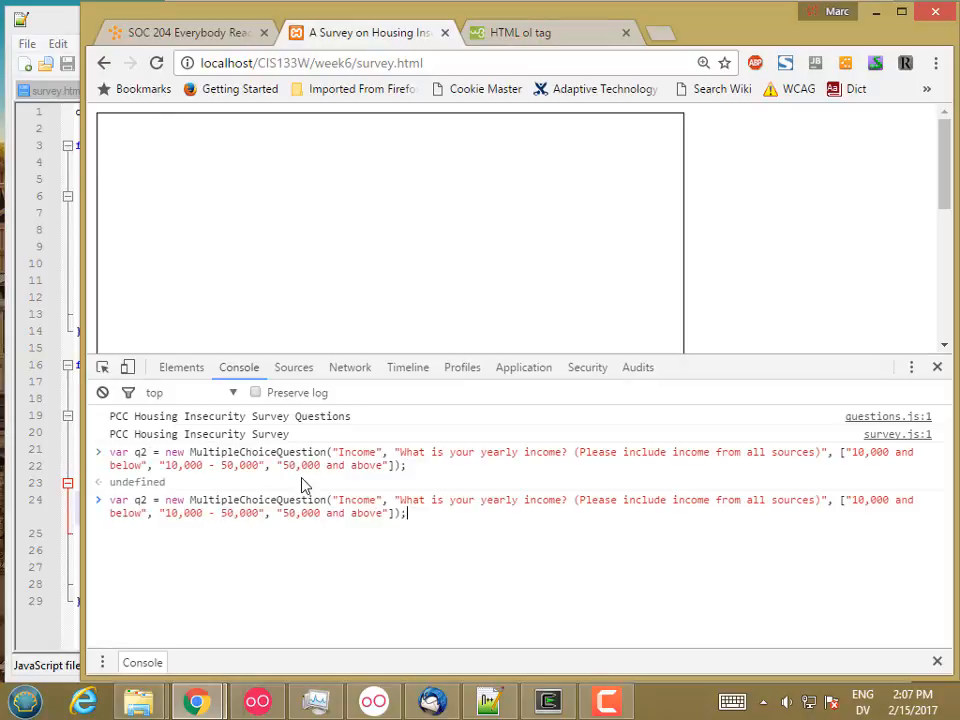
{"action": "type", "text": "document.getElementById('questions').innerHTML = q2.toFinalHTML()"}
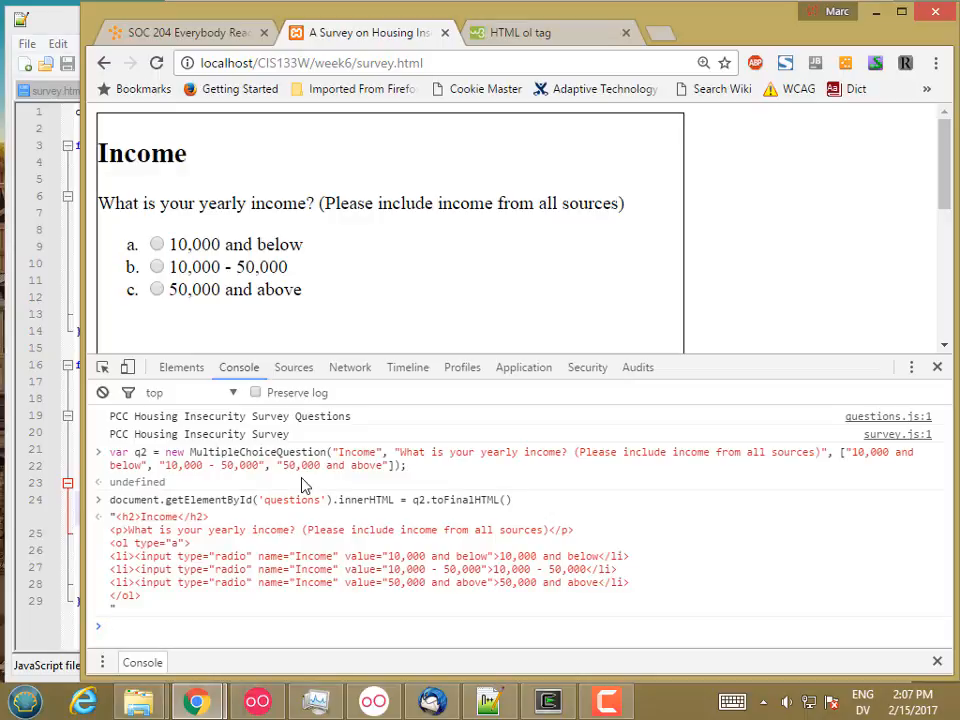
Select the three income radio options in turn to confirm only one stays chosen.
{"action": "left_click", "coordinate": [156, 244]}
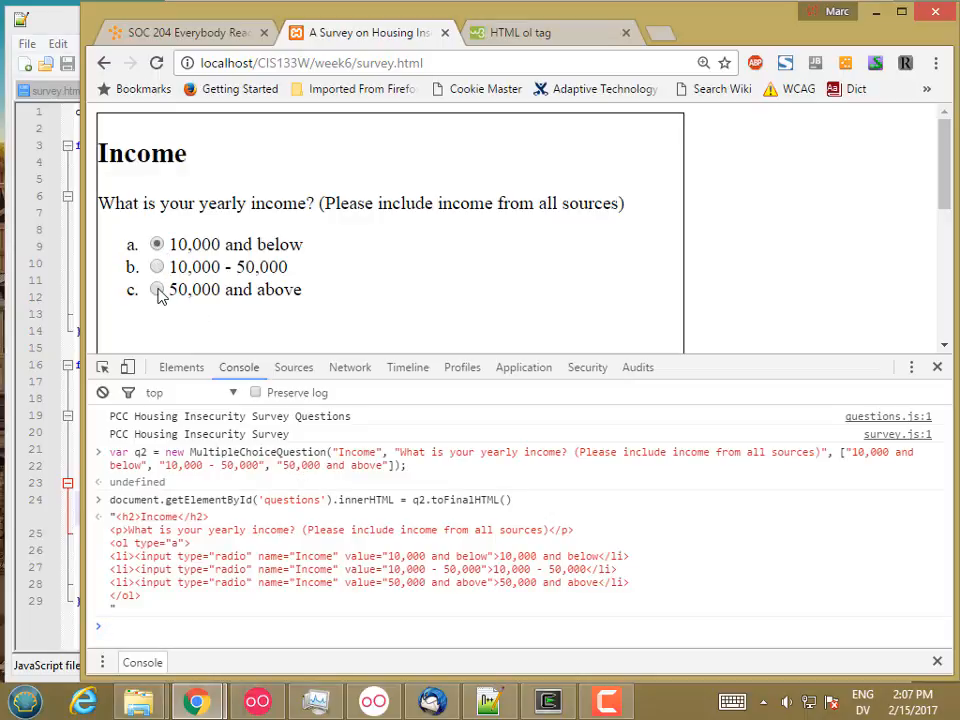
{"action": "left_click", "coordinate": [156, 288]}
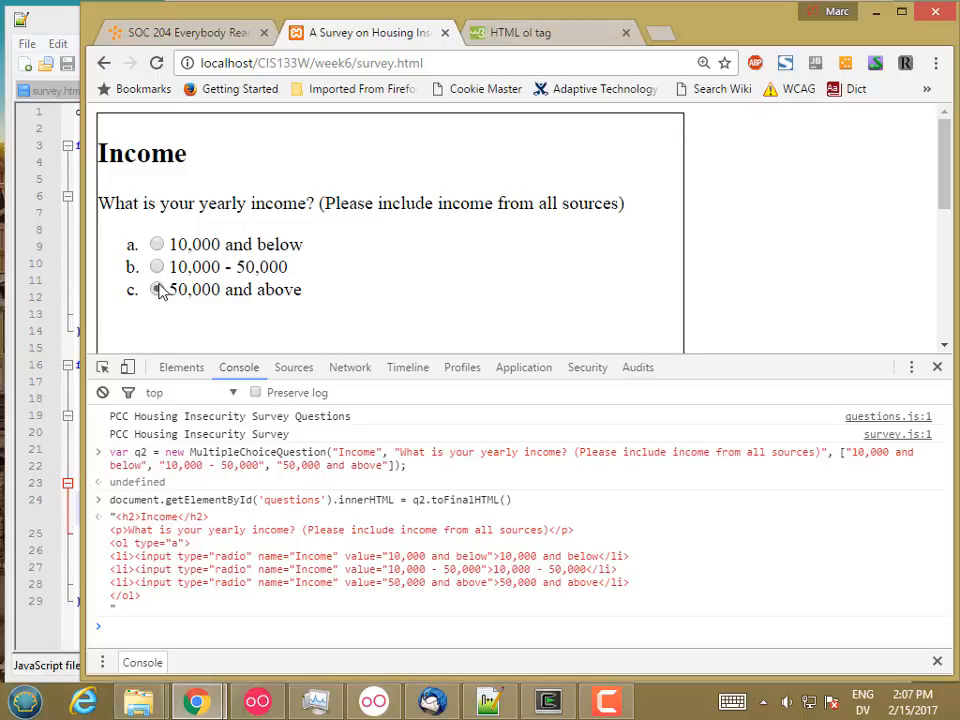
{"action": "left_click", "coordinate": [156, 288]}
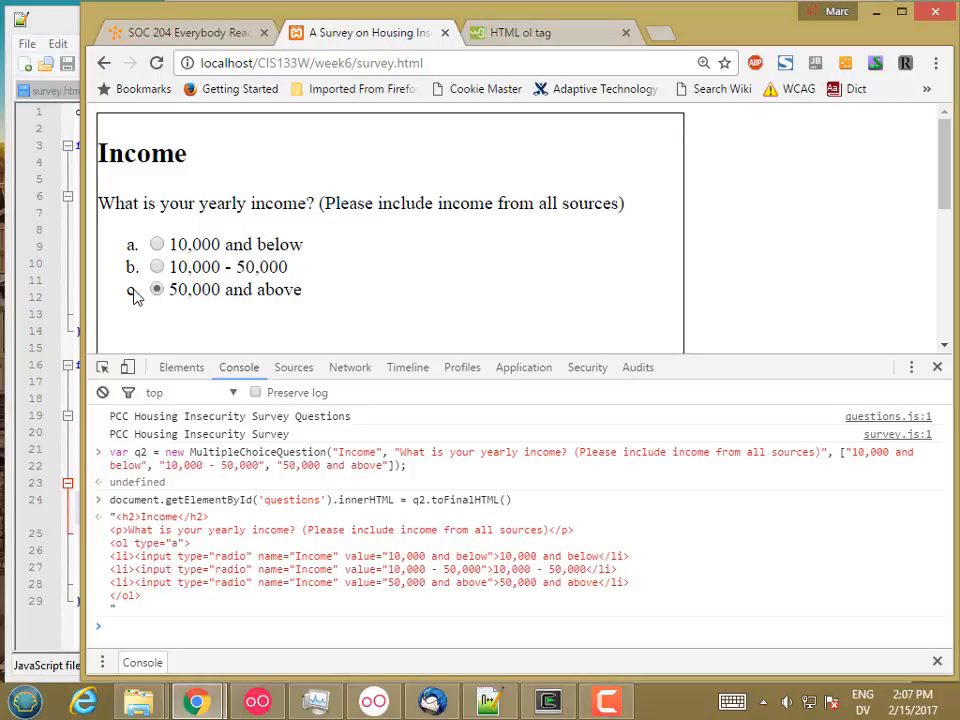
{"action": "left_click", "coordinate": [156, 244]}
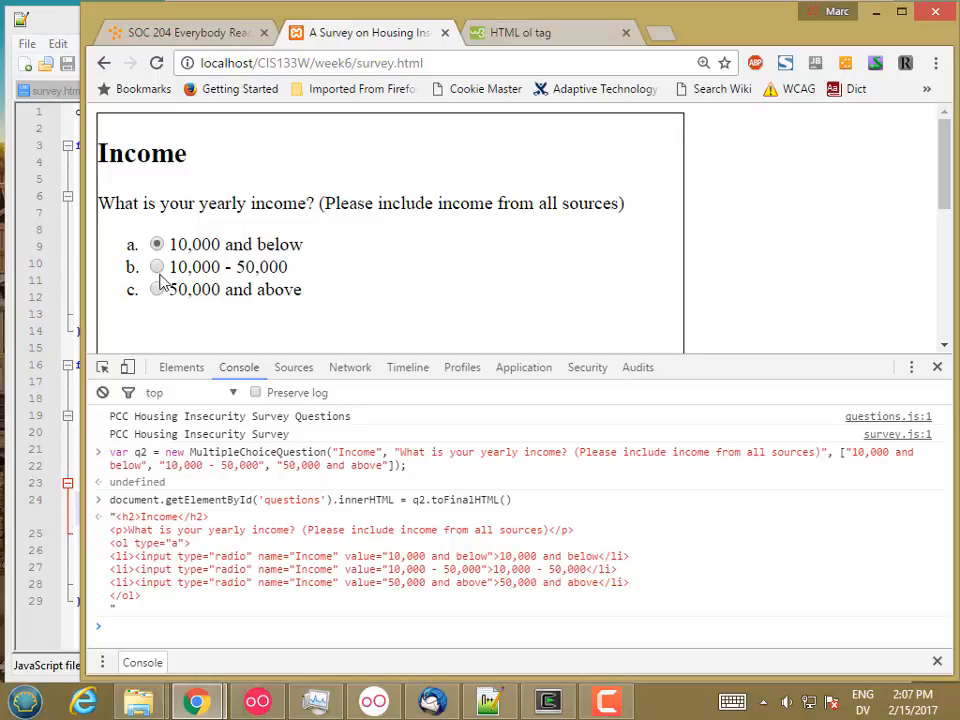
{"action": "left_click", "coordinate": [156, 288]}
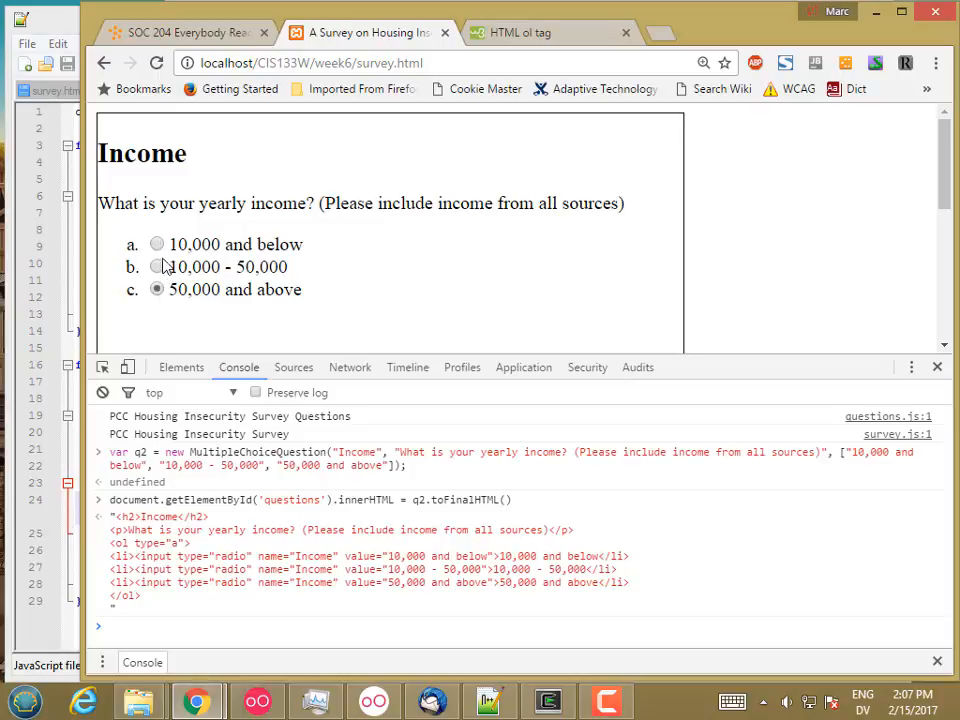
{"action": "left_click", "coordinate": [156, 266]}
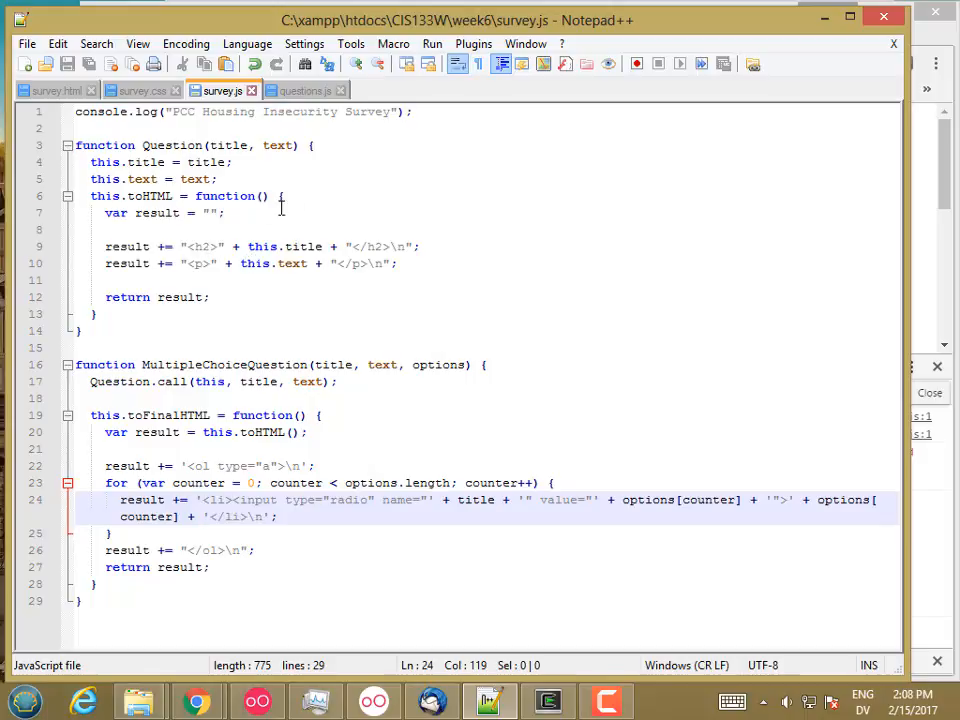
{"action": "mouse_move", "coordinate": [276, 334]}
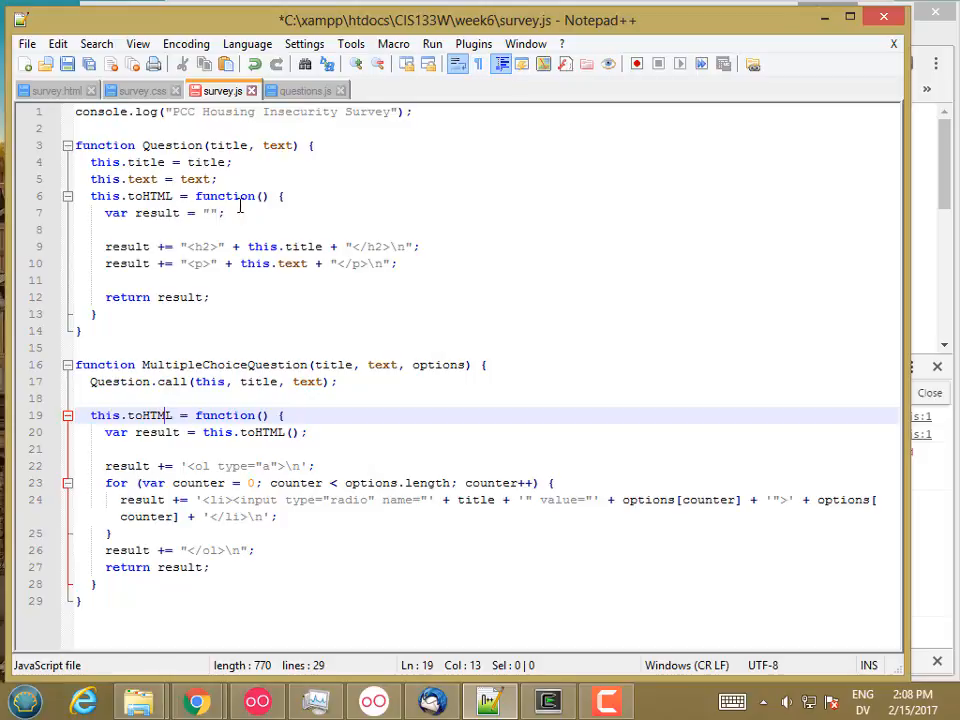
{"action": "mouse_move", "coordinate": [340, 418]}
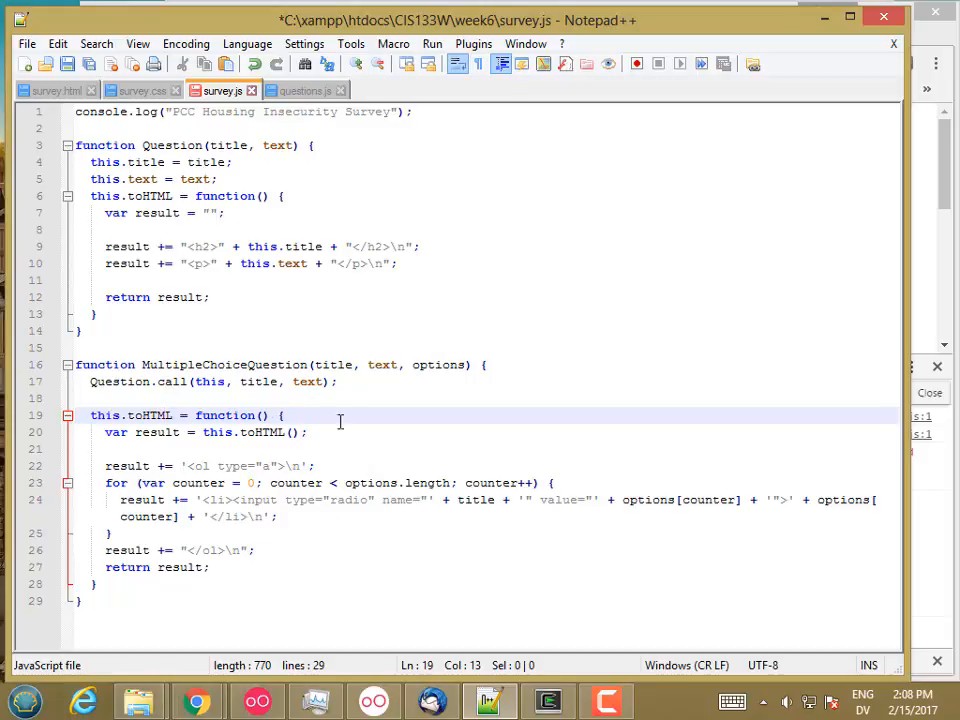
{"action": "mouse_move", "coordinate": [350, 510]}
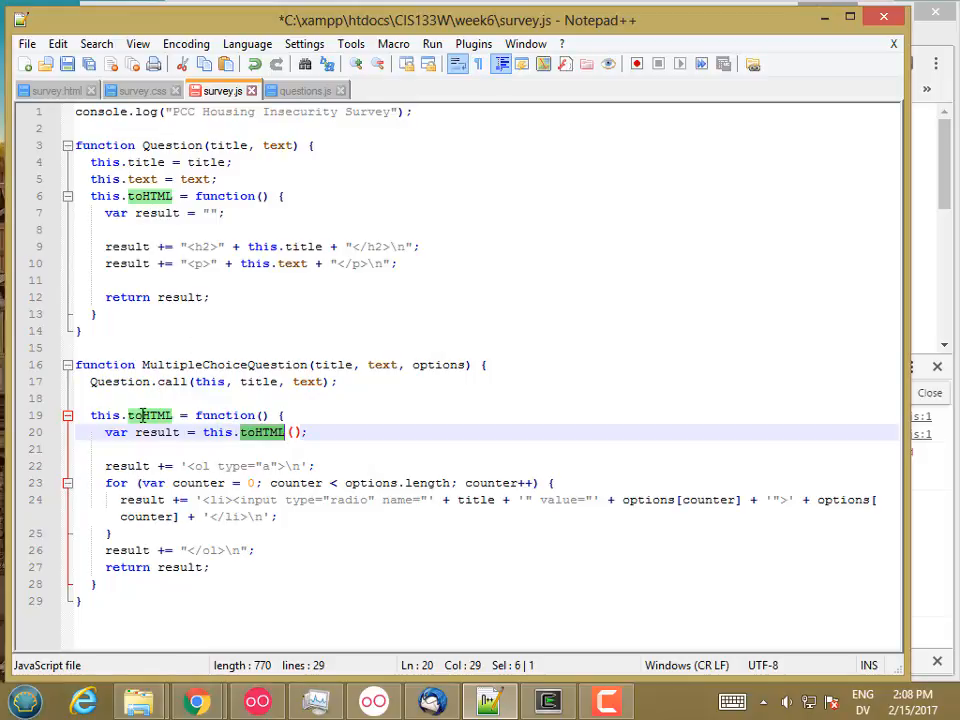
Add var superToHTML = this.toHTML; after the Question.call line.
{"action": "left_click", "coordinate": [148, 414]}
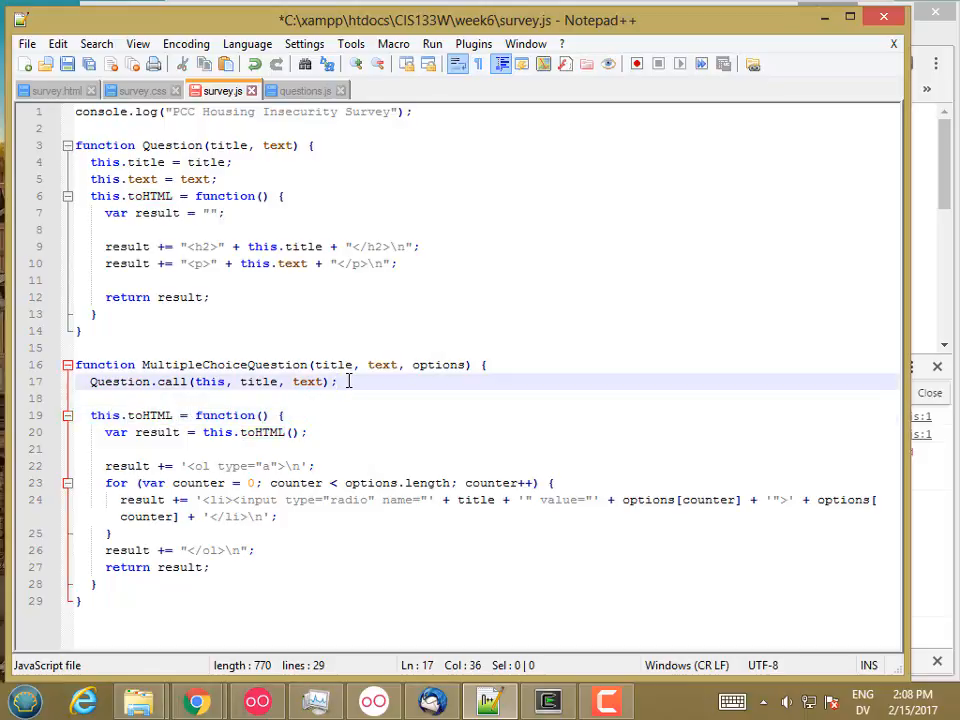
{"action": "type", "text": "var superToHTML"}
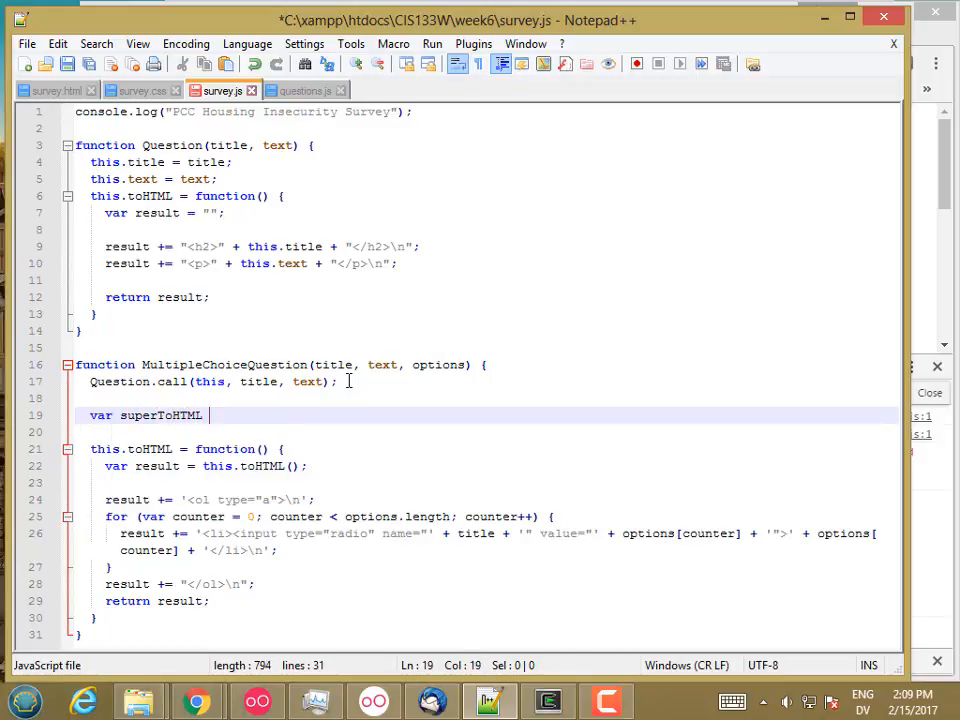
{"action": "type", "text": "= this."}
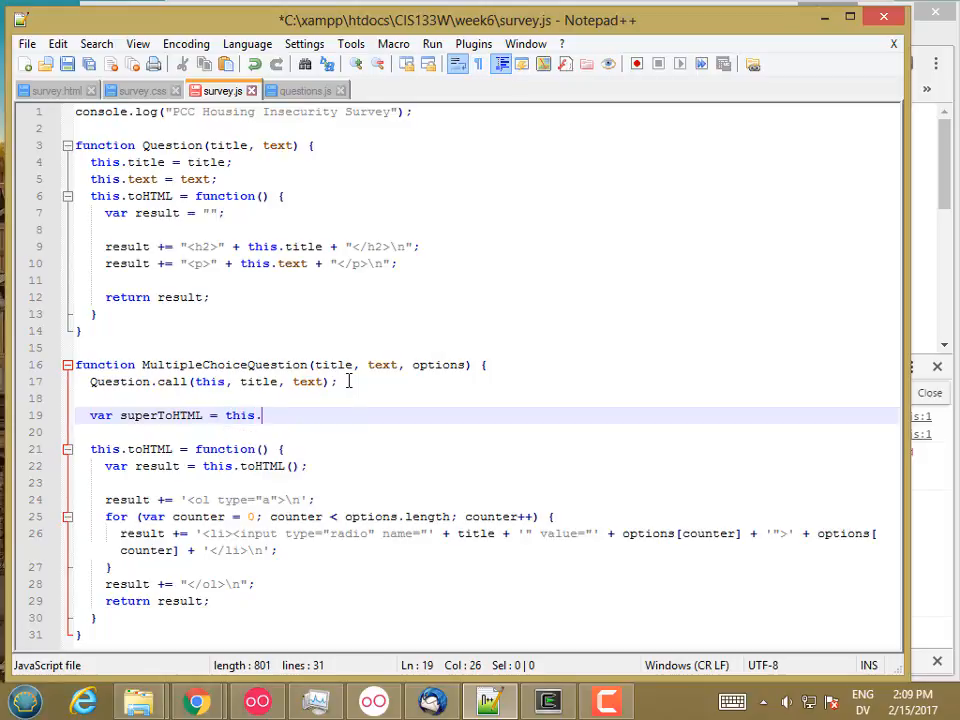
{"action": "type", "text": "toHTML;"}
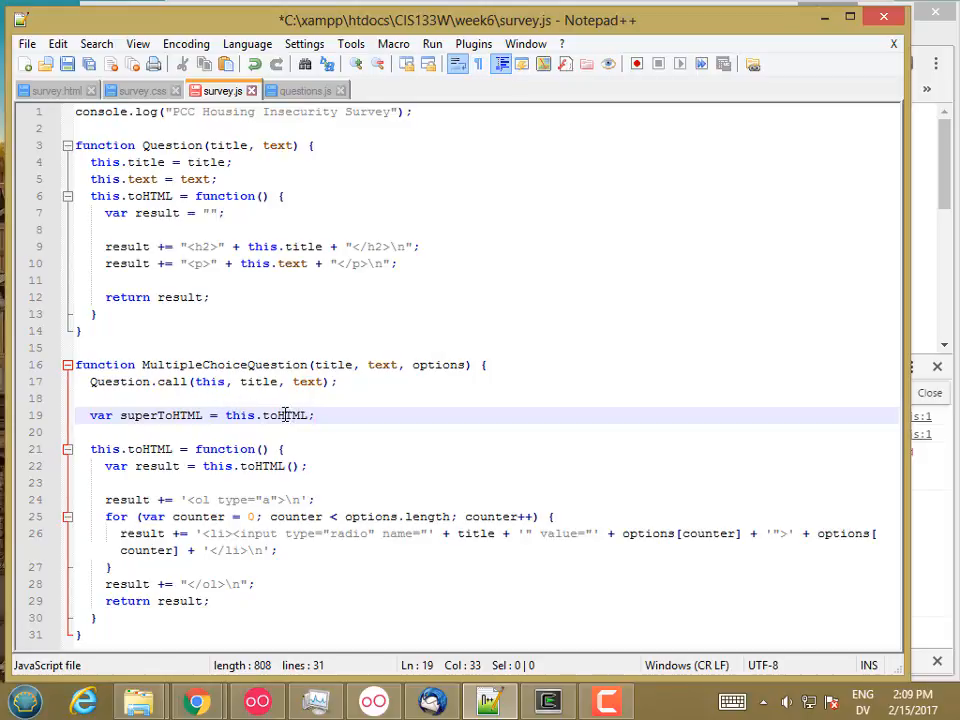
Replace the inner this.toHTML() call with superToHTML in the overriding method.
{"action": "double_click", "coordinate": [160, 414]}
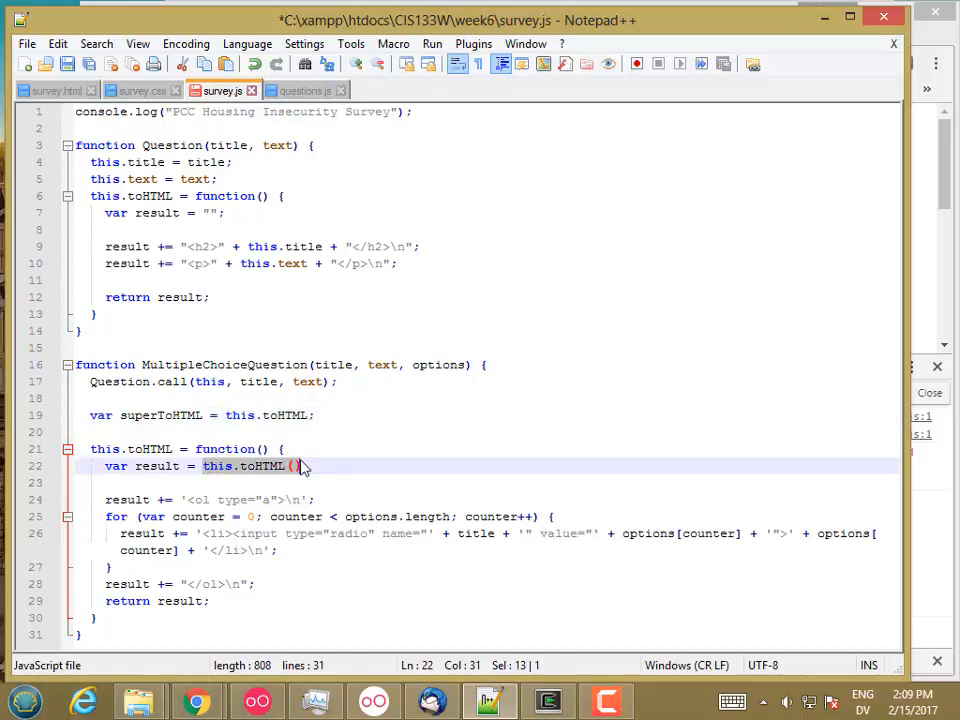
{"action": "type", "text": "superTo"}
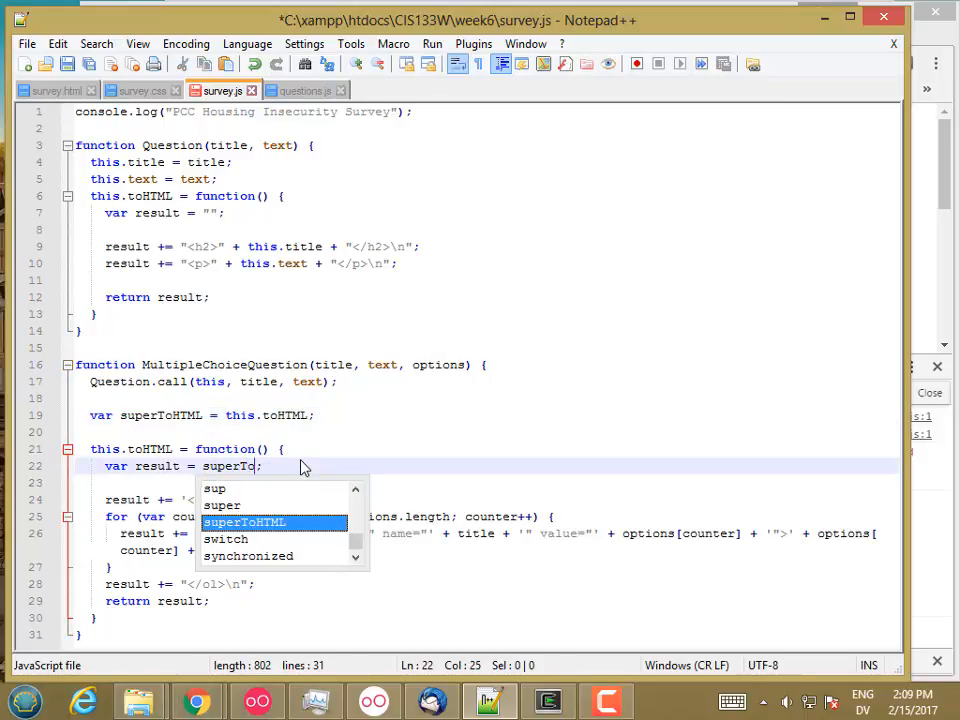